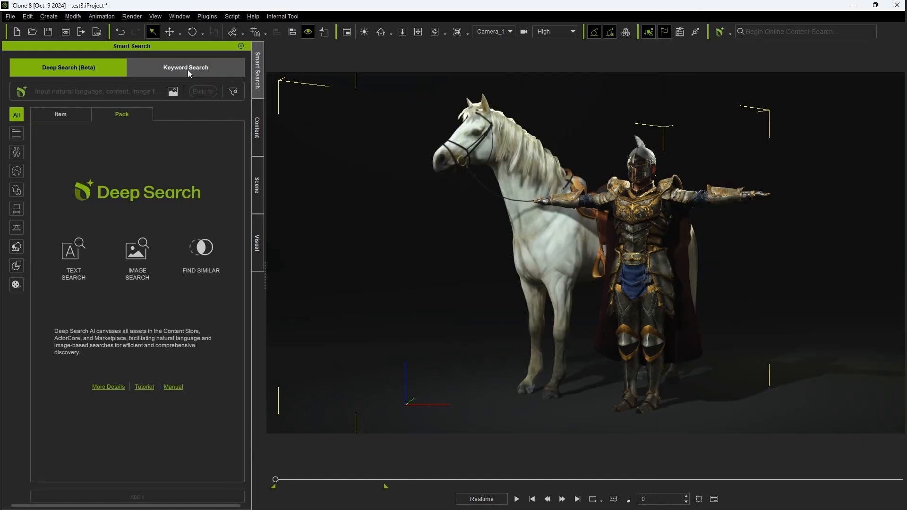
# Search by keyword for Horse and filter the results to motions
pyautogui.click(185, 67)
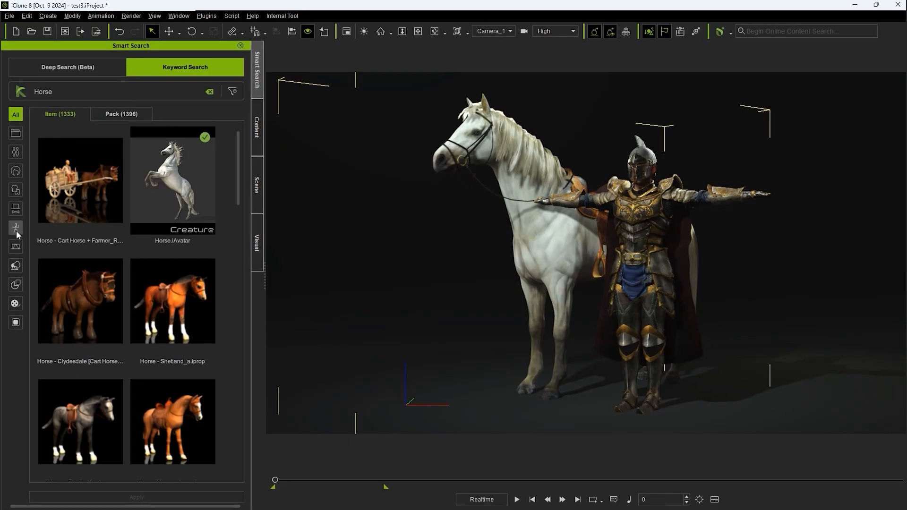
pyautogui.click(15, 227)
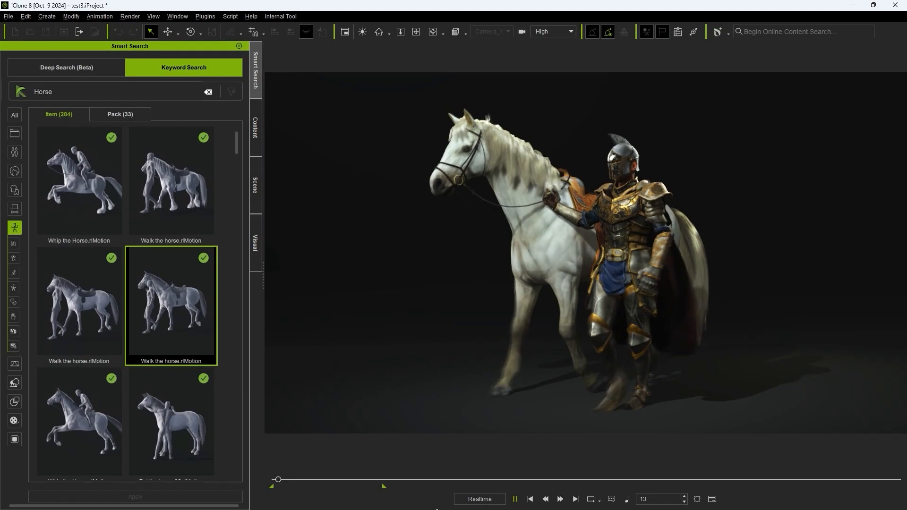
pyautogui.click(66, 67)
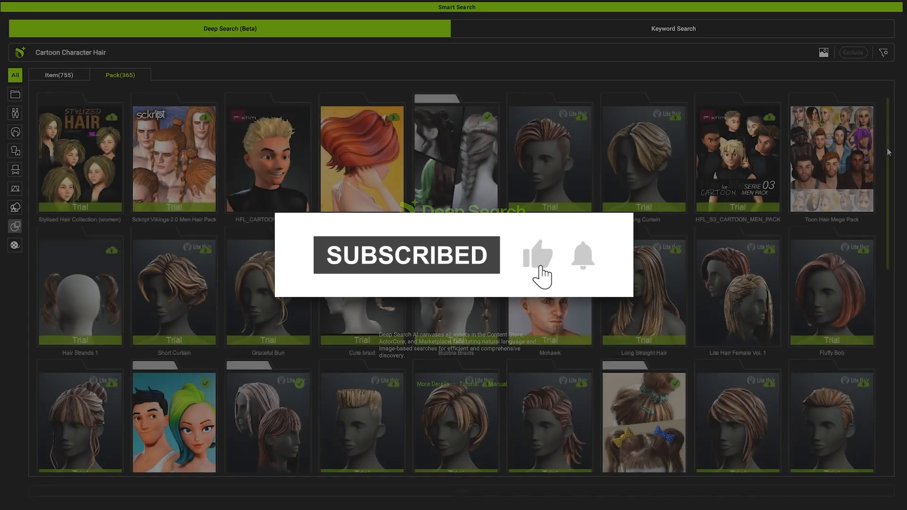
# Deep-search hair packs similar to the Long Curtain cartoon hairstyle
pyautogui.rightClick(643, 158)
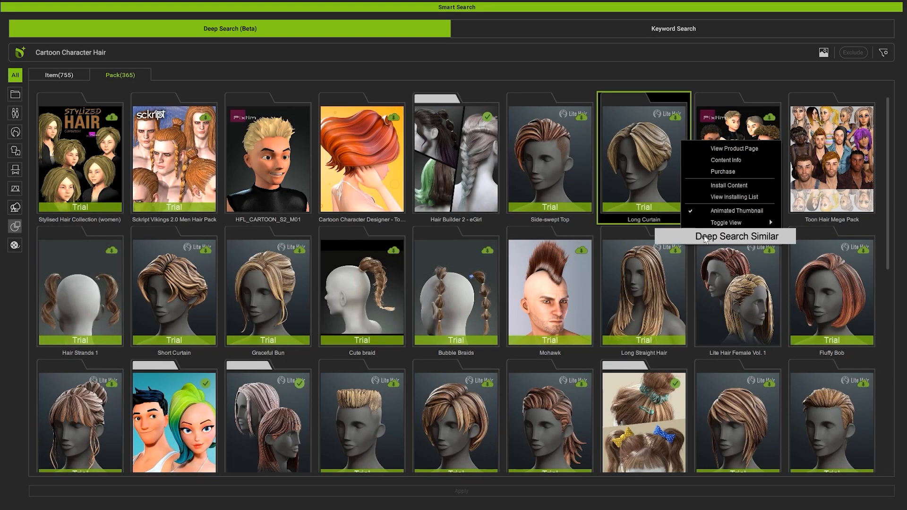
pyautogui.click(737, 236)
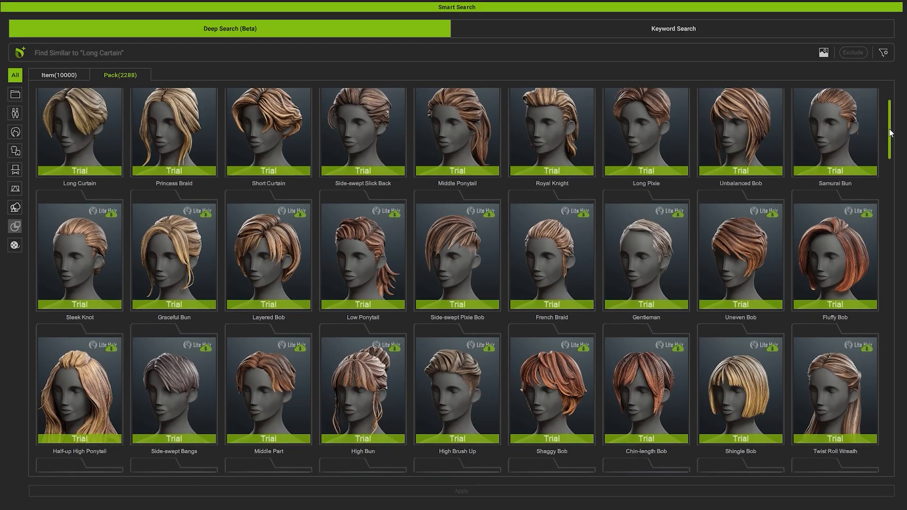
pyautogui.scroll(-3)
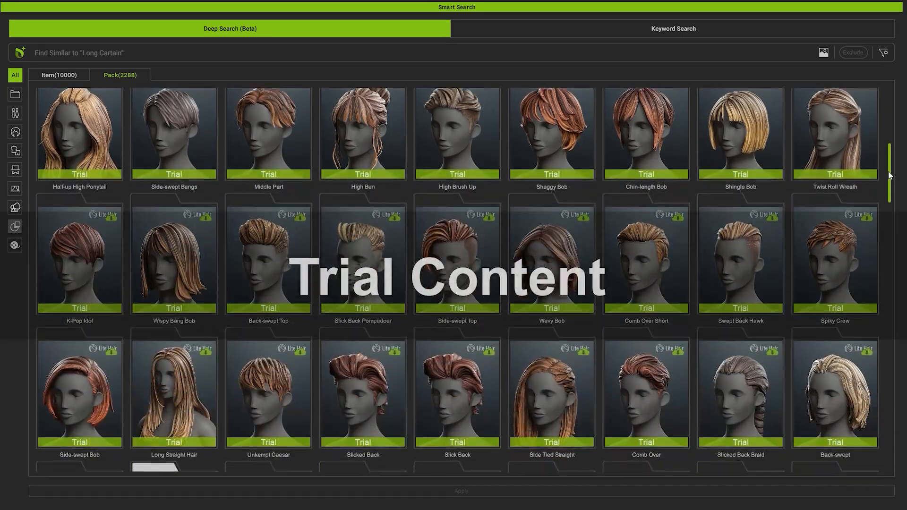
pyautogui.click(576, 31)
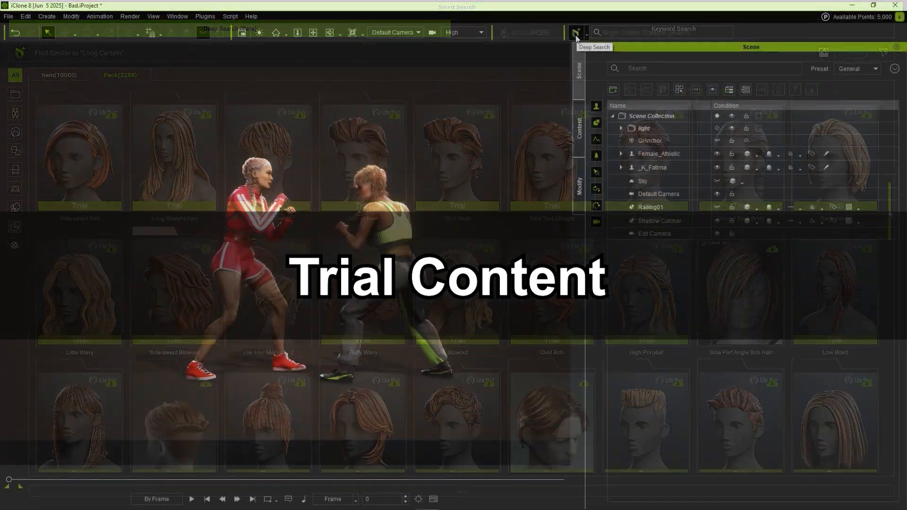
# Search online content for 'Street fighter super female' and scroll through the packs
pyautogui.click(575, 32)
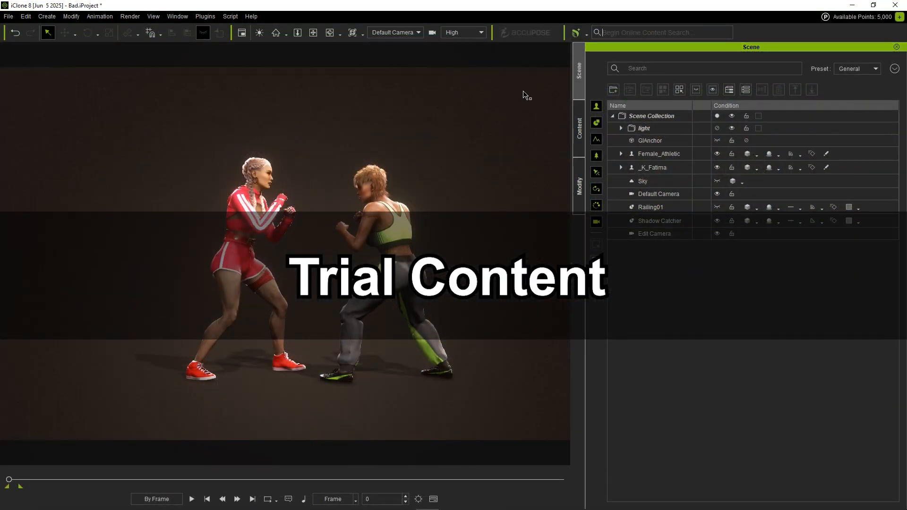
pyautogui.write('Street fighter super female')
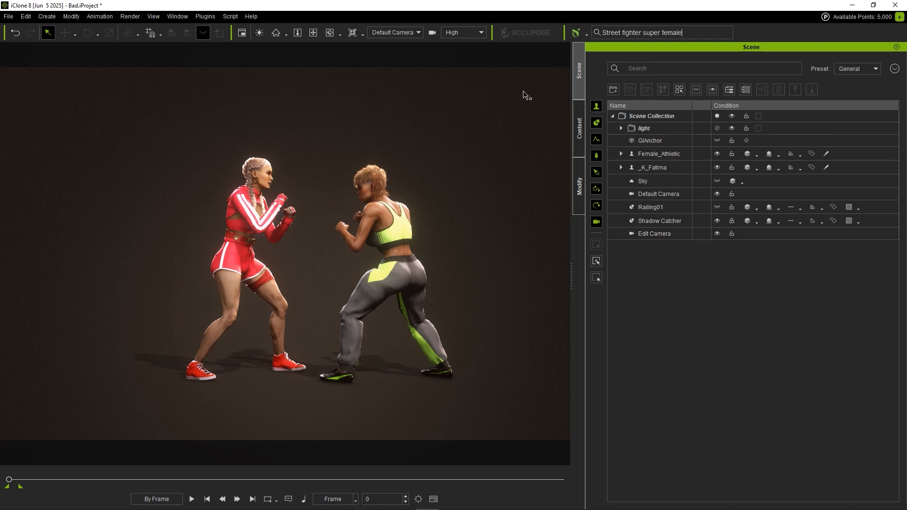
pyautogui.press('Return')
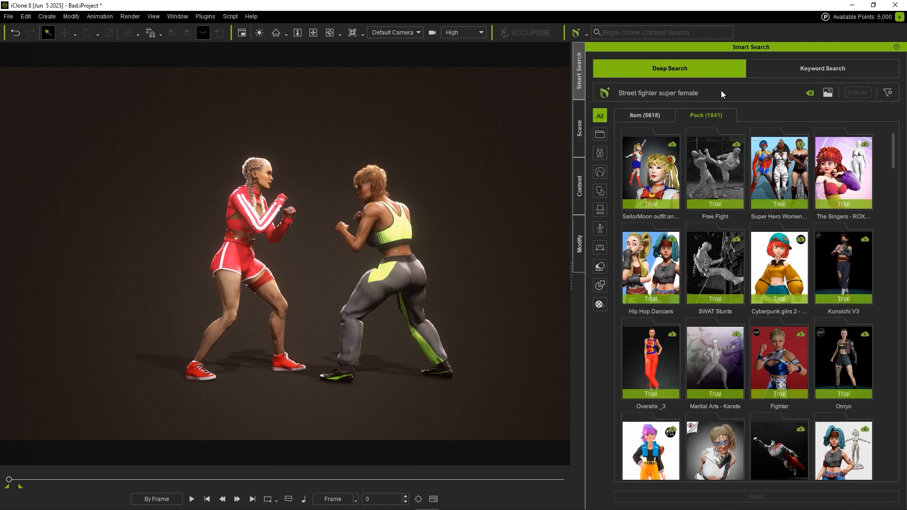
pyautogui.moveTo(703, 71)
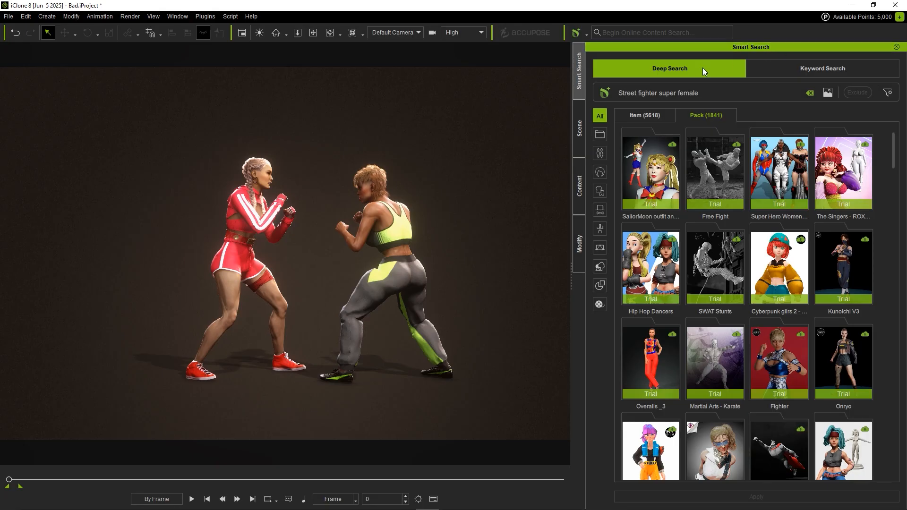
pyautogui.moveTo(831, 127)
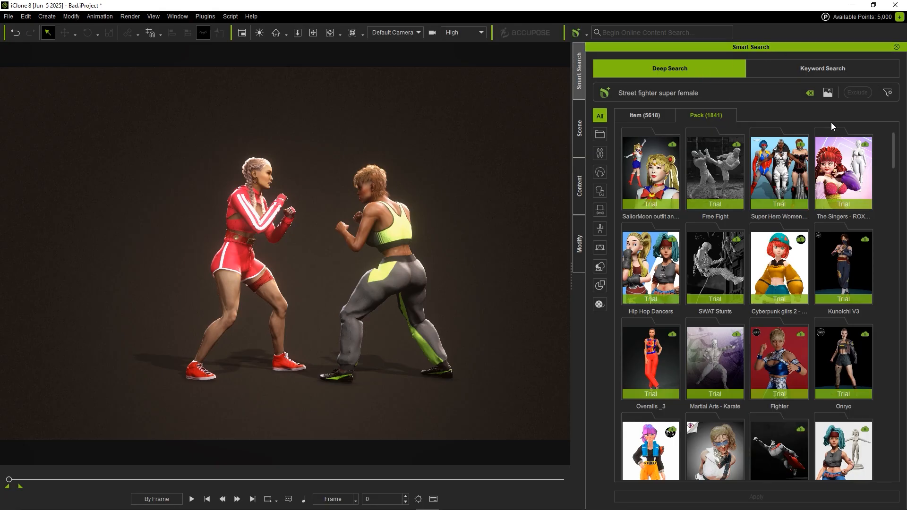
pyautogui.scroll(-3)
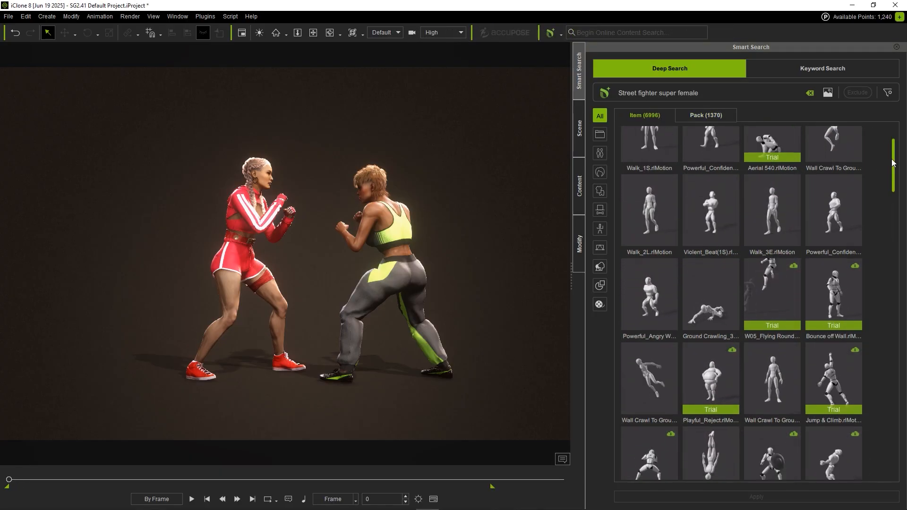
pyautogui.scroll(-3)
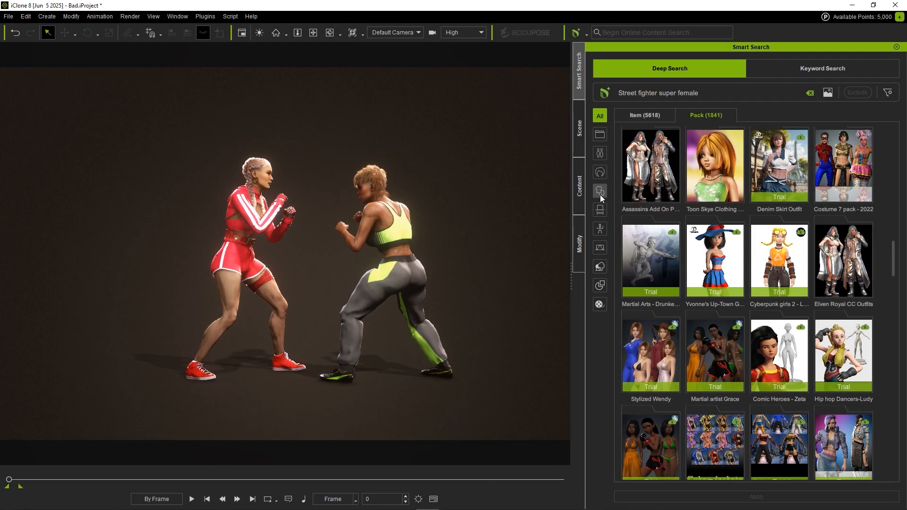
# Filter the search results to the Cloth category and browse the outfits
pyautogui.click(600, 192)
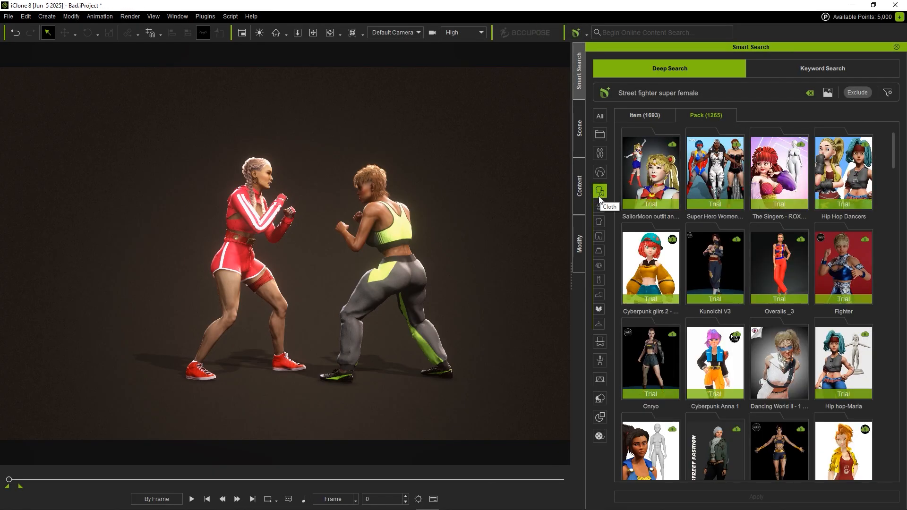
pyautogui.scroll(-3)
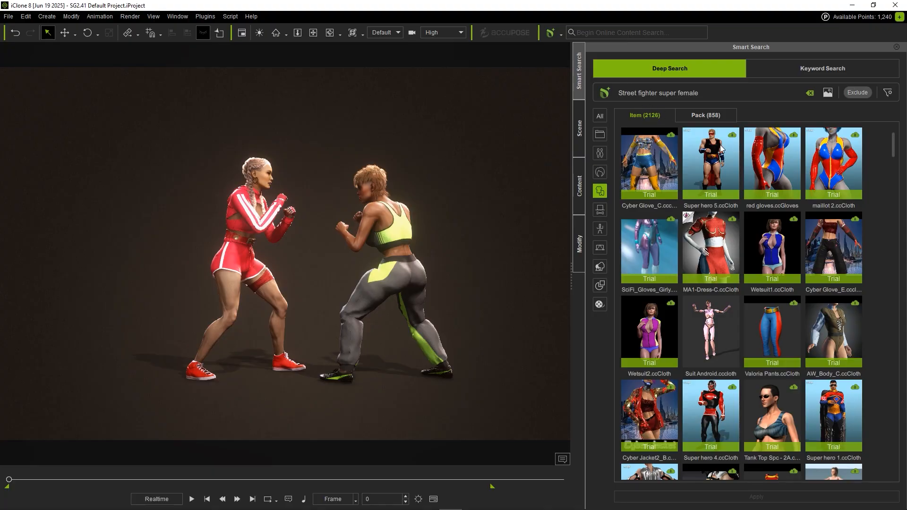
pyautogui.scroll(-3)
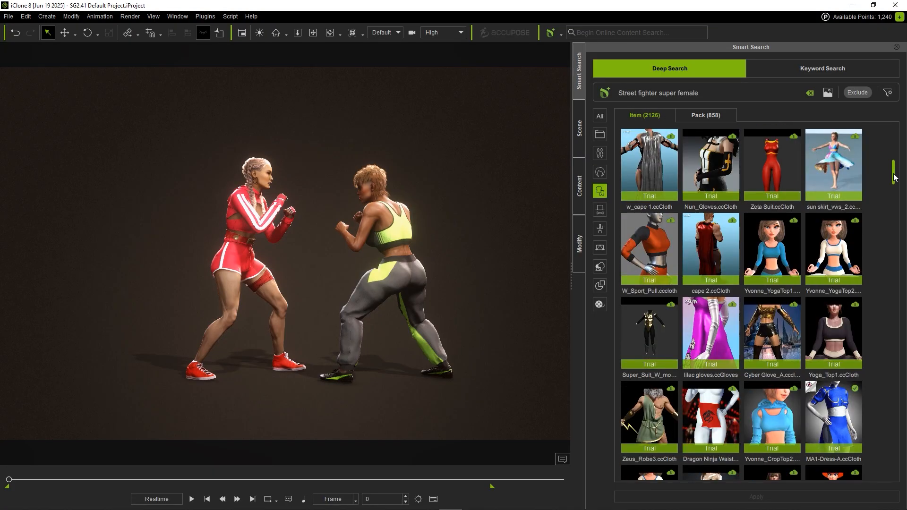
pyautogui.scroll(-3)
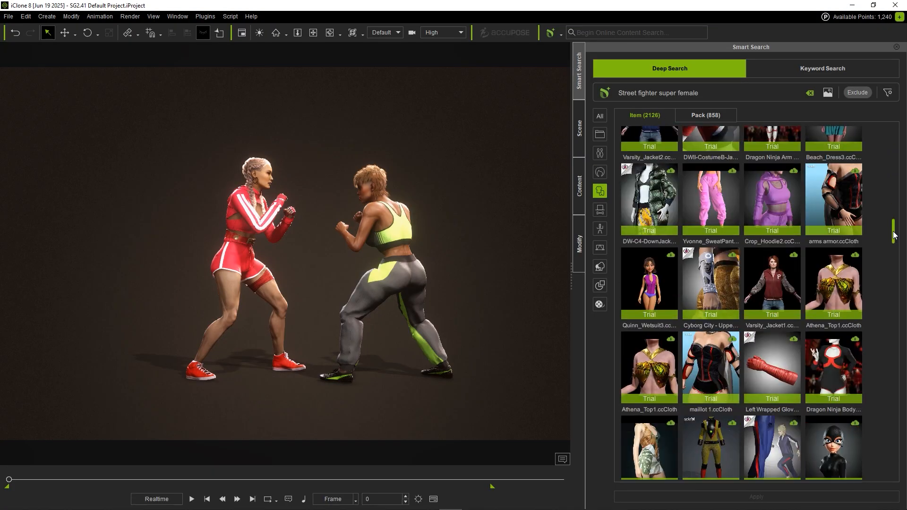
pyautogui.click(704, 116)
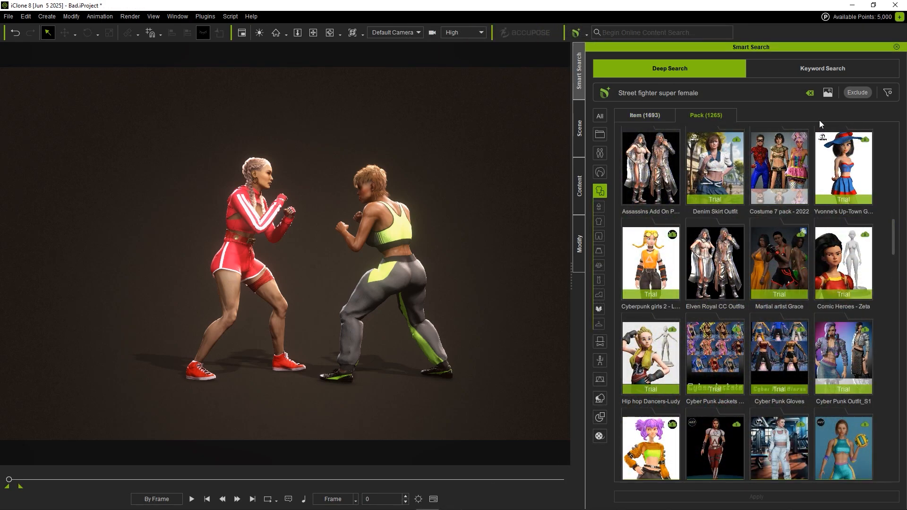
# Change the search filter's source option to trim clothing results to 952 packs
pyautogui.click(887, 92)
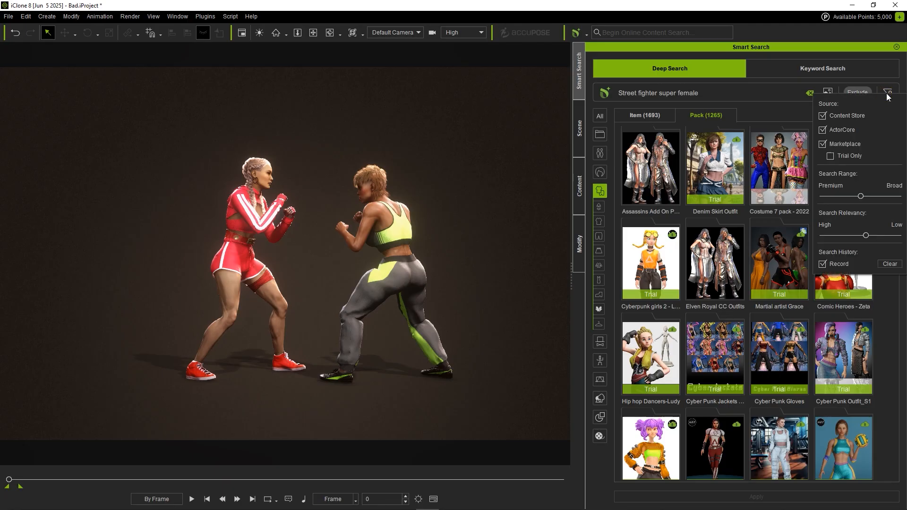
pyautogui.click(830, 156)
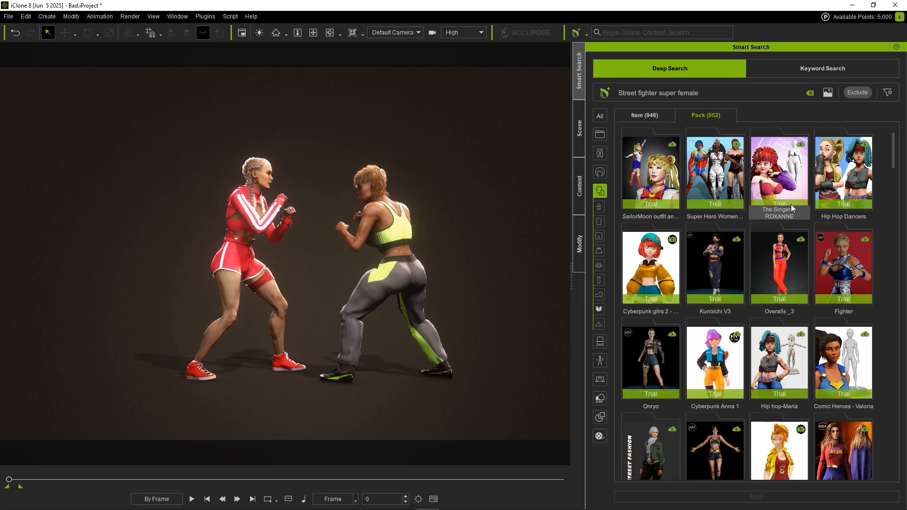
pyautogui.scroll(-3)
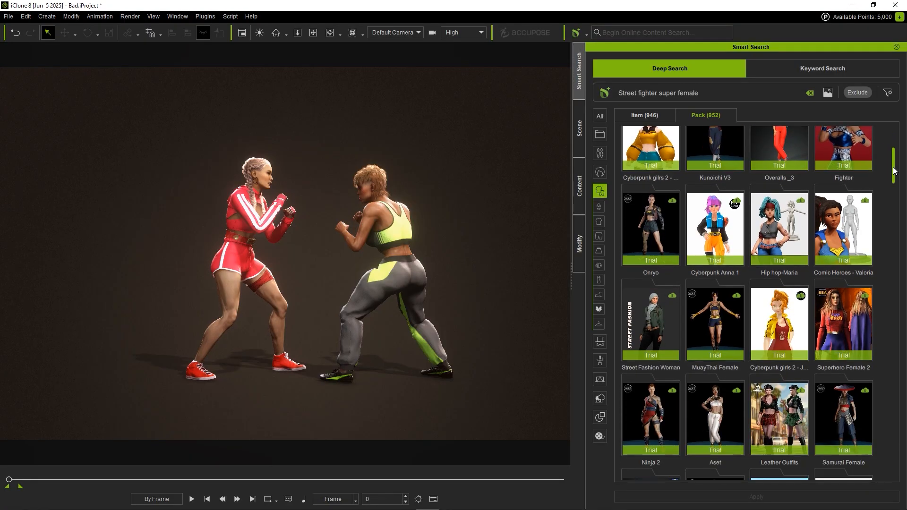
pyautogui.scroll(-3)
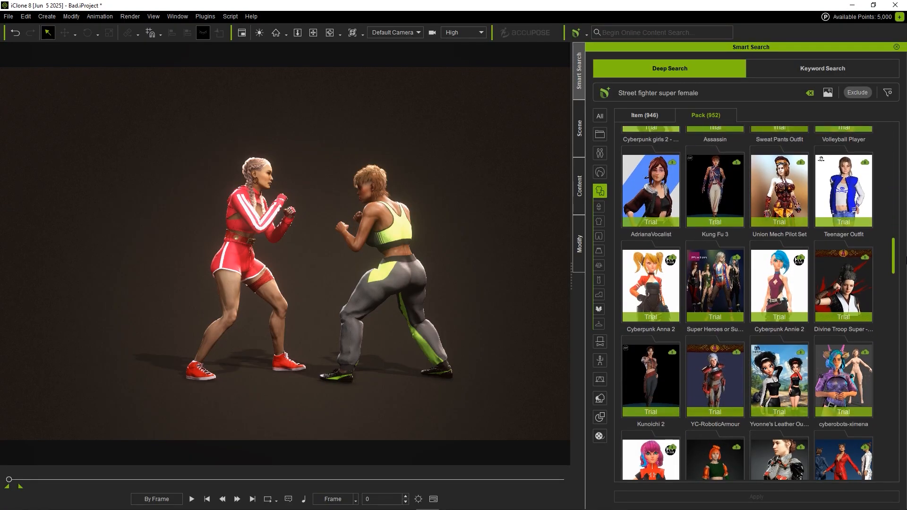
pyautogui.scroll(3)
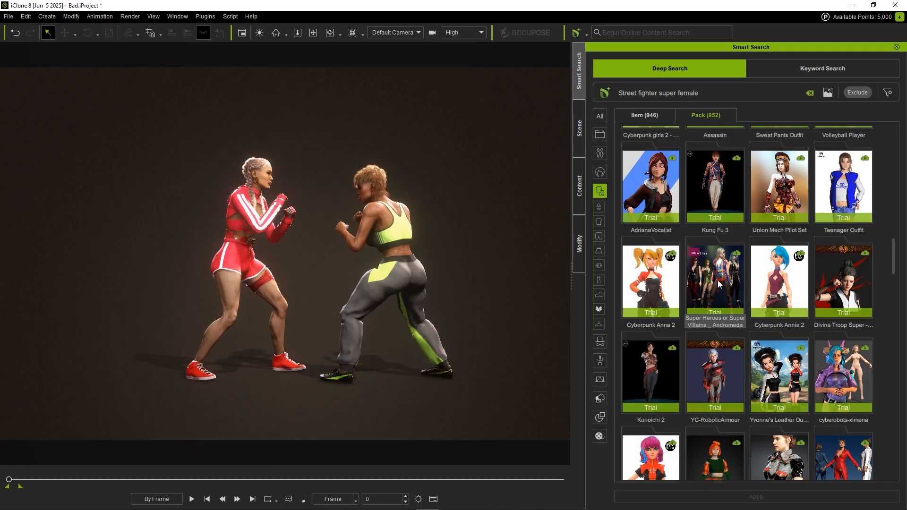
pyautogui.moveTo(733, 261)
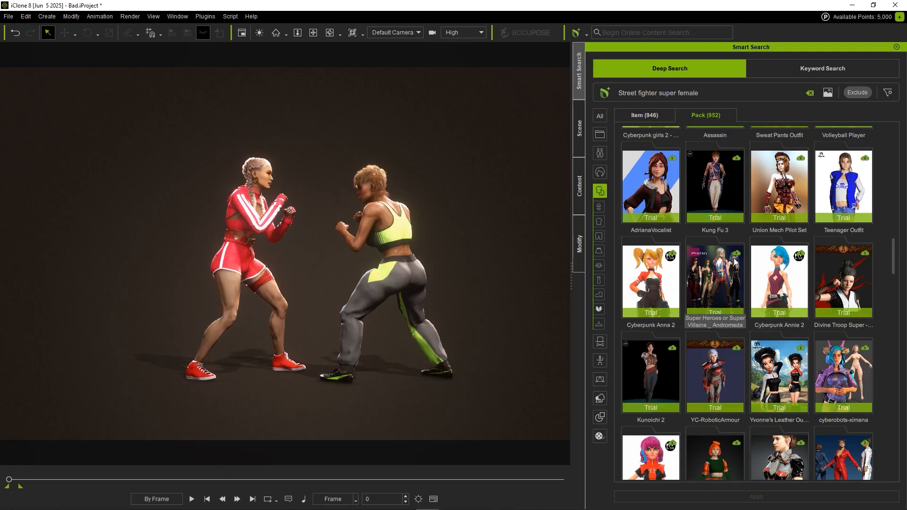
# Install the Super Heroes or Super Villains _ Andromeda trial pack with Install Content
pyautogui.rightClick(714, 277)
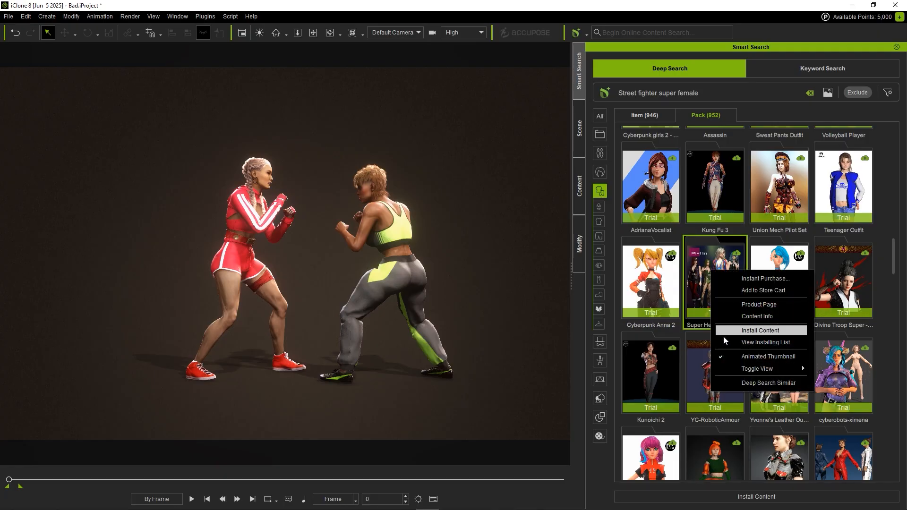
pyautogui.click(757, 342)
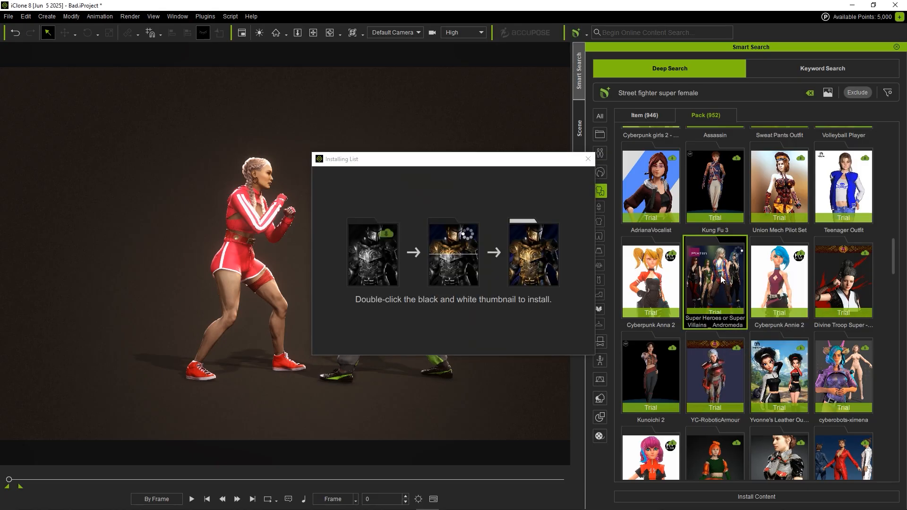
pyautogui.doubleClick(714, 279)
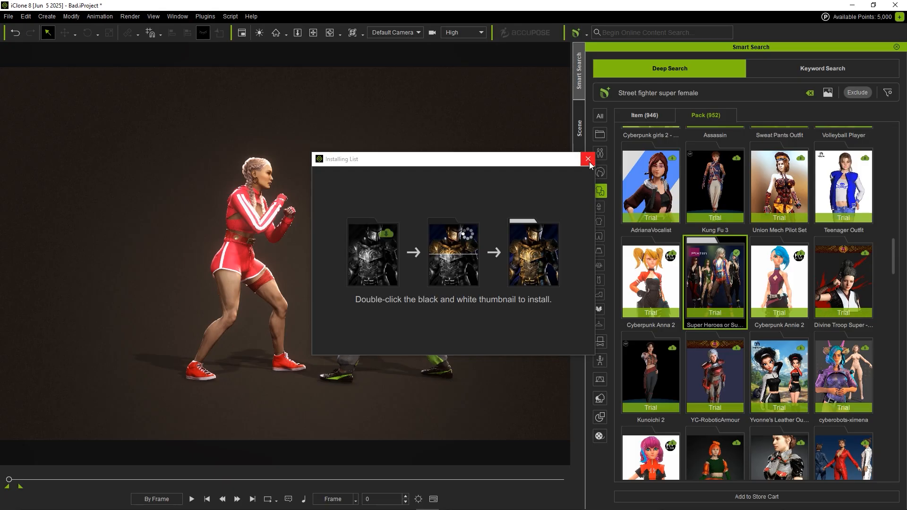
pyautogui.click(588, 159)
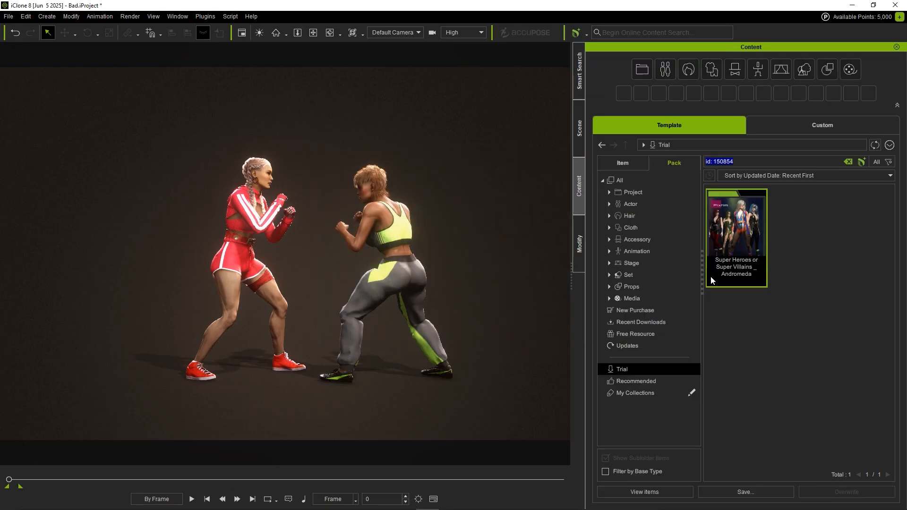
# Apply the Andromeda trial bodysuit, jacket and boots to the right-hand fighter
pyautogui.click(736, 224)
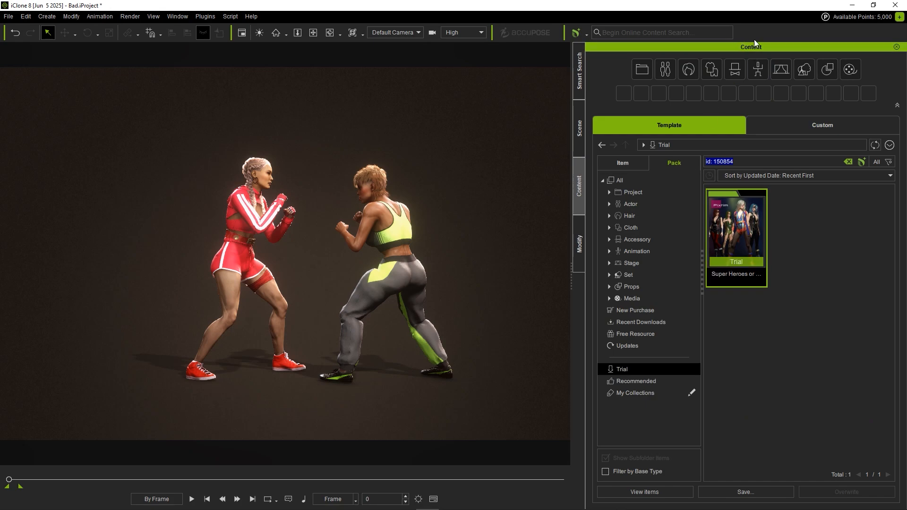
pyautogui.moveTo(687, 165)
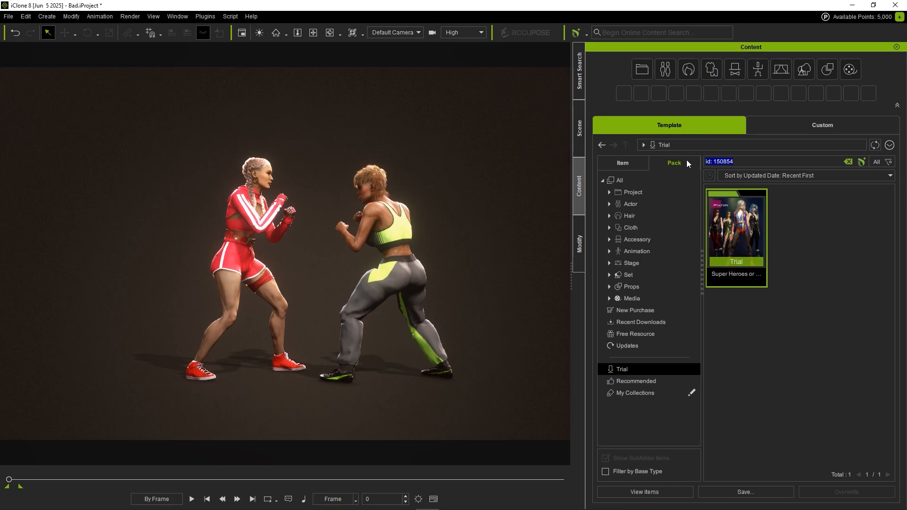
pyautogui.moveTo(633, 374)
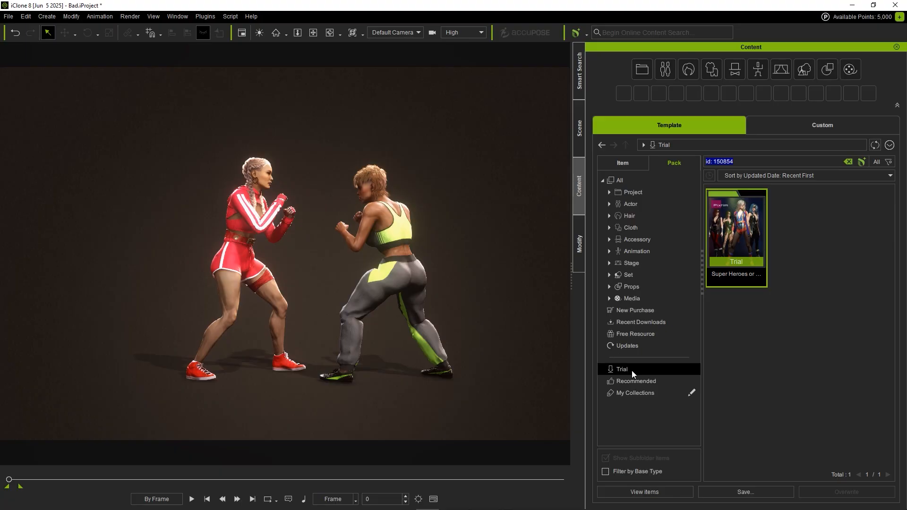
pyautogui.doubleClick(735, 226)
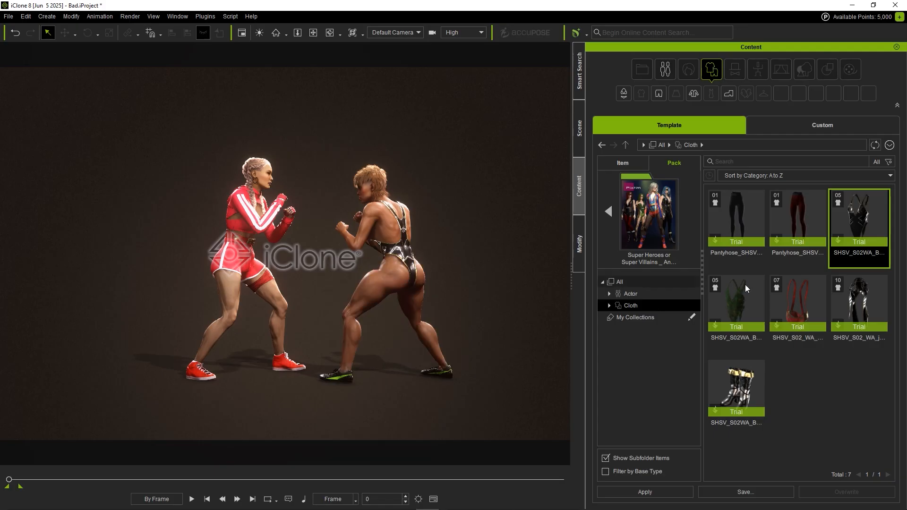
pyautogui.doubleClick(735, 387)
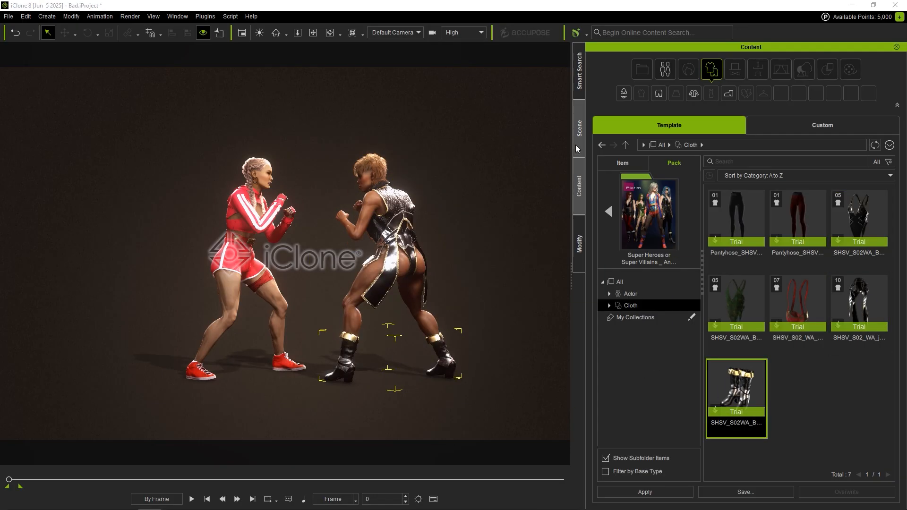
pyautogui.click(578, 124)
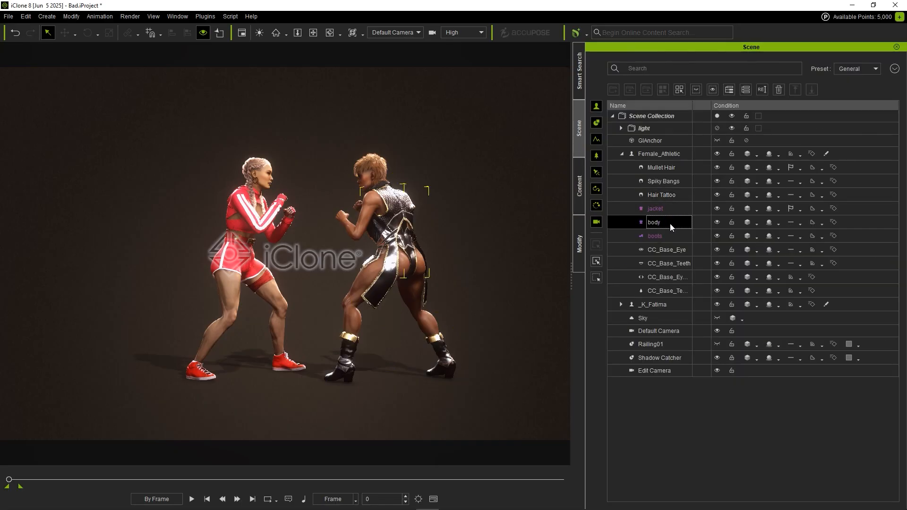
# Select the boots, play the sparring animation and pause mid-kick
pyautogui.click(654, 236)
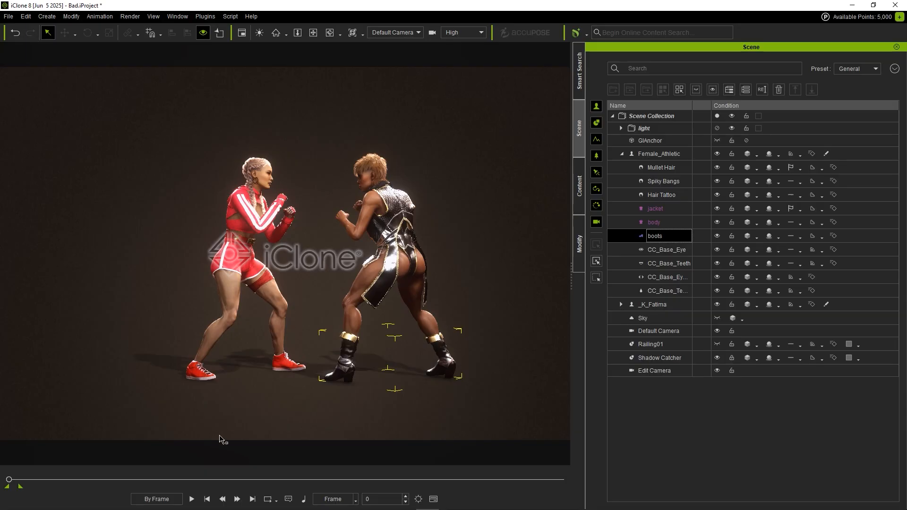
pyautogui.click(191, 499)
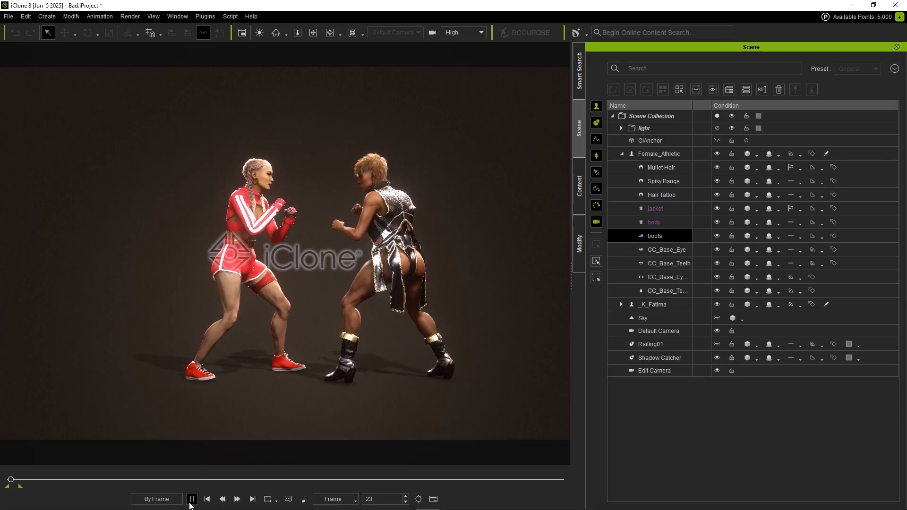
pyautogui.click(191, 499)
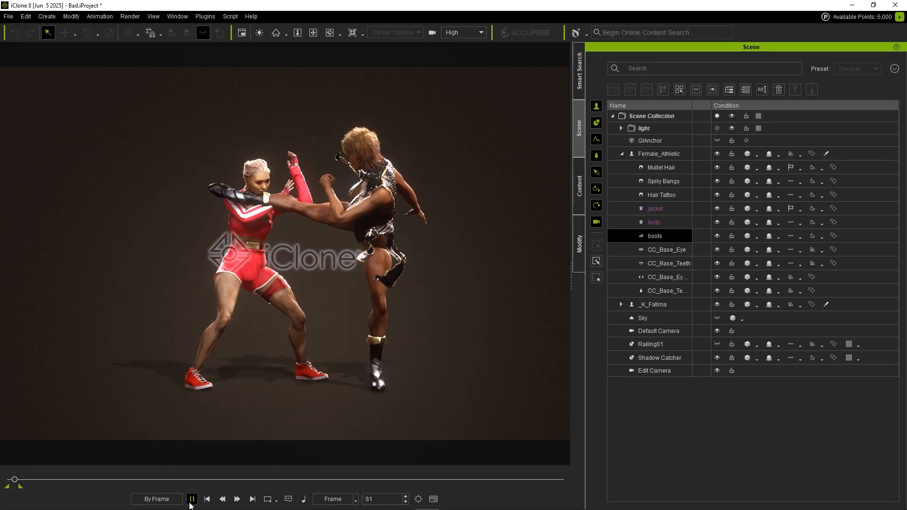
pyautogui.click(191, 498)
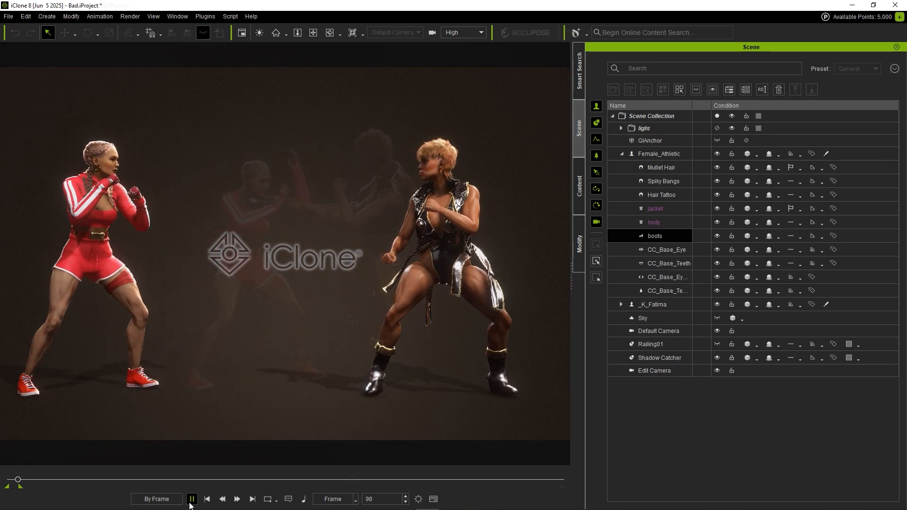
pyautogui.click(191, 499)
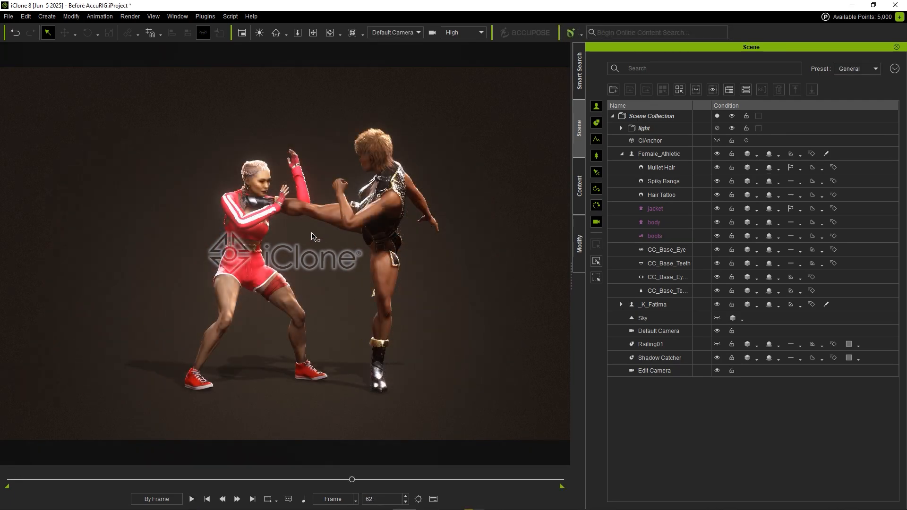
# Open AccuPOSE on the body control rig and play back the Block Kick clip
pyautogui.click(99, 16)
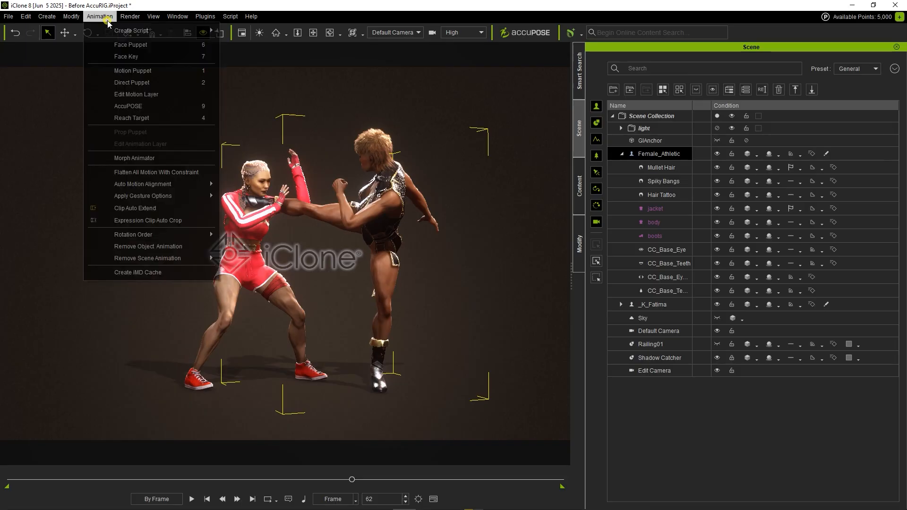
pyautogui.click(128, 105)
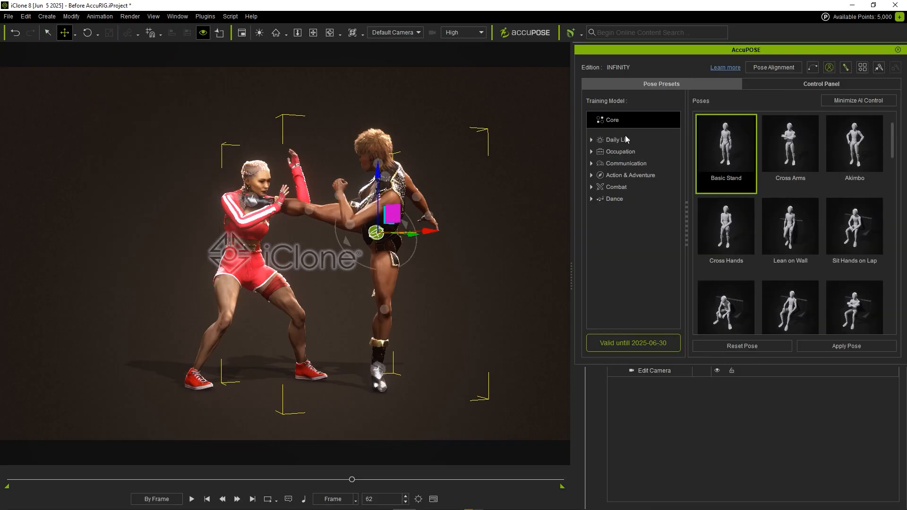
pyautogui.click(820, 84)
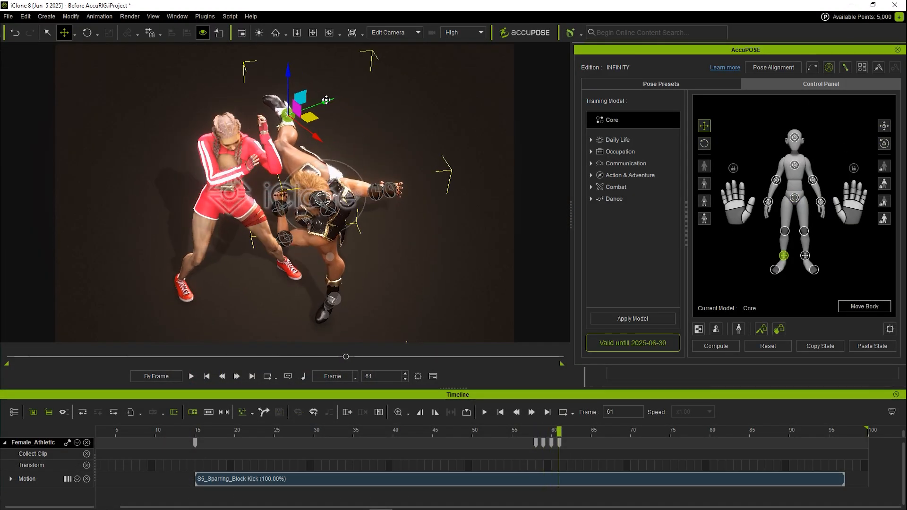
pyautogui.click(191, 376)
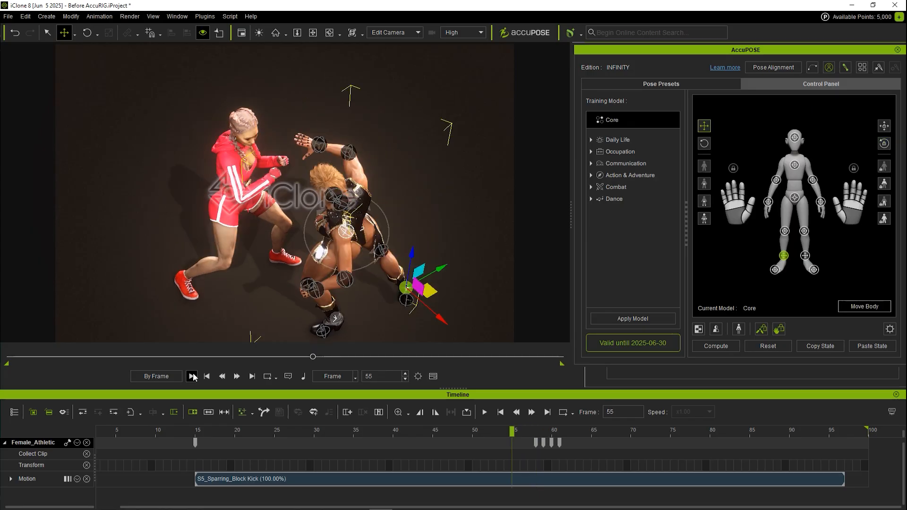
pyautogui.click(191, 376)
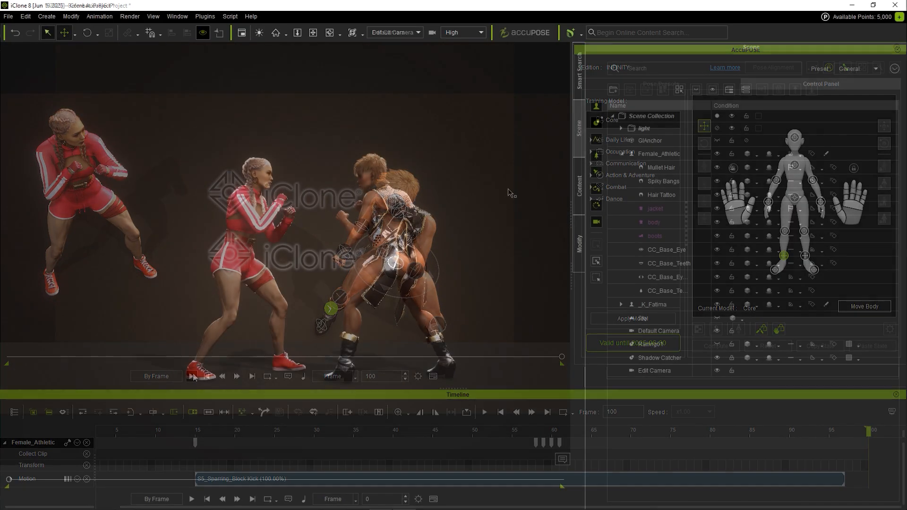
# Save the scene as the project 'Combat' under Custom > Project
pyautogui.click(578, 188)
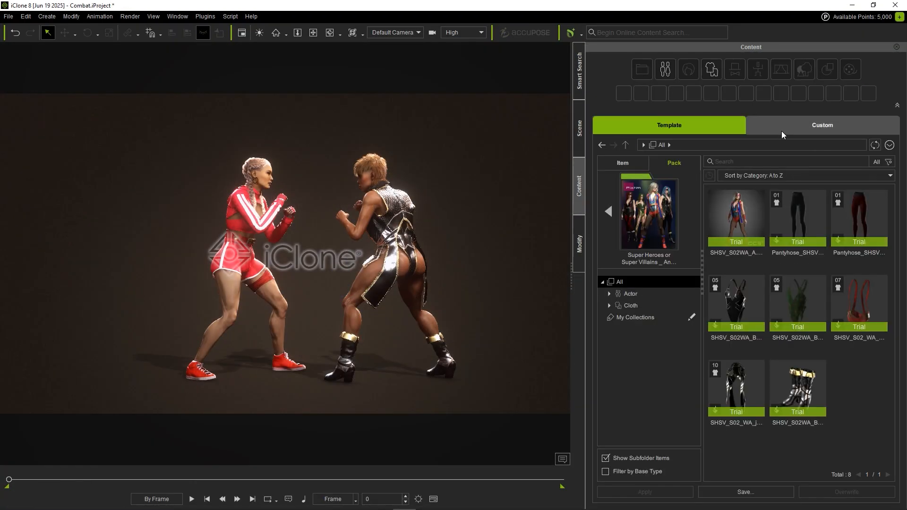
pyautogui.click(821, 125)
pyautogui.write('C')
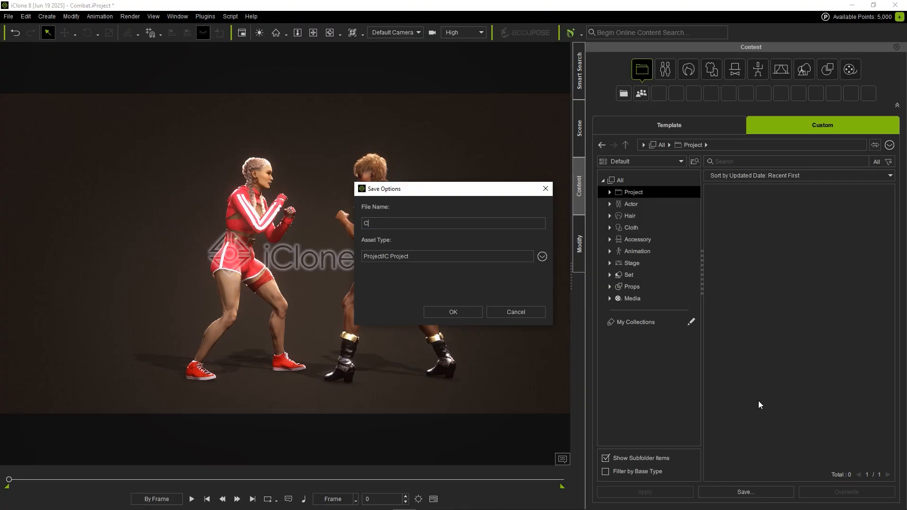
pyautogui.click(452, 312)
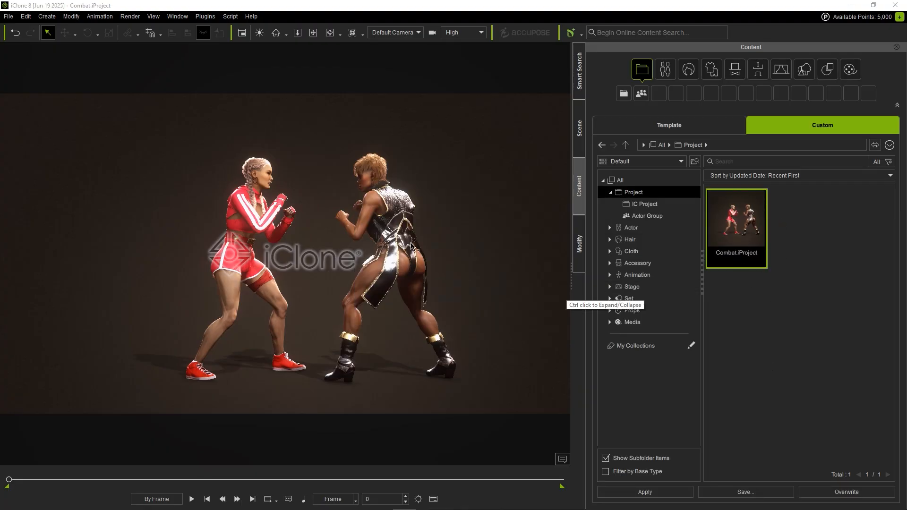
# Export the scene via Render Video and dismiss the trial content warning
pyautogui.click(411, 246)
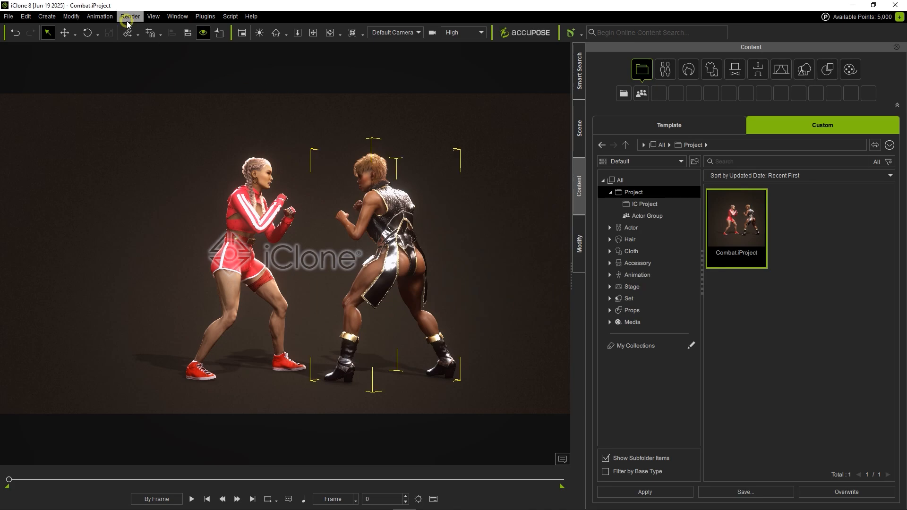
pyautogui.click(129, 16)
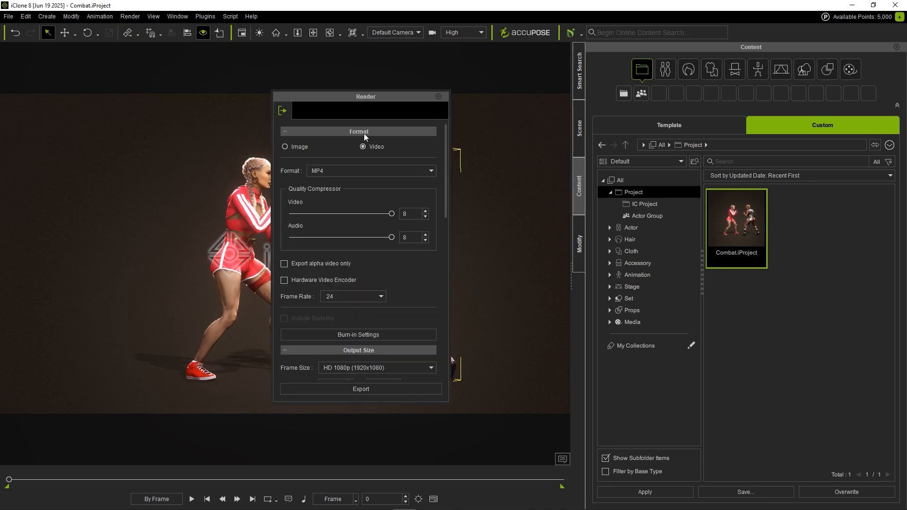
pyautogui.moveTo(406, 296)
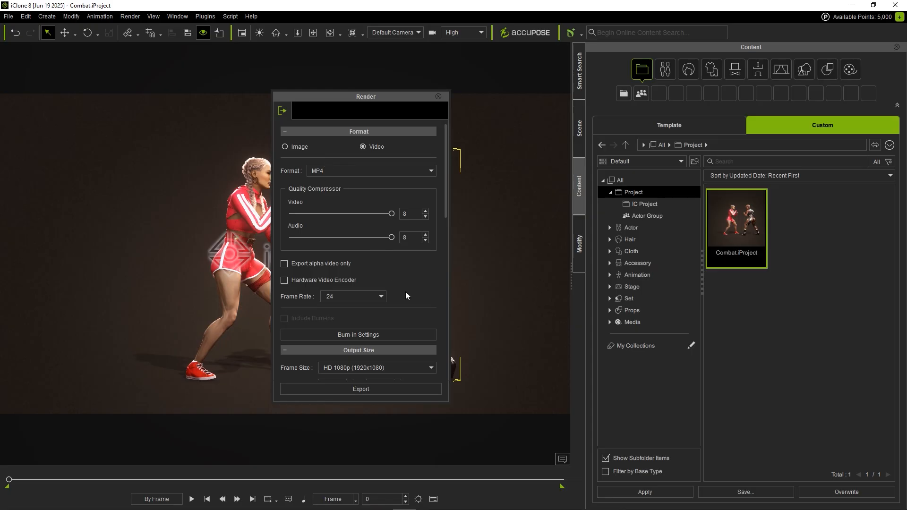
pyautogui.click(360, 389)
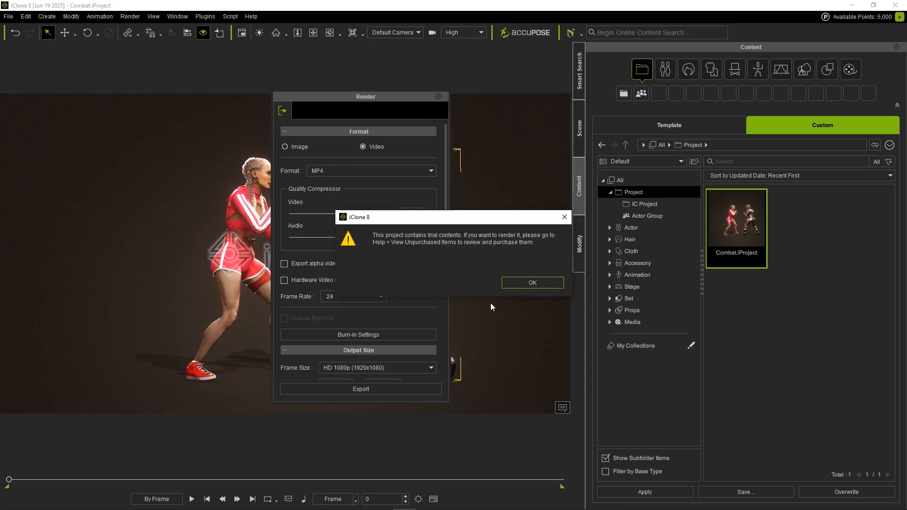
pyautogui.click(531, 283)
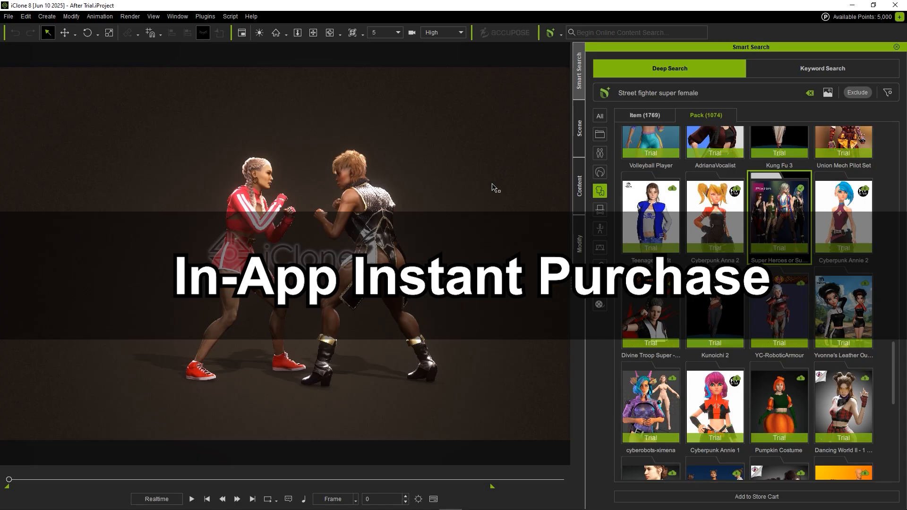
pyautogui.moveTo(748, 224)
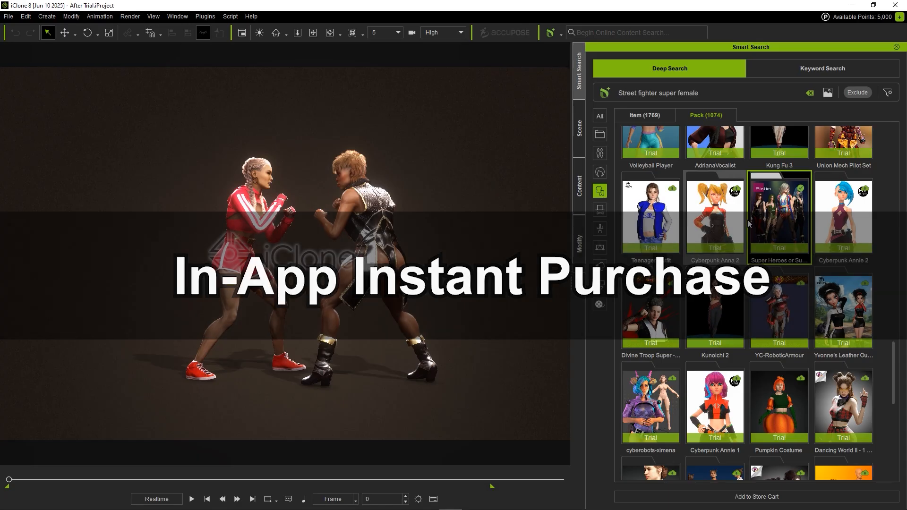
# Start an Instant Purchase of the Andromeda super heroes pack under the Standard License
pyautogui.rightClick(778, 217)
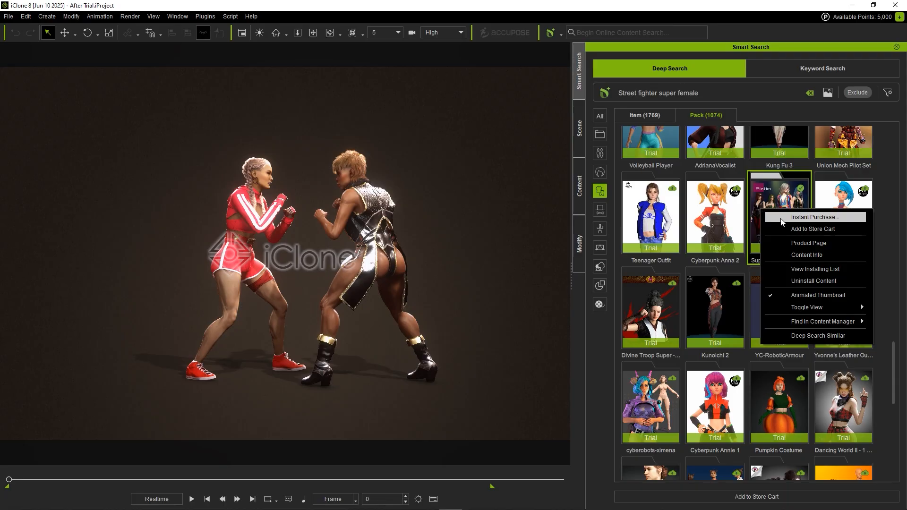
pyautogui.click(815, 216)
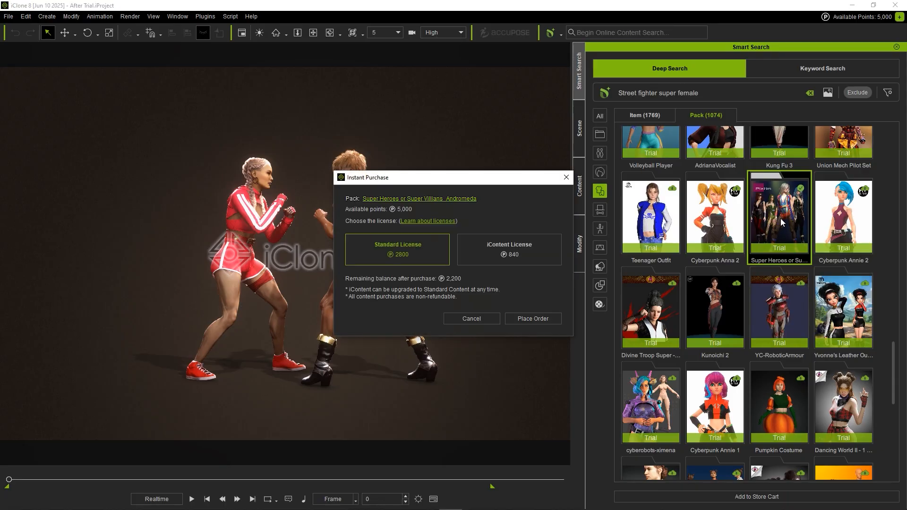
pyautogui.moveTo(407, 209)
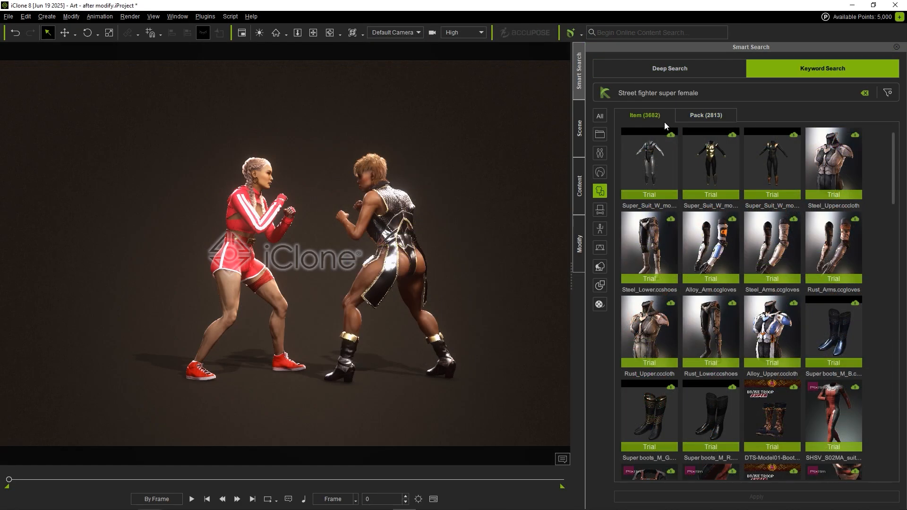
pyautogui.moveTo(647, 125)
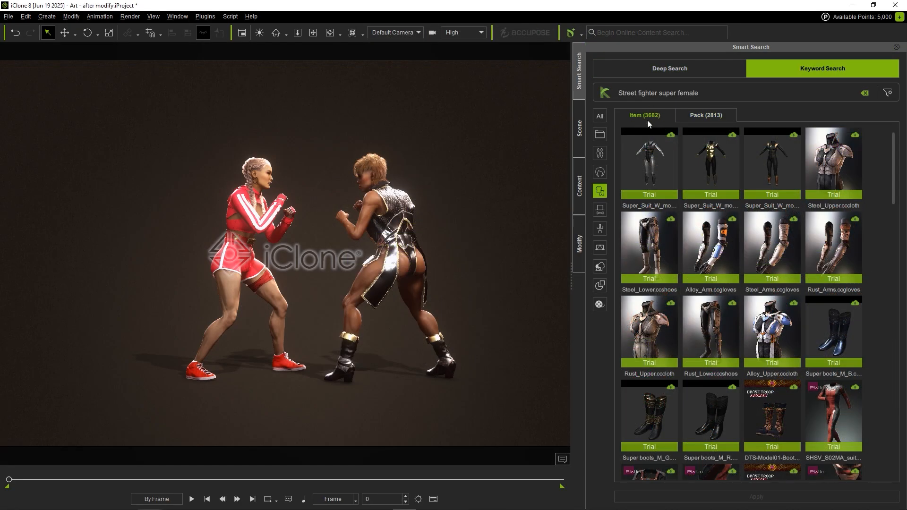
pyautogui.moveTo(709, 245)
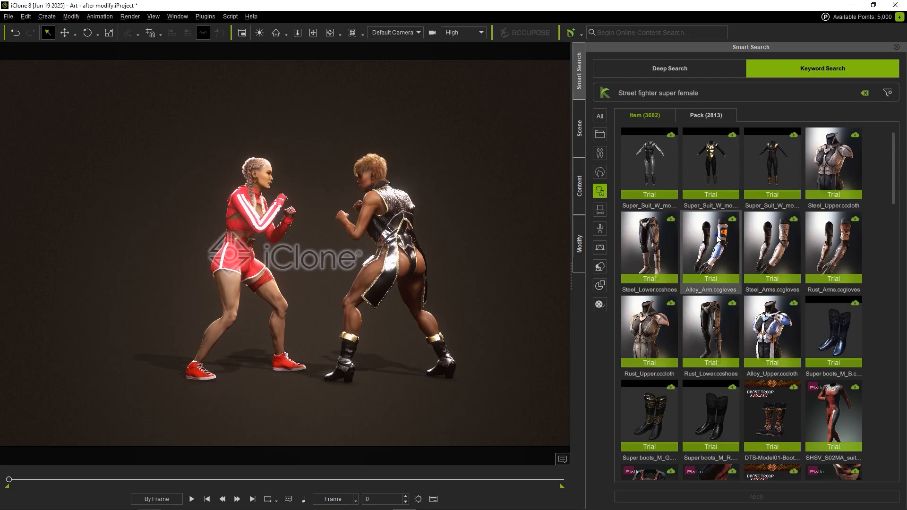
# Show Instant Purchase prices for the Alloy Arm Female item: 750 Standard, 225 iContent points
pyautogui.rightClick(709, 249)
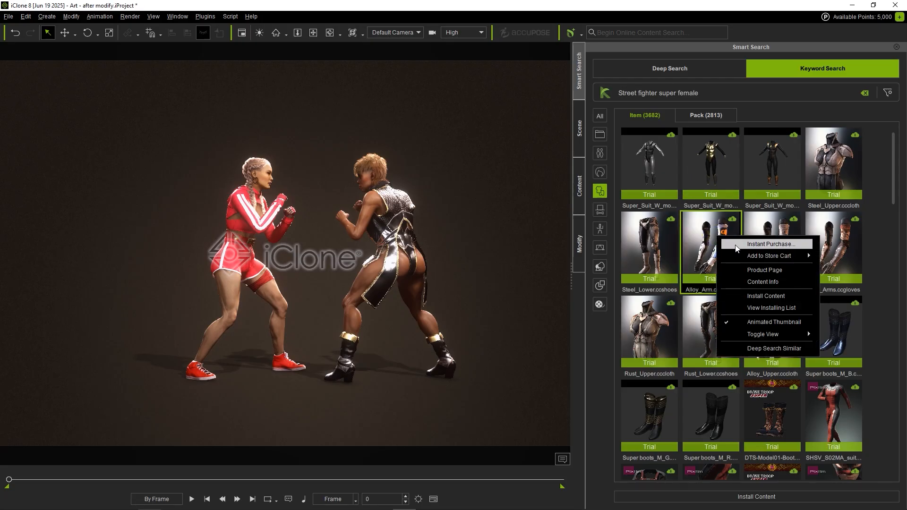
pyautogui.click(767, 243)
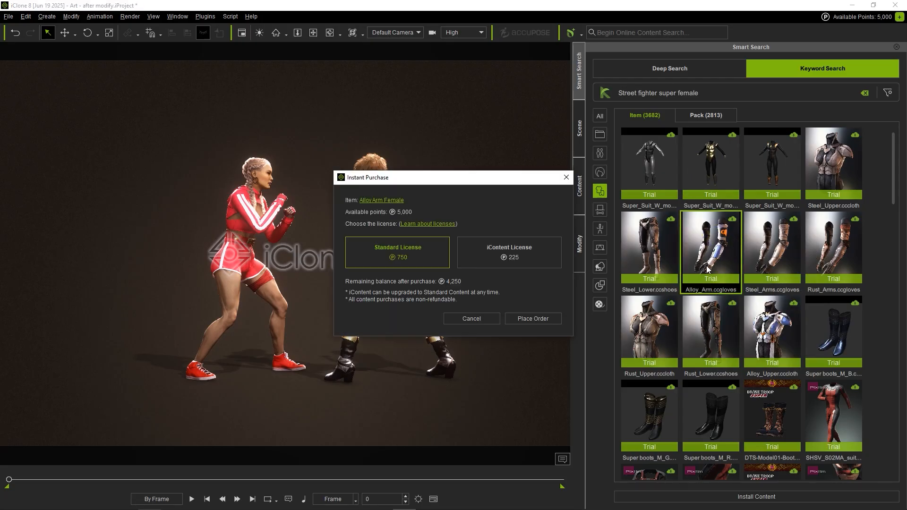
pyautogui.moveTo(522, 288)
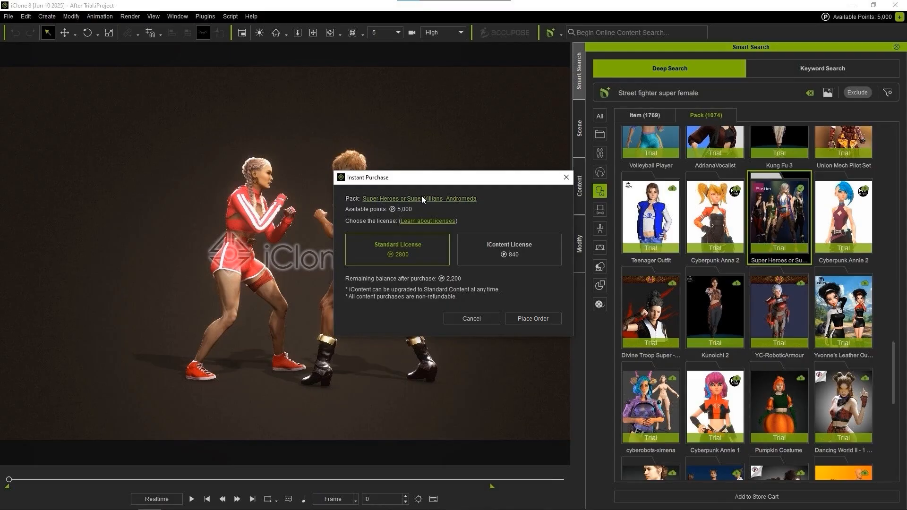
# View the Andromeda pack's store page and enlarge two of its gallery images
pyautogui.click(420, 198)
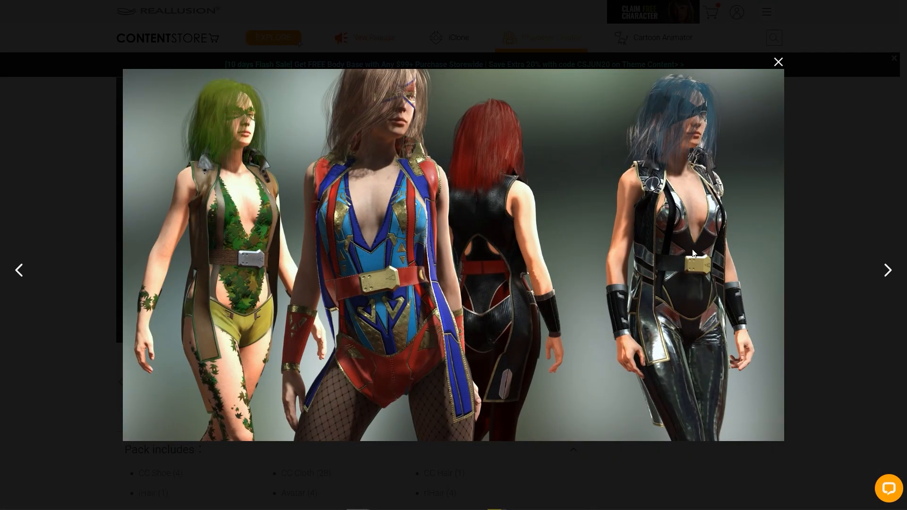
pyautogui.click(778, 62)
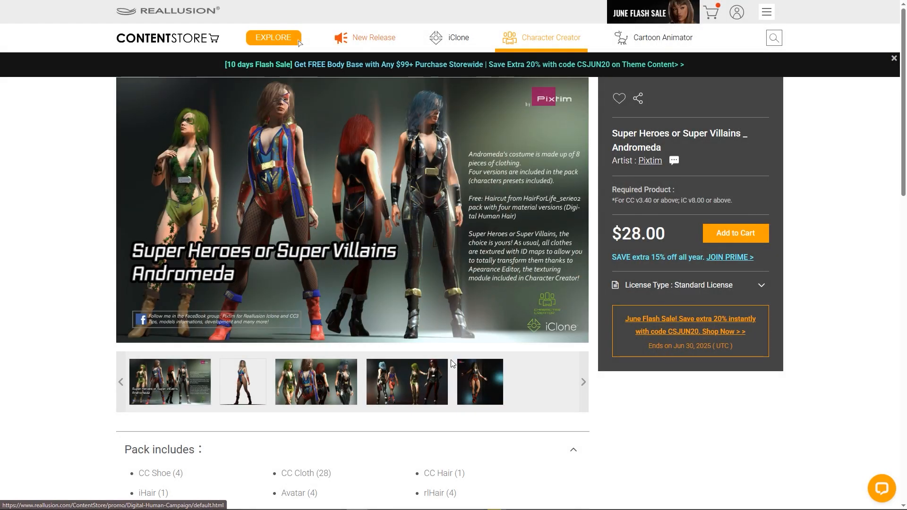
pyautogui.click(352, 209)
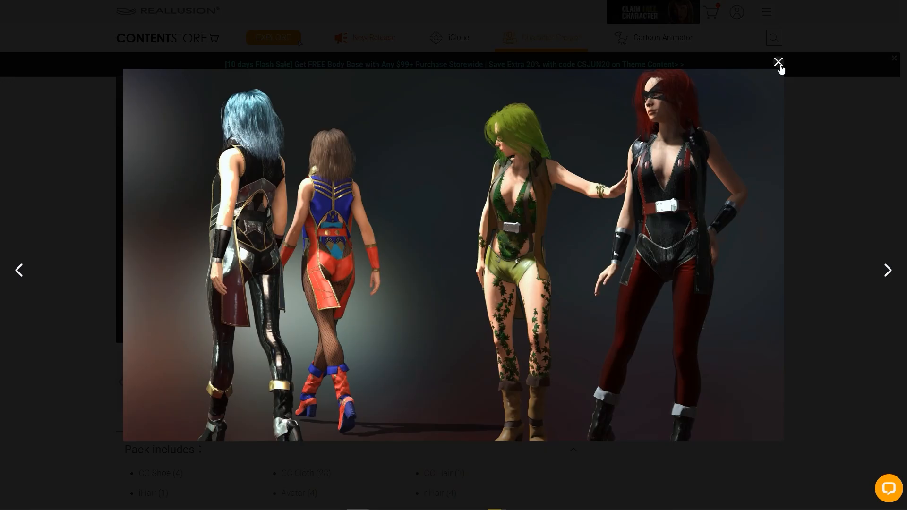
pyautogui.click(777, 62)
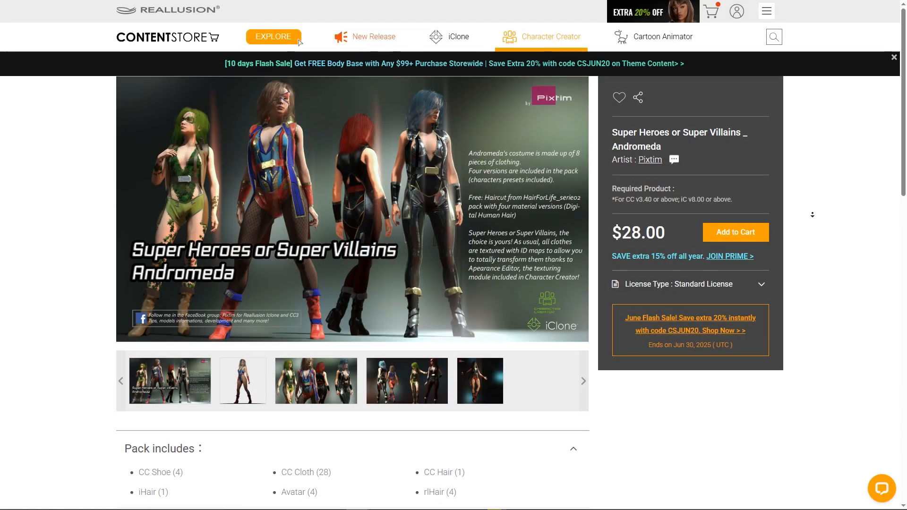
pyautogui.scroll(-3)
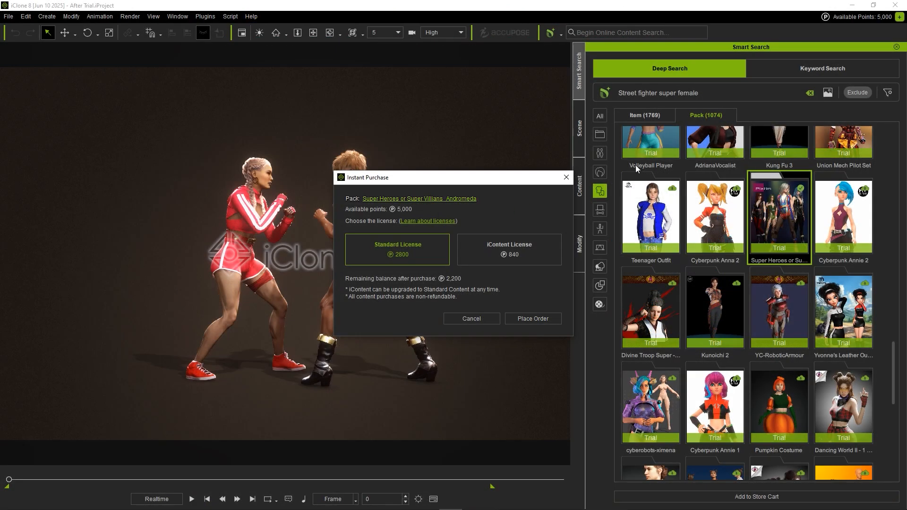
pyautogui.moveTo(883, 29)
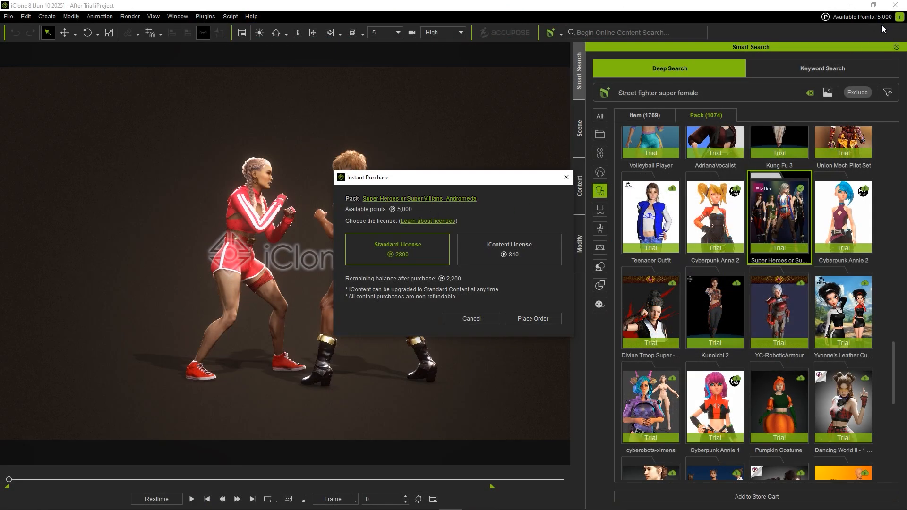
pyautogui.moveTo(461, 224)
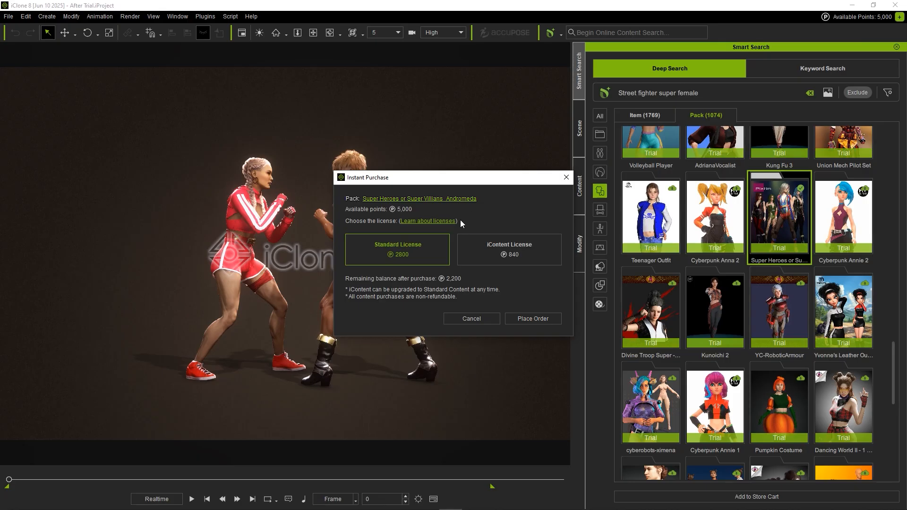
pyautogui.click(508, 249)
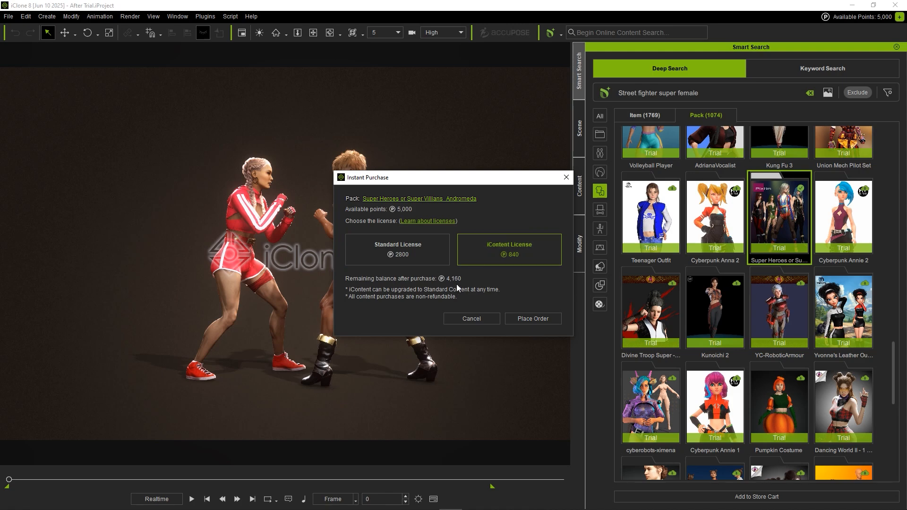
pyautogui.click(397, 250)
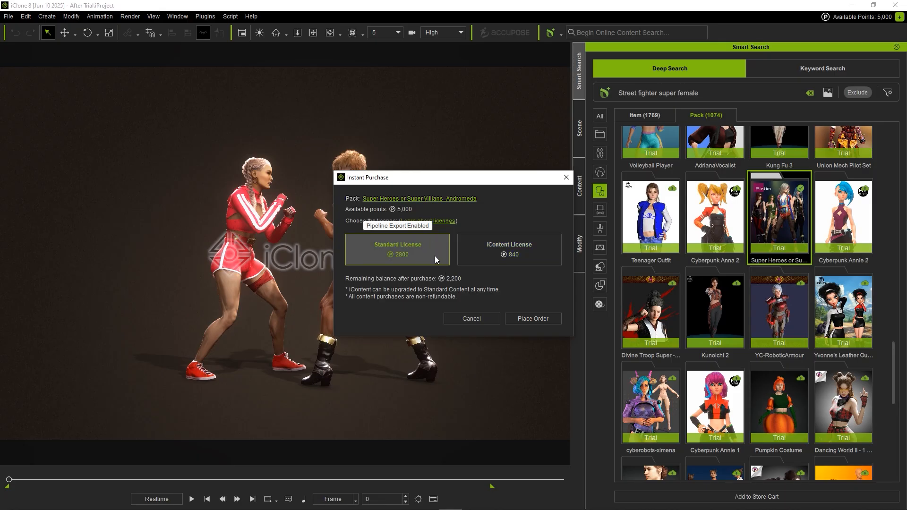
pyautogui.moveTo(531, 319)
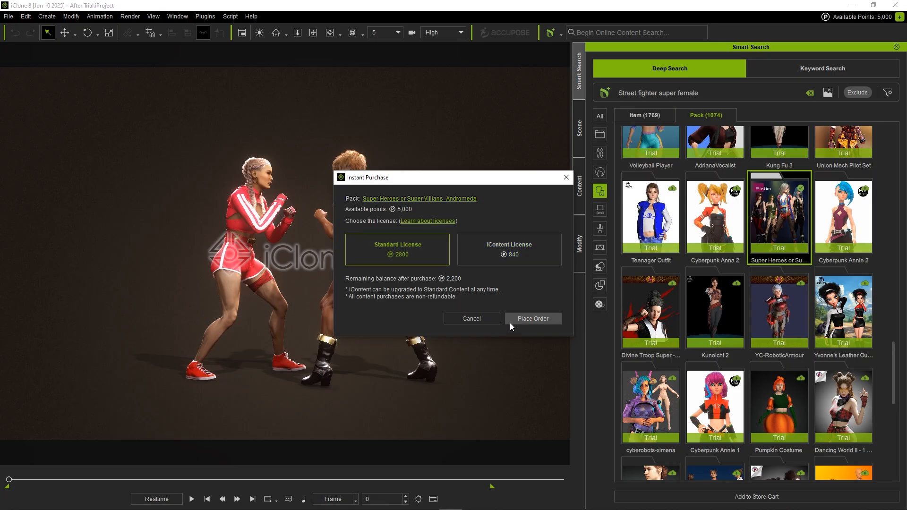
# Place the Standard License order for the Andromeda pack and dismiss the thank-you message
pyautogui.click(531, 318)
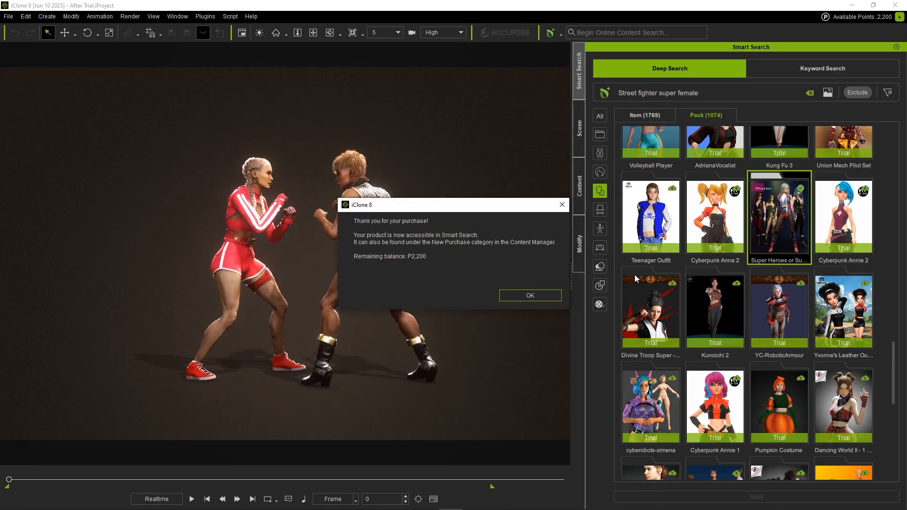
pyautogui.moveTo(777, 263)
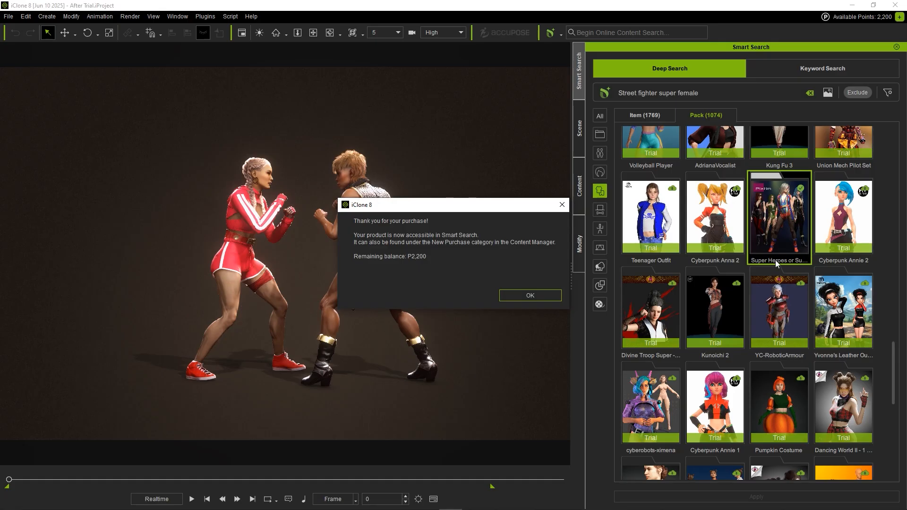
pyautogui.moveTo(312, 297)
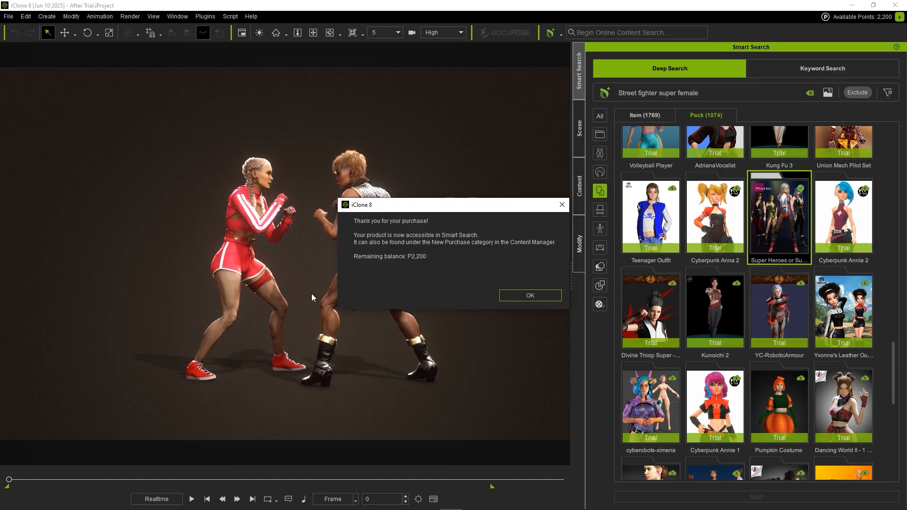
pyautogui.moveTo(807, 173)
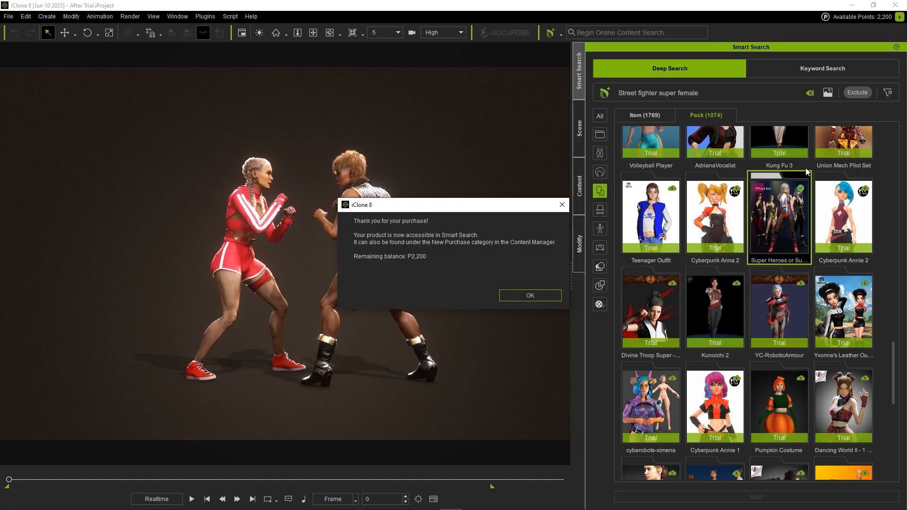
pyautogui.moveTo(881, 31)
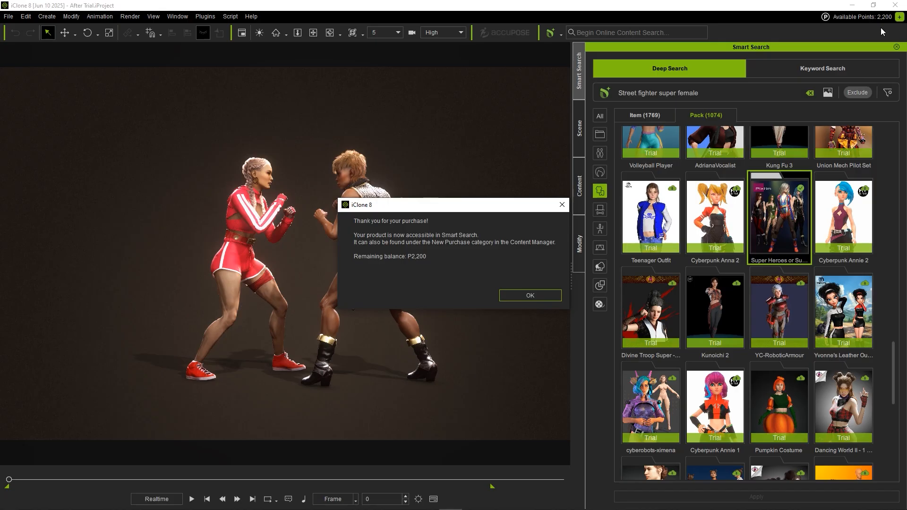
pyautogui.click(528, 294)
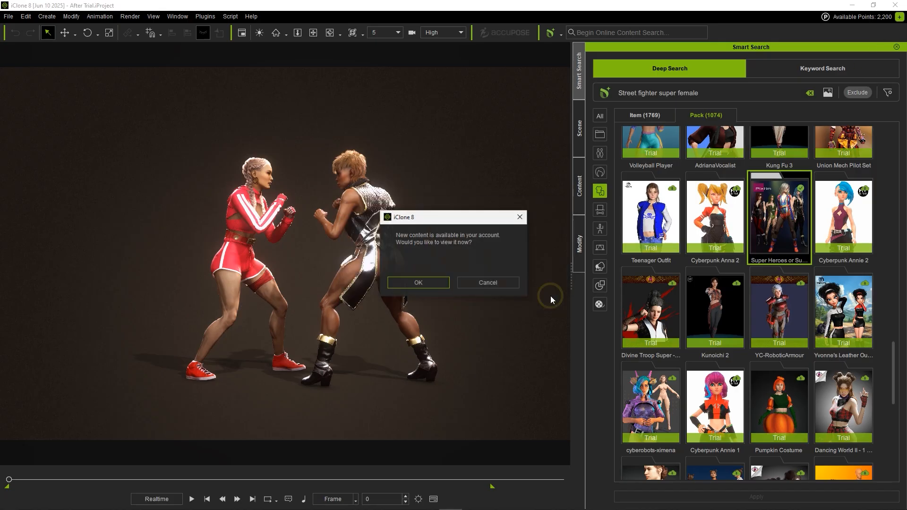
pyautogui.moveTo(467, 252)
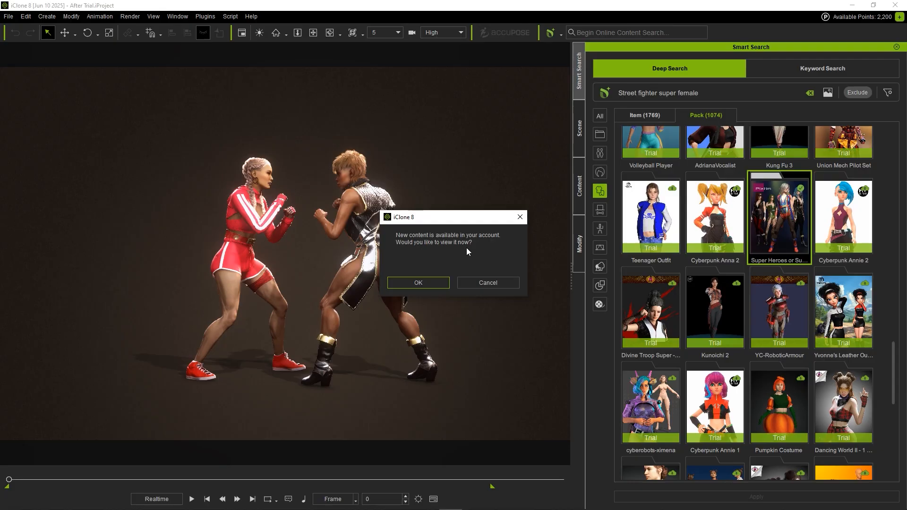
pyautogui.moveTo(417, 283)
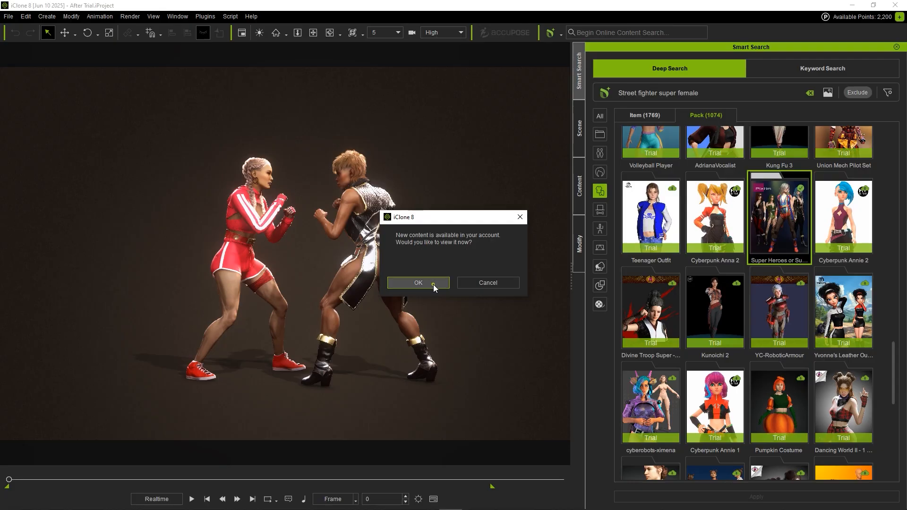
# Open the Andromeda pack under New Purchase and scroll through its 42 items
pyautogui.click(417, 283)
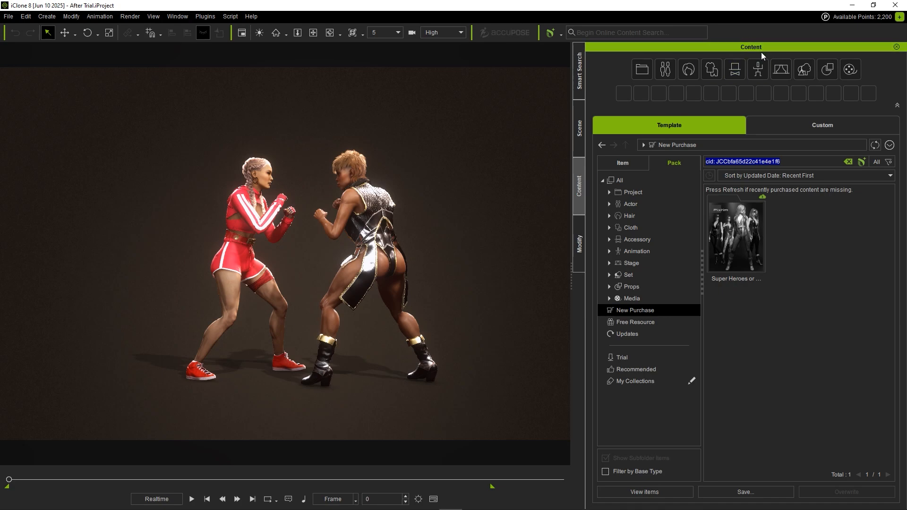
pyautogui.moveTo(690, 170)
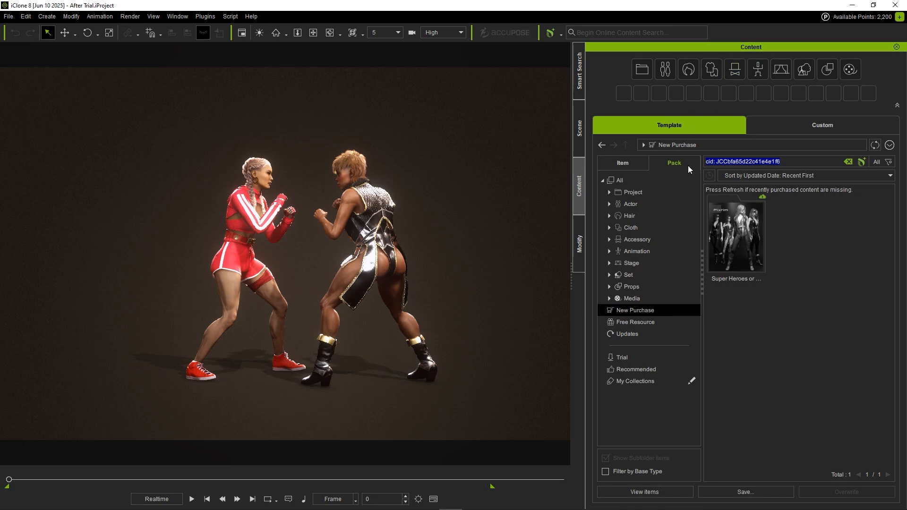
pyautogui.moveTo(711, 173)
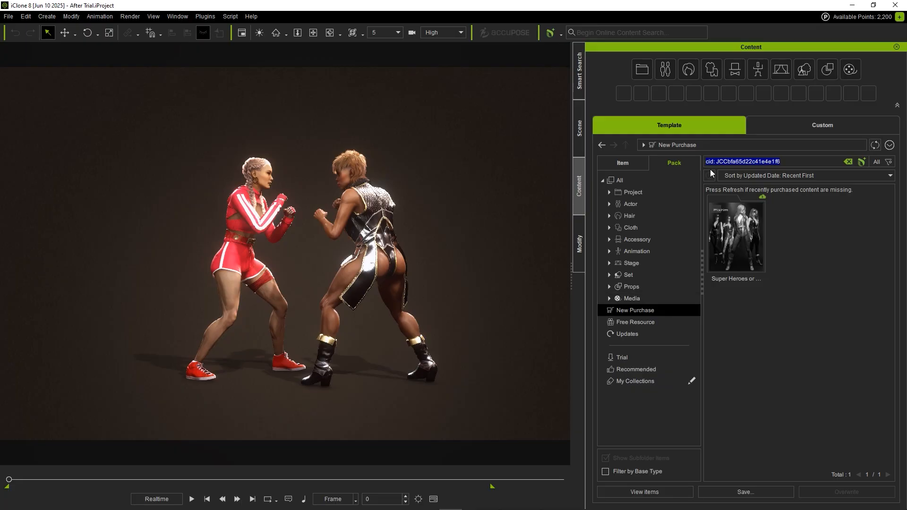
pyautogui.click(735, 236)
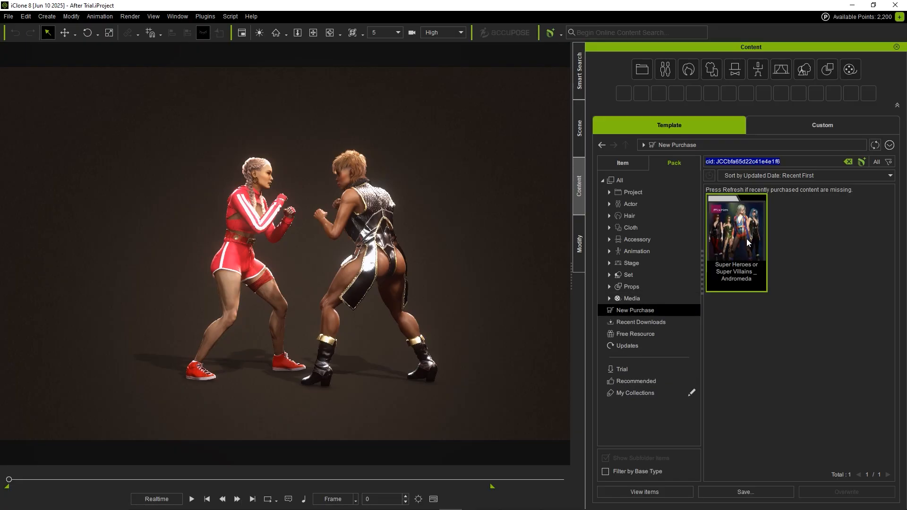
pyautogui.doubleClick(736, 231)
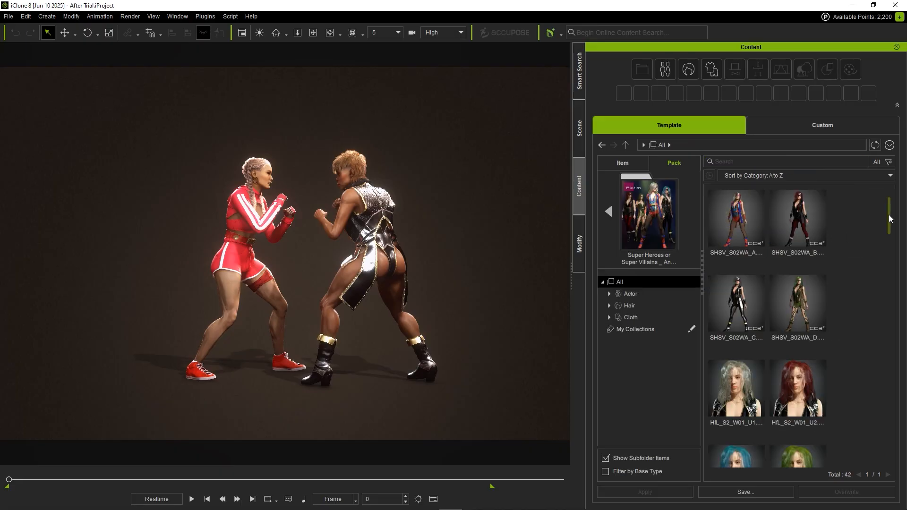
pyautogui.scroll(-3)
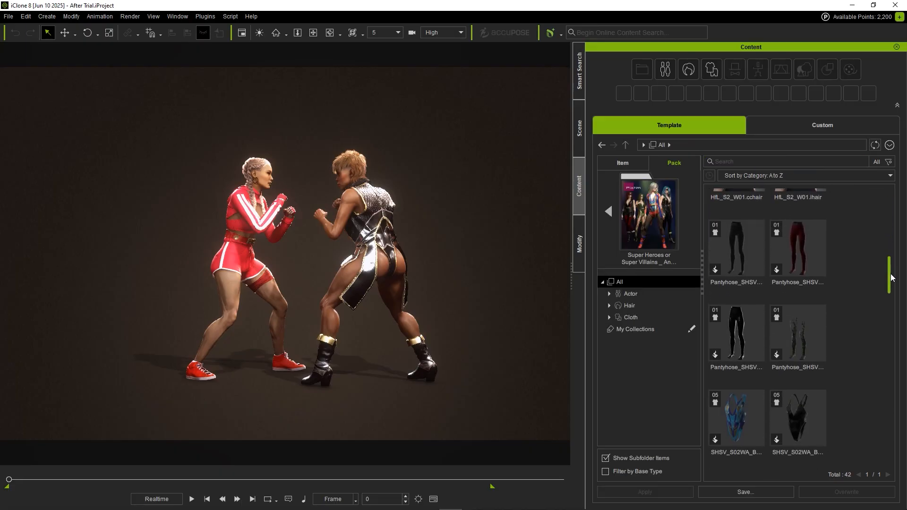
# Search packs similar to Andromeda and show the Dancing World trial pack in Content Manager
pyautogui.click(578, 69)
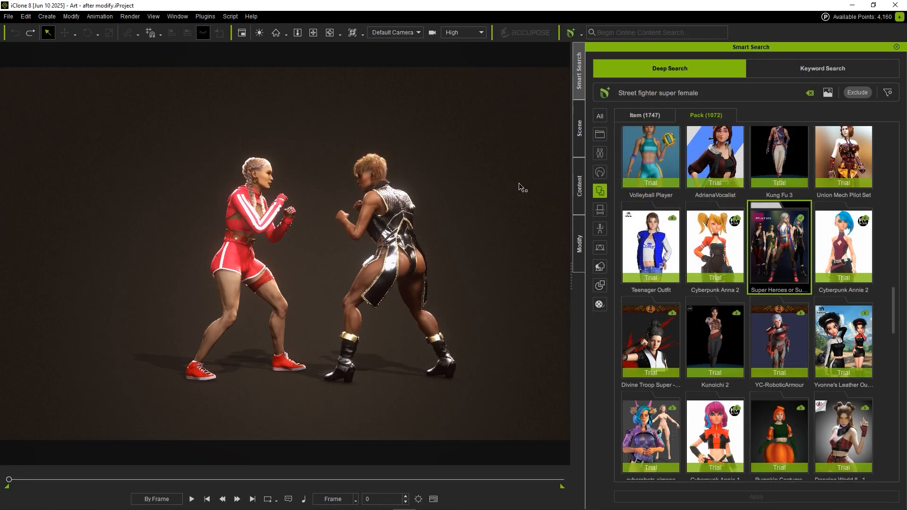
pyautogui.rightClick(779, 245)
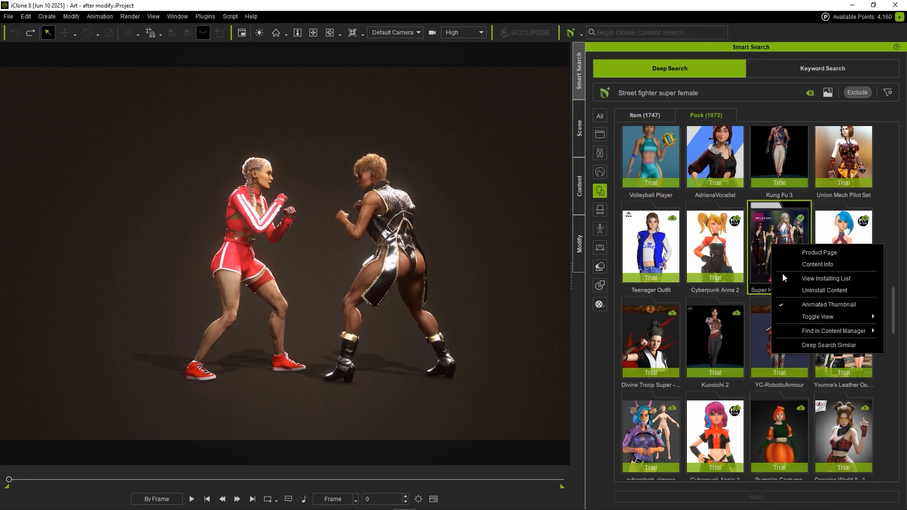
pyautogui.click(828, 344)
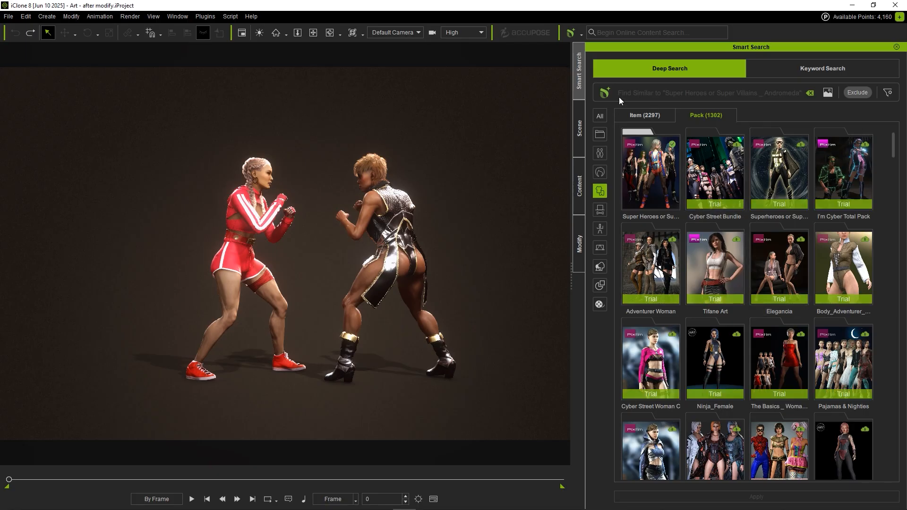
pyautogui.moveTo(783, 103)
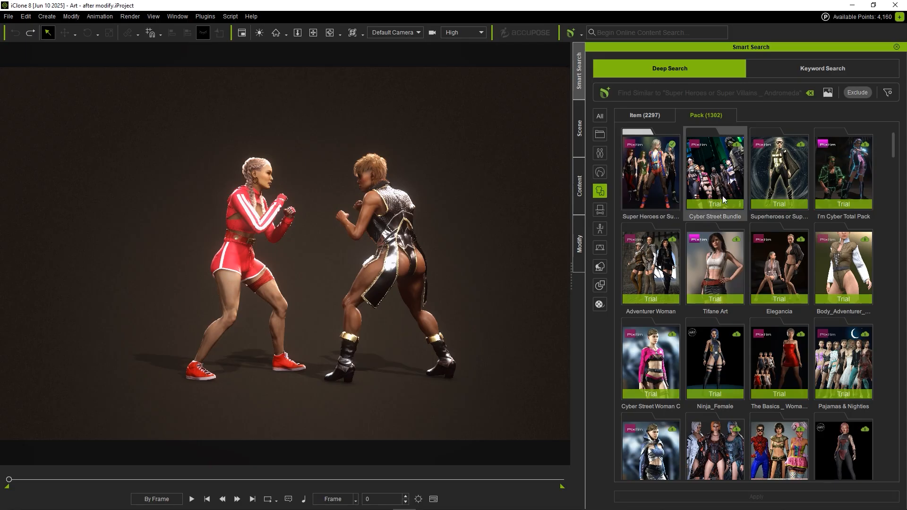
pyautogui.scroll(-3)
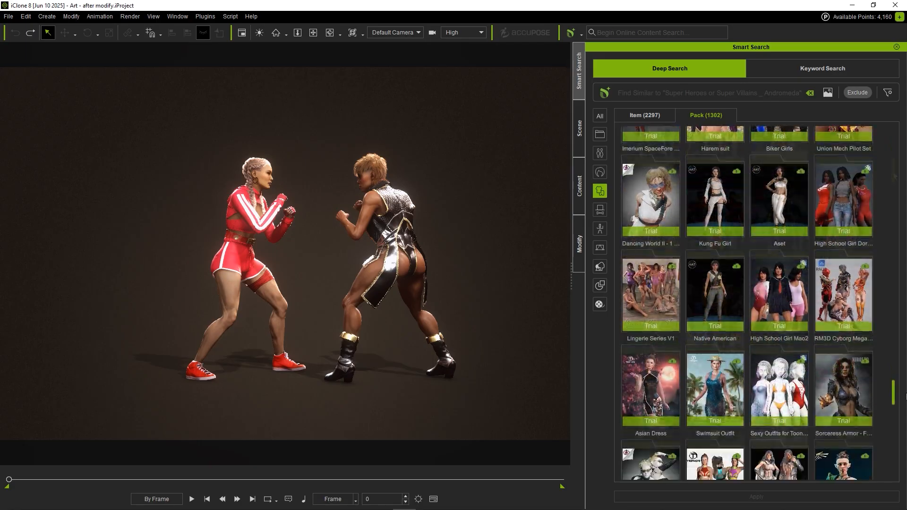
pyautogui.scroll(-3)
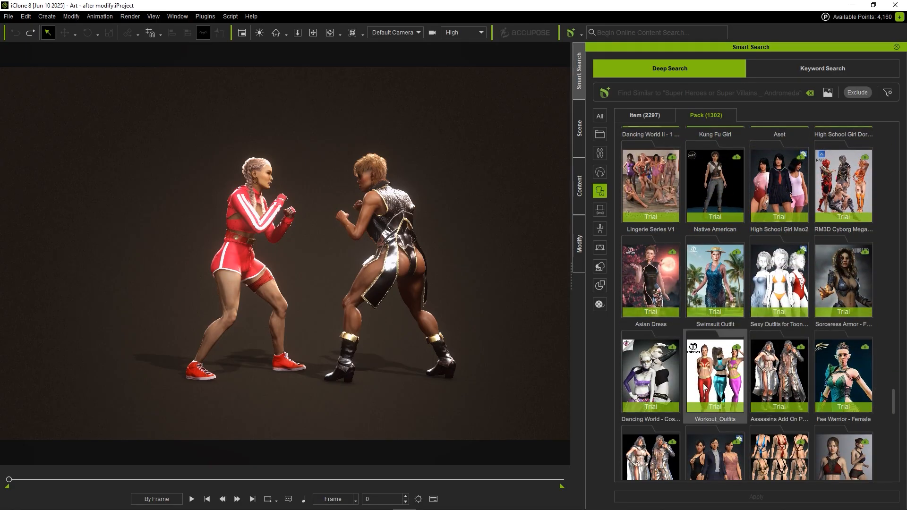
pyautogui.click(650, 374)
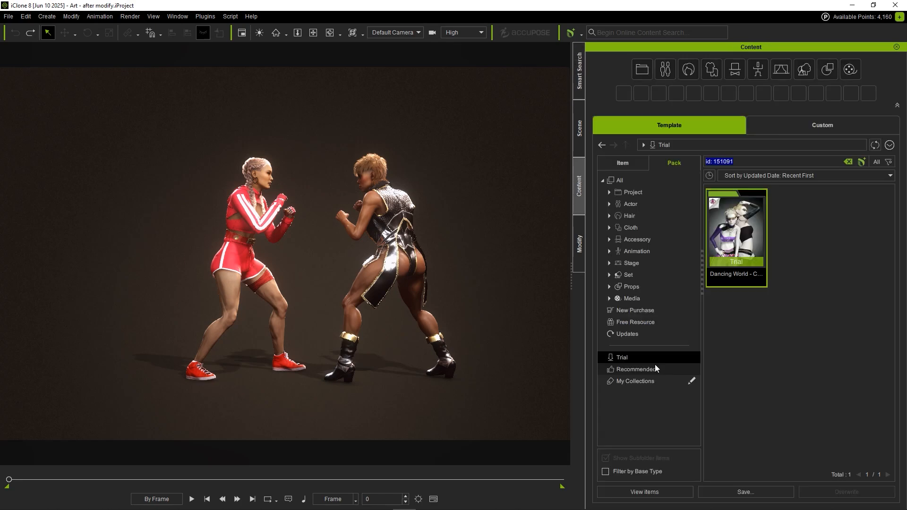
# Open the Dancing World pack and put the trial DW1-Jacket-C on the left fighter
pyautogui.doubleClick(736, 226)
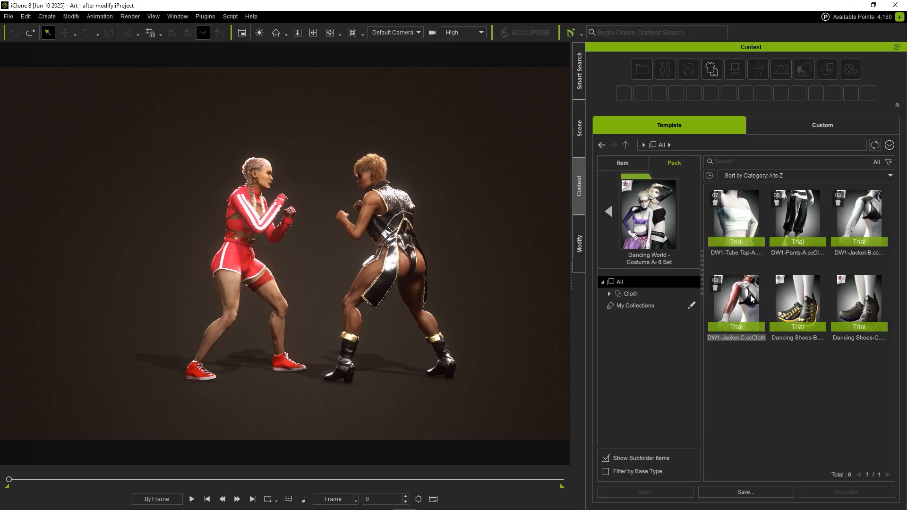
pyautogui.doubleClick(736, 298)
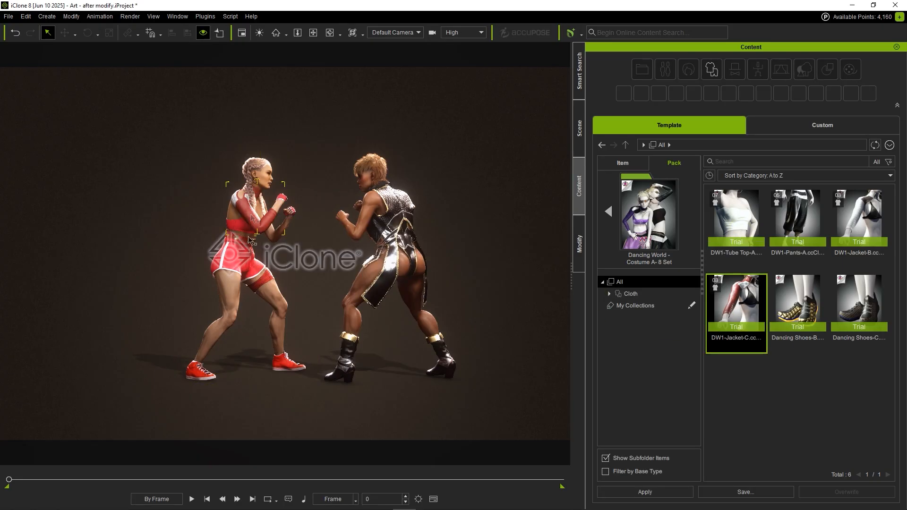
pyautogui.rightClick(734, 298)
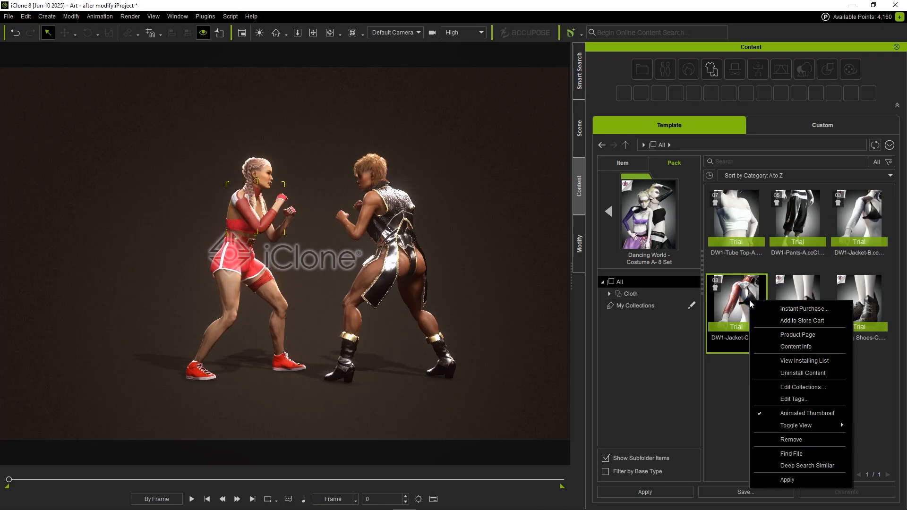
pyautogui.click(804, 321)
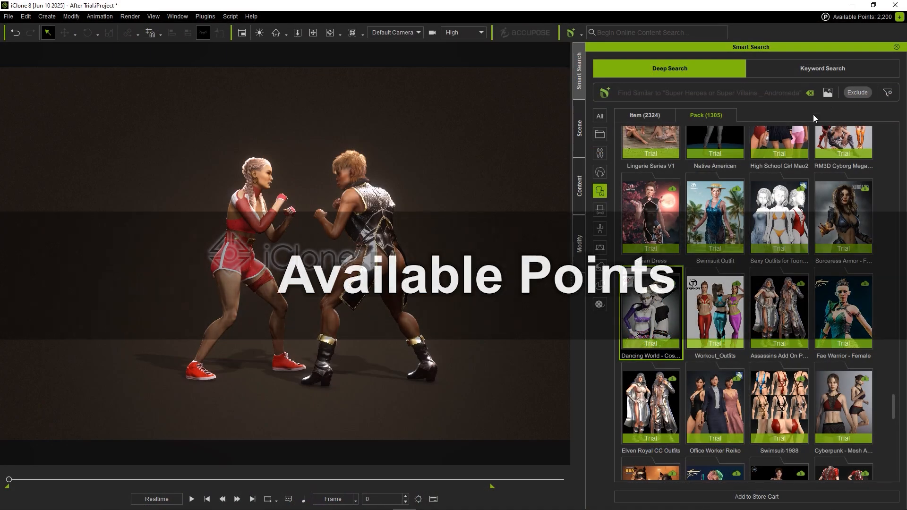
pyautogui.moveTo(899, 17)
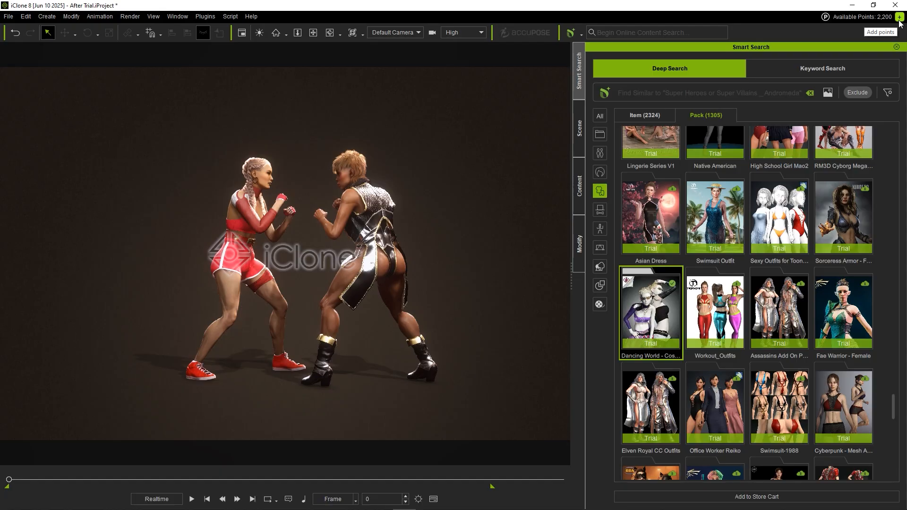
# Open the Buy DA Points store page offering 1,000, 5,000 and 10,000 point bundles
pyautogui.click(879, 32)
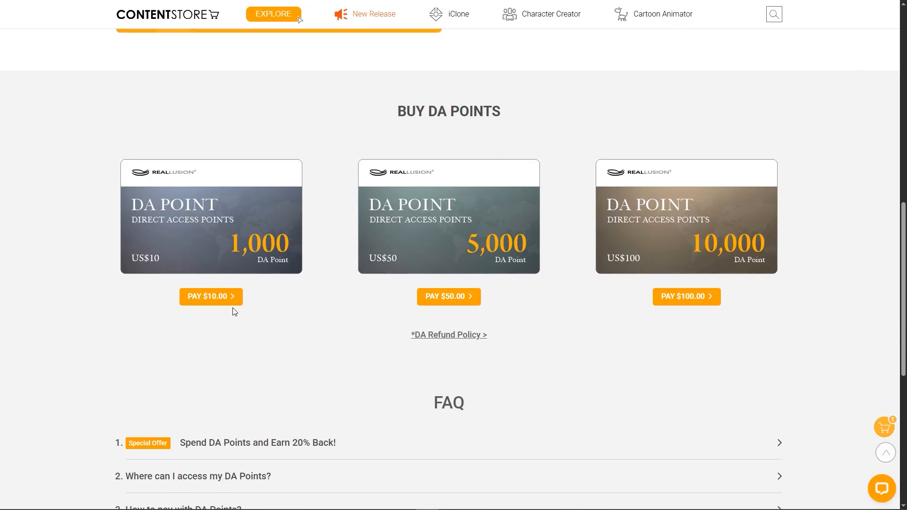
pyautogui.moveTo(513, 324)
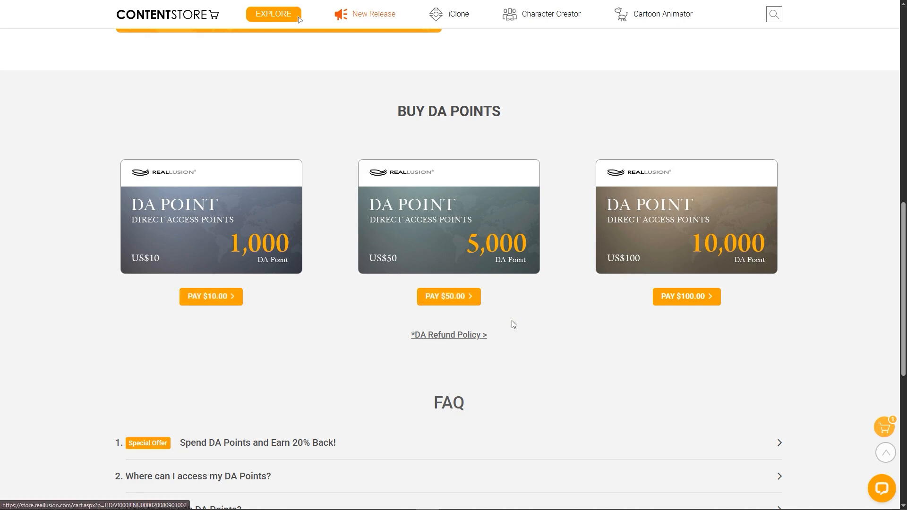
pyautogui.moveTo(686, 296)
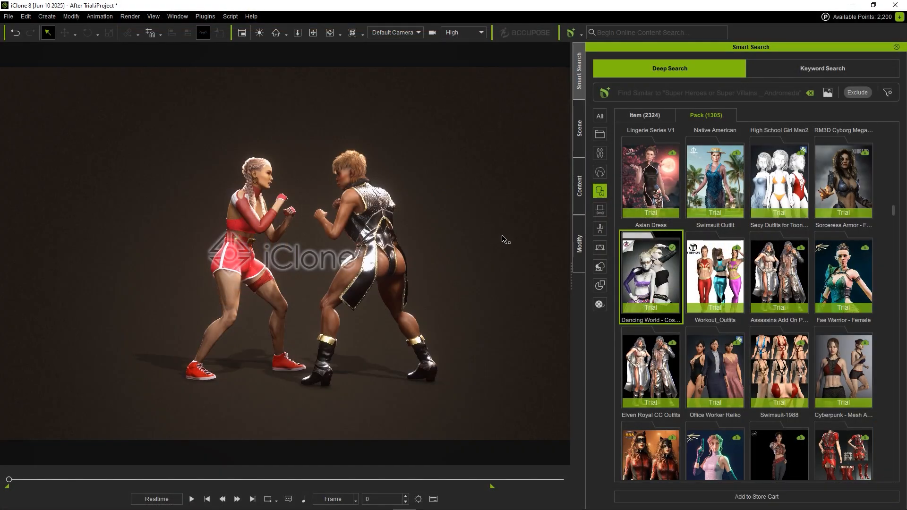
# Open the Instant Purchase dialog for the Dancing World Costume A-8 Set
pyautogui.rightClick(649, 276)
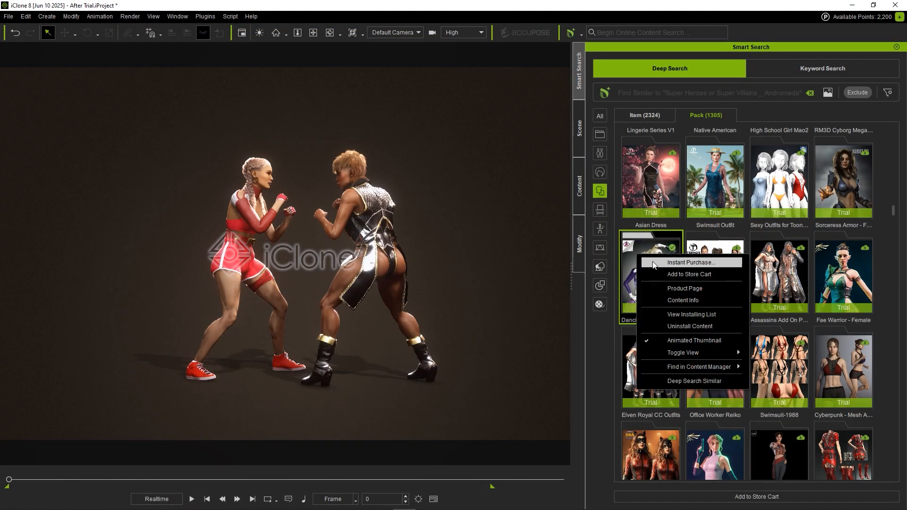
pyautogui.click(685, 262)
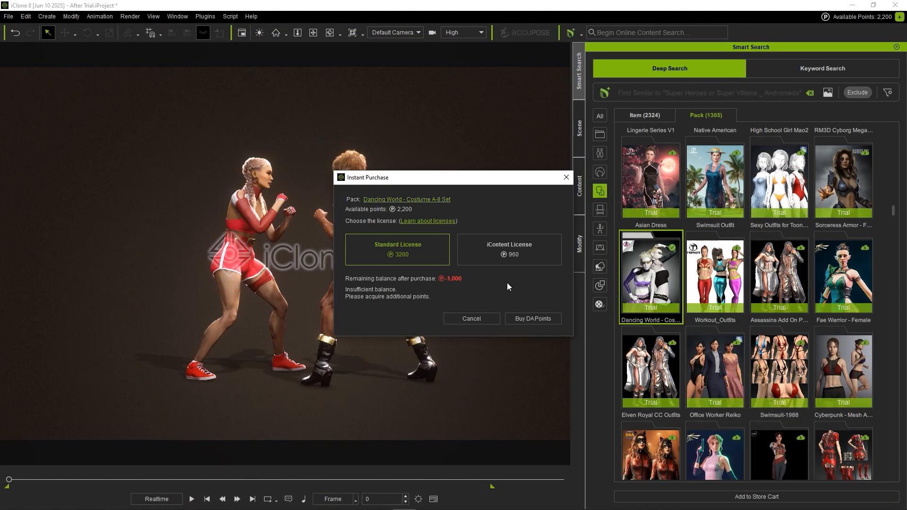
pyautogui.moveTo(456, 288)
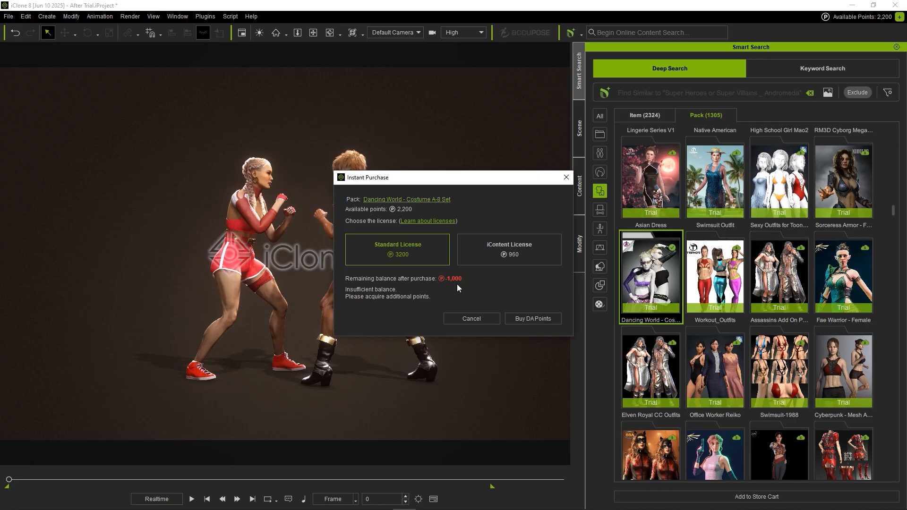
pyautogui.click(531, 317)
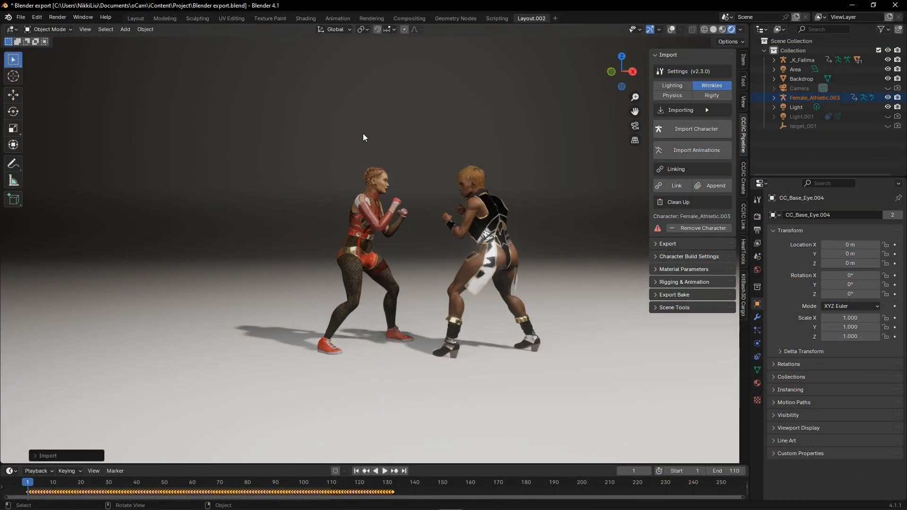
pyautogui.moveTo(522, 386)
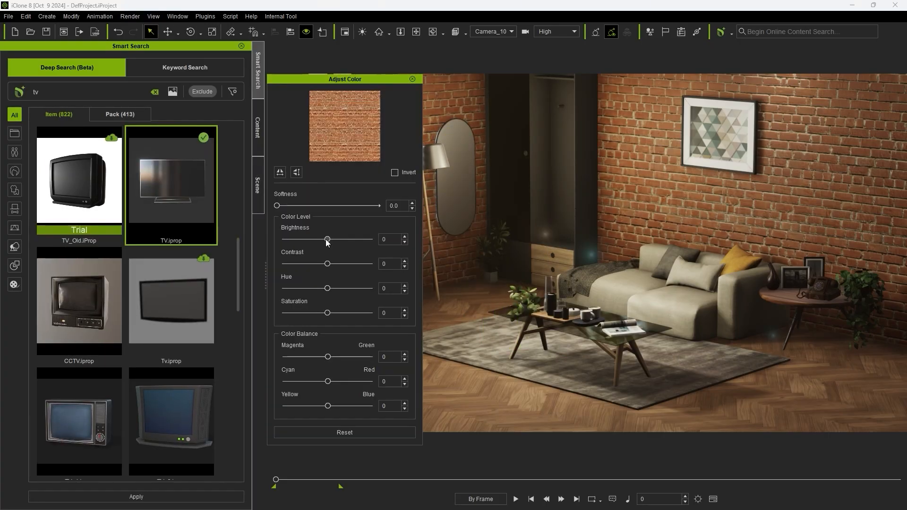
pyautogui.click(412, 79)
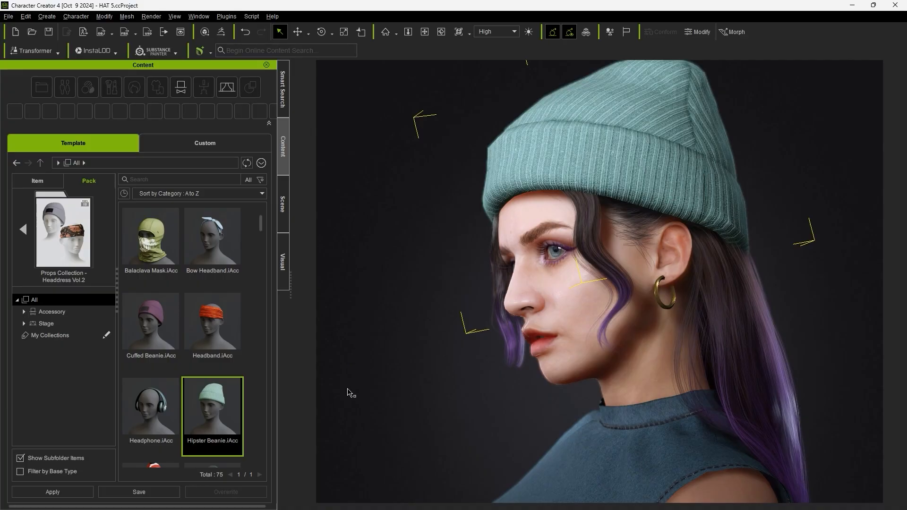
# Deep-search headwear similar to the Hipster Beanie and apply one of the resulting hats
pyautogui.rightClick(212, 410)
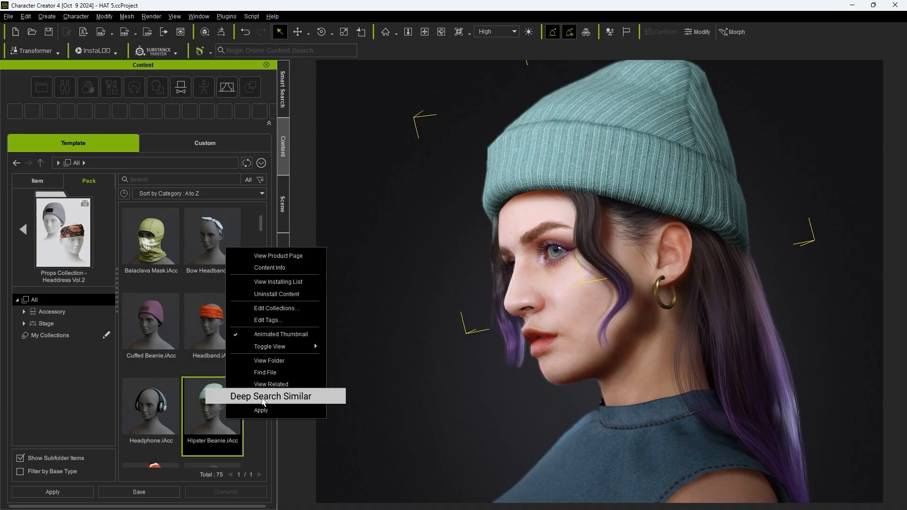
pyautogui.click(271, 396)
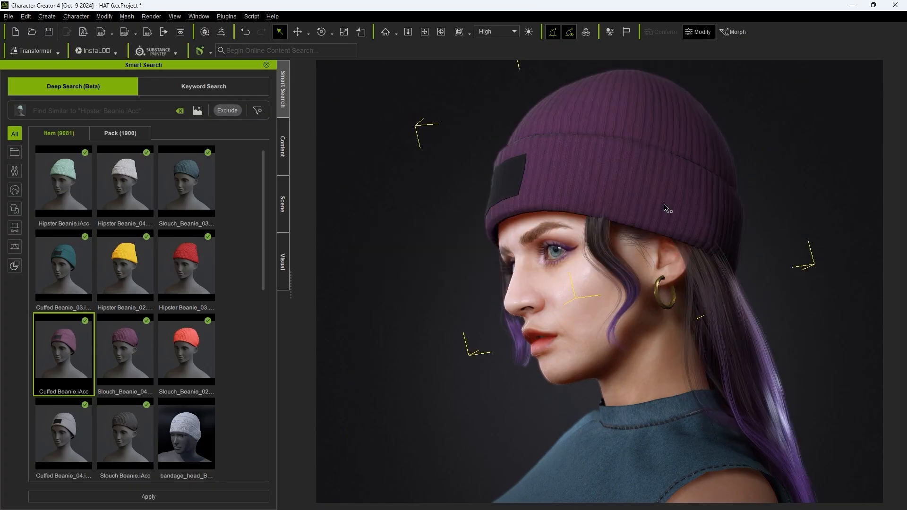
pyautogui.scroll(-3)
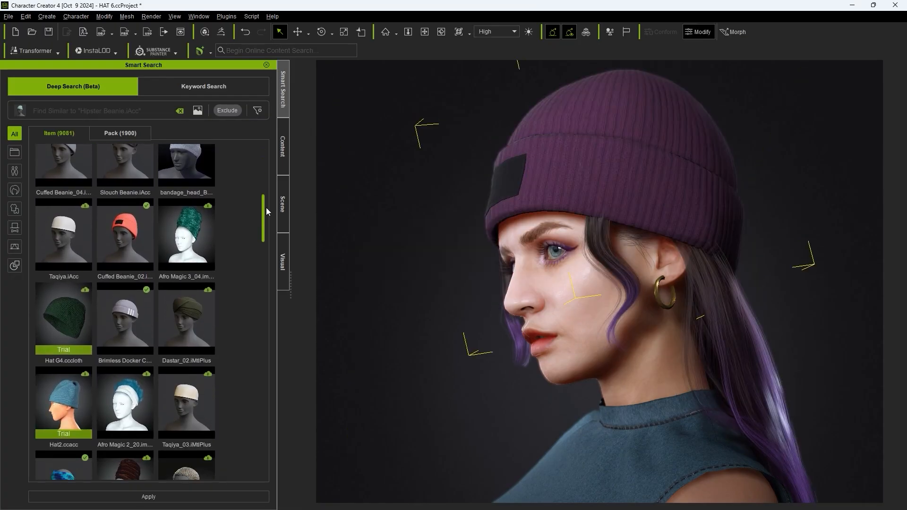
pyautogui.scroll(-3)
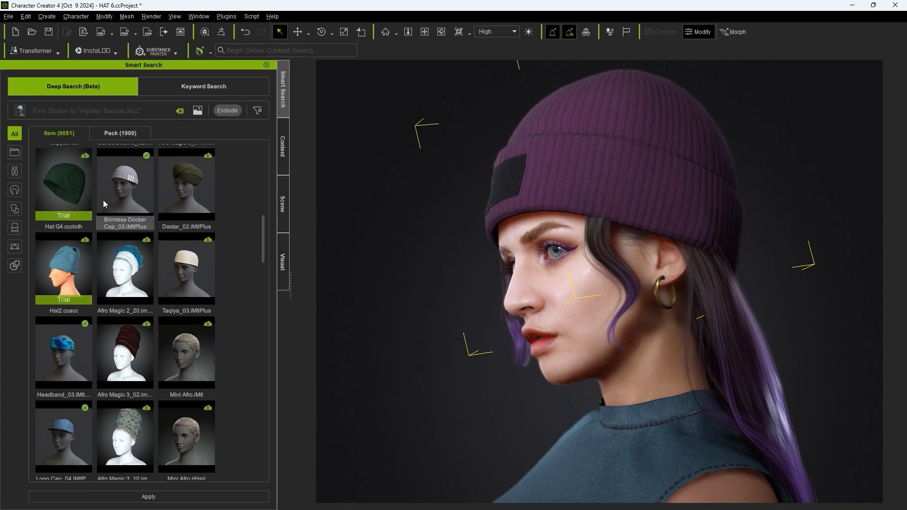
pyautogui.doubleClick(125, 183)
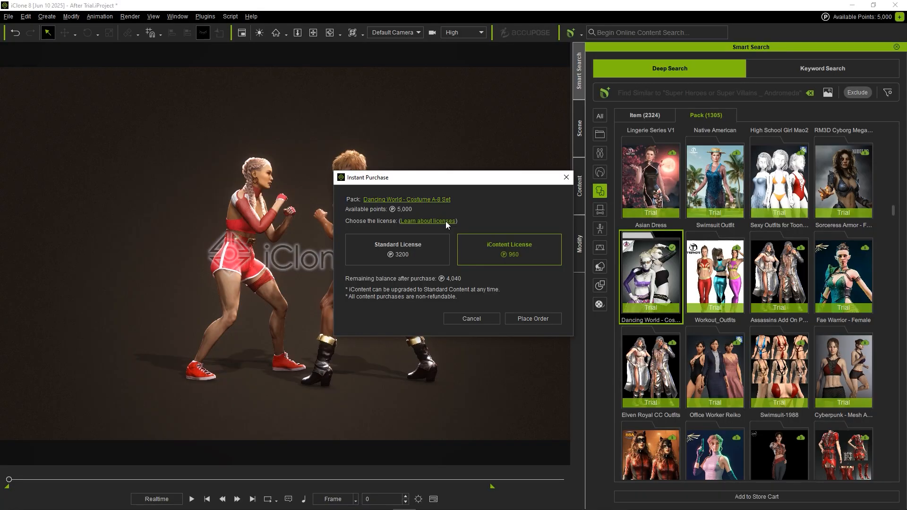
# Buy the Dancing World Costume A-8 Set under the iContent License and confirm the order
pyautogui.click(427, 221)
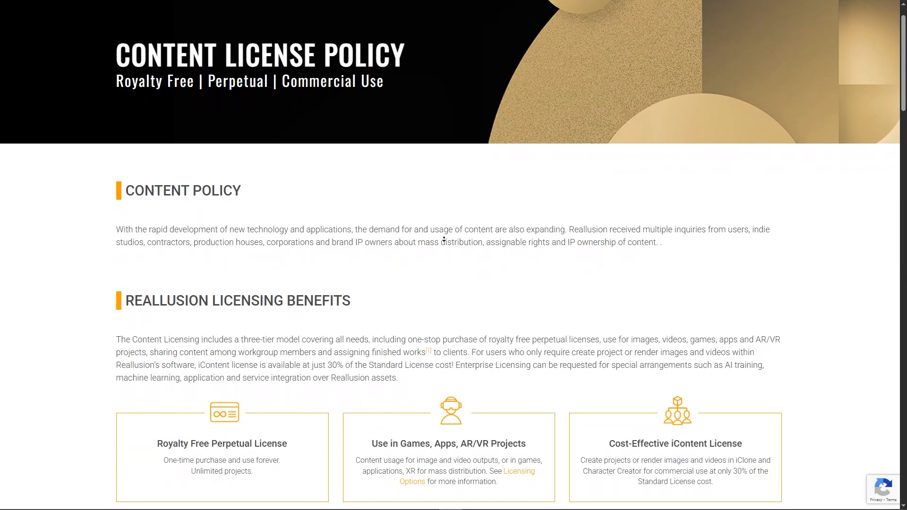
pyautogui.scroll(-3)
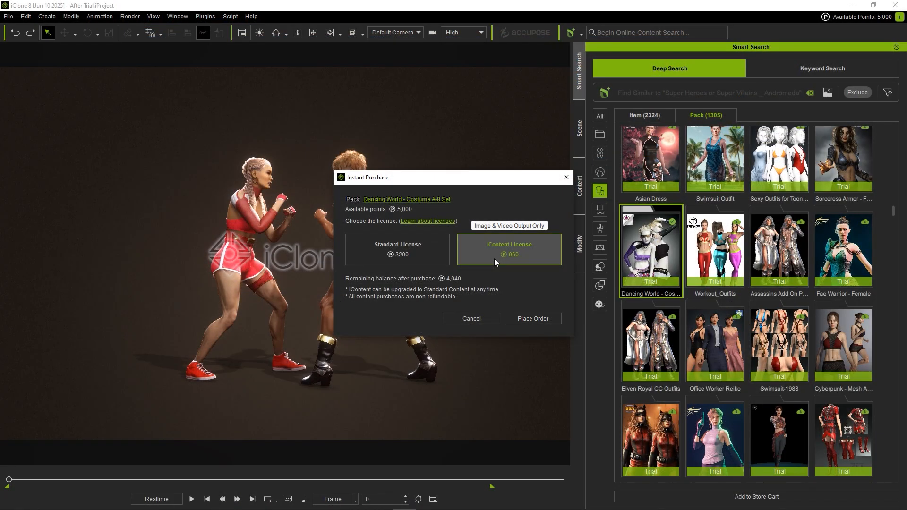
pyautogui.moveTo(511, 323)
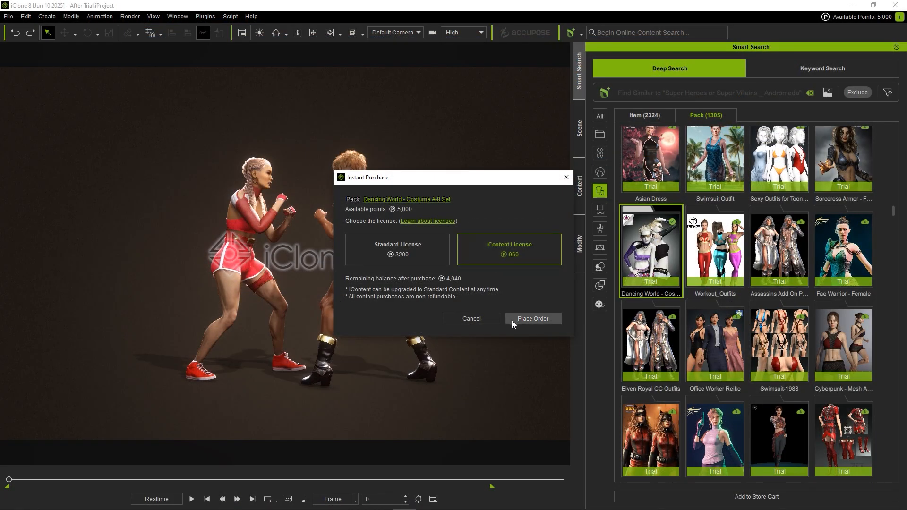
pyautogui.click(532, 319)
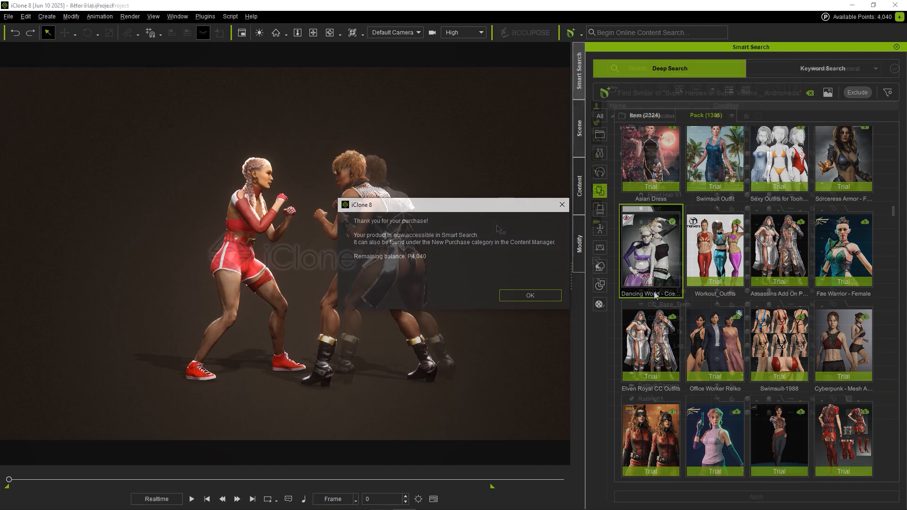
pyautogui.click(528, 294)
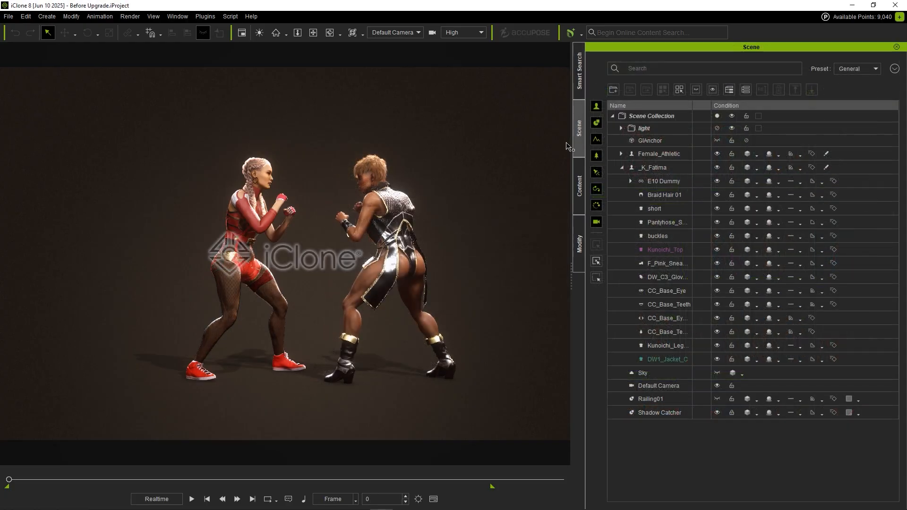
pyautogui.moveTo(579, 149)
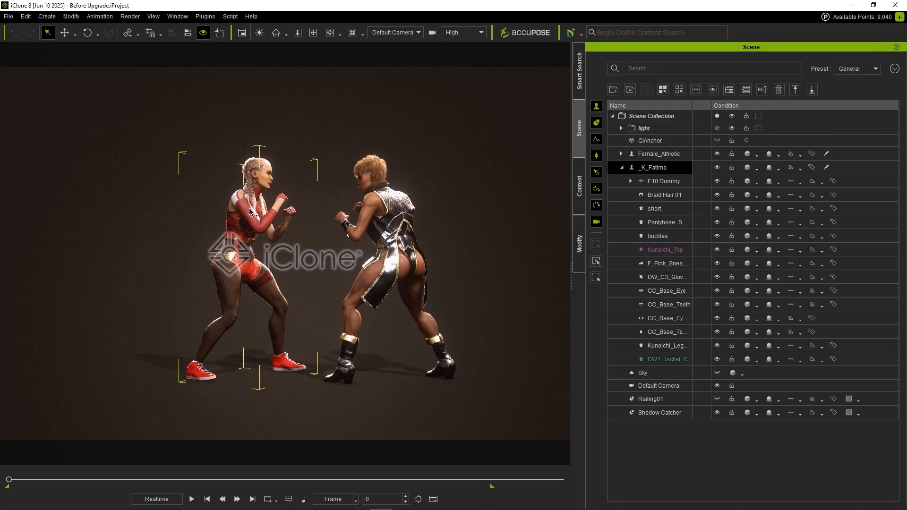
# Attempt an FBX export and dismiss the content-license requirement warning
pyautogui.click(8, 16)
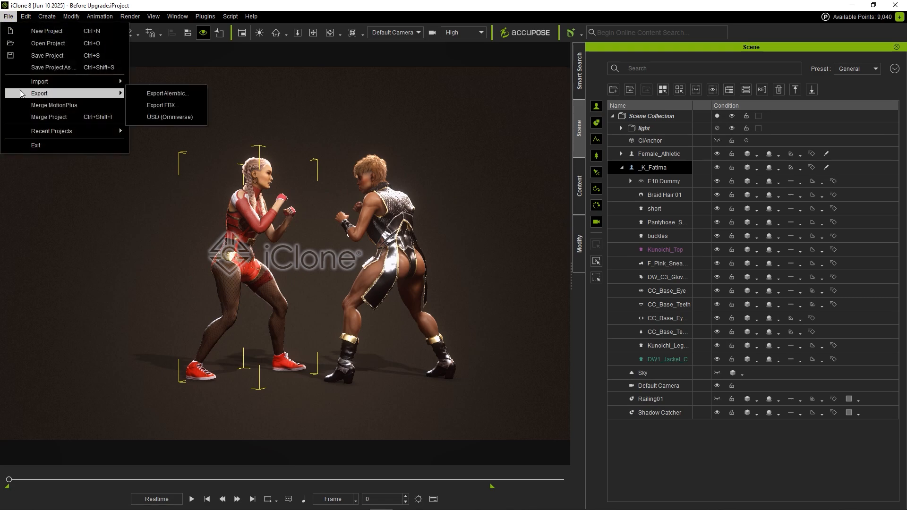
pyautogui.click(163, 105)
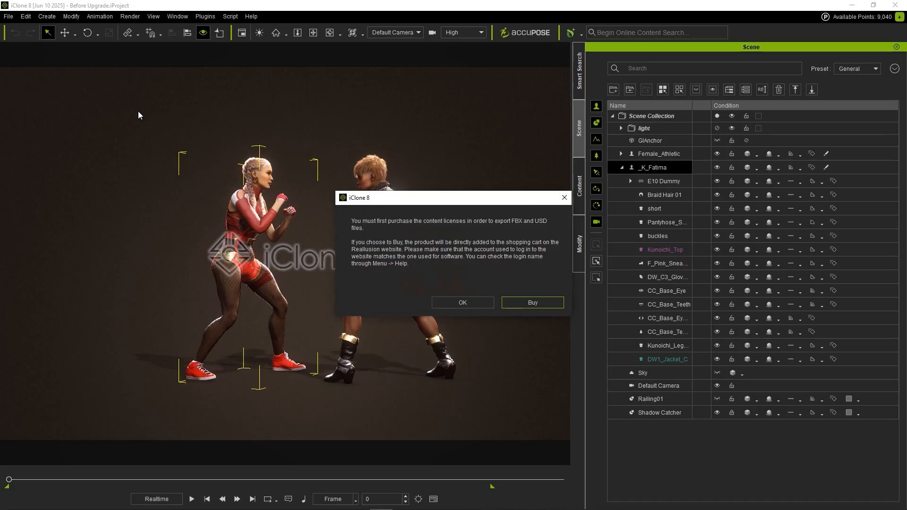
pyautogui.moveTo(387, 289)
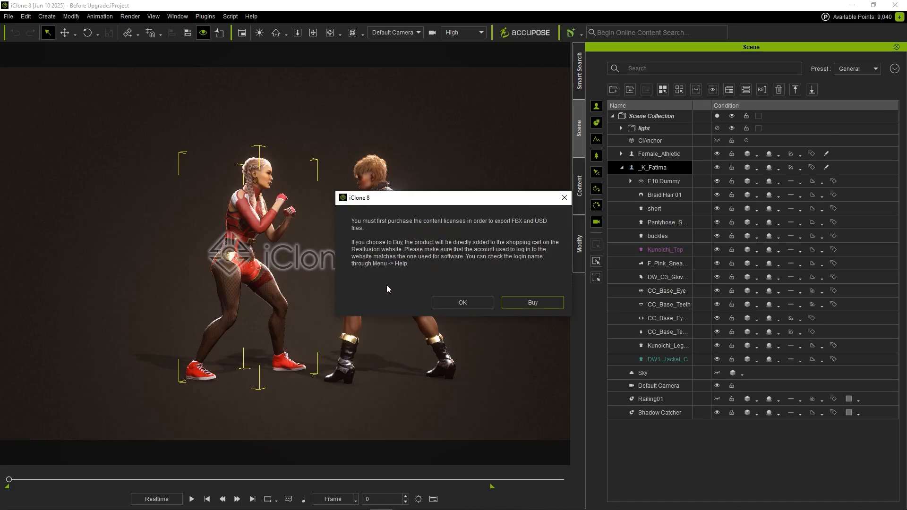
pyautogui.moveTo(486, 350)
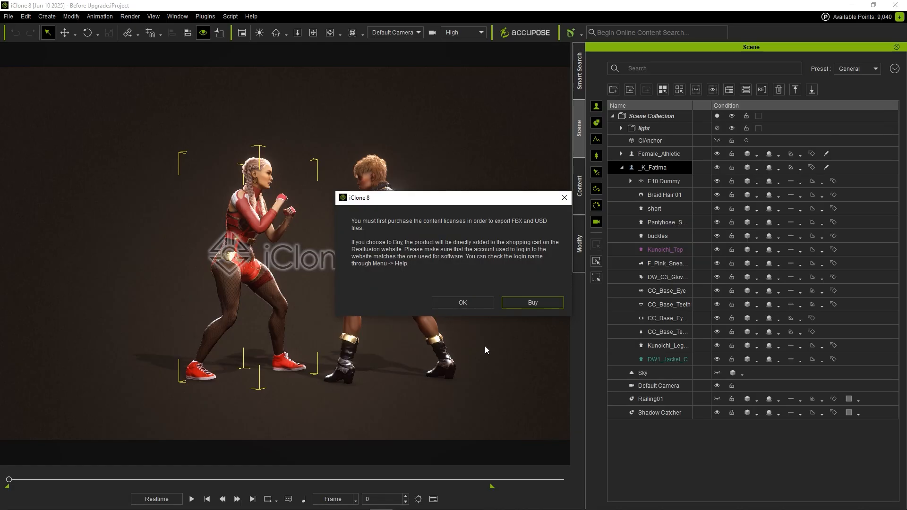
pyautogui.click(462, 302)
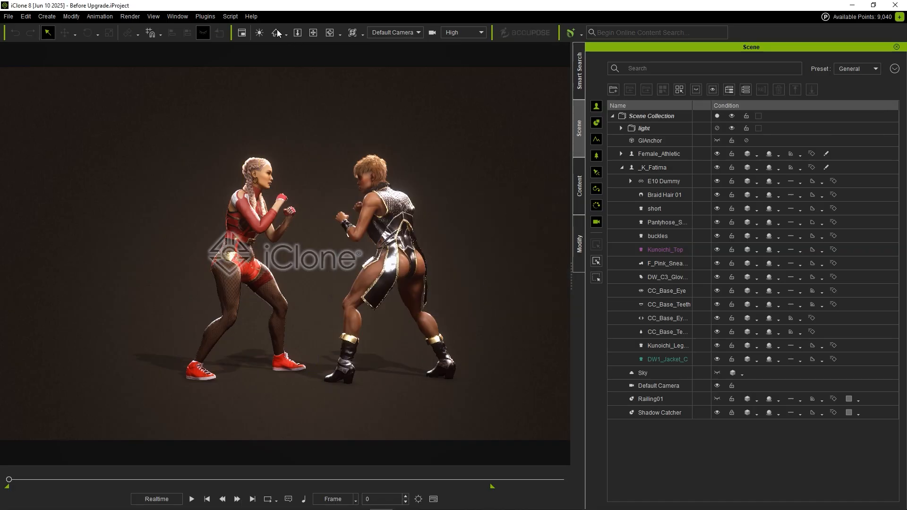
# Open store pages for unpurchased Kunoichi_Top and DW1_Jacket_C from the Unpurchased Item List
pyautogui.click(251, 16)
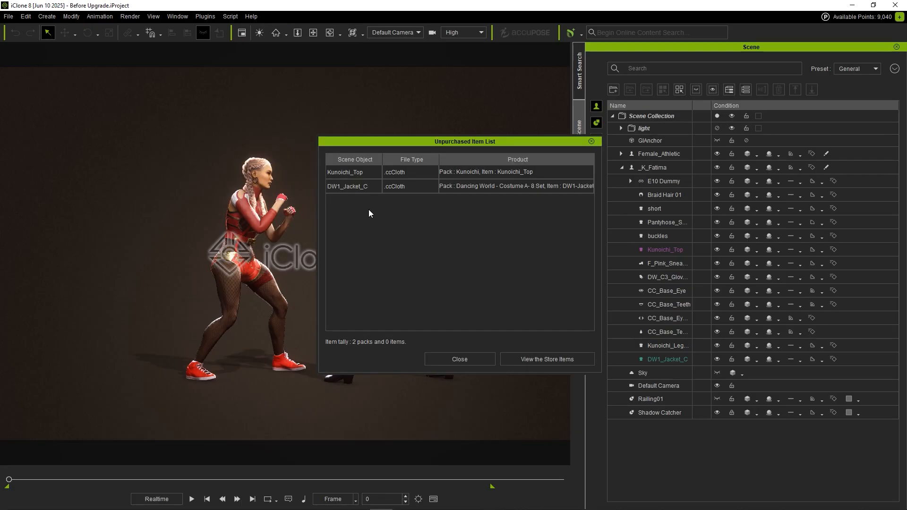
pyautogui.moveTo(350, 204)
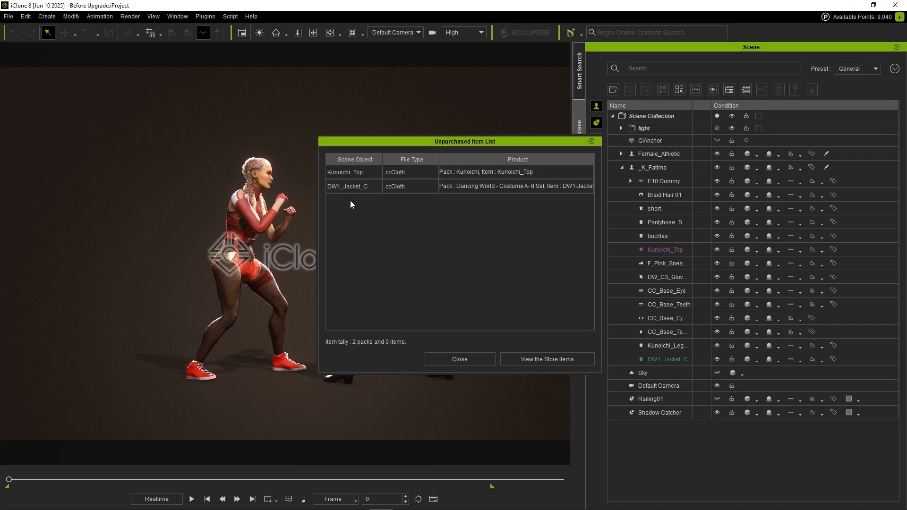
pyautogui.moveTo(364, 353)
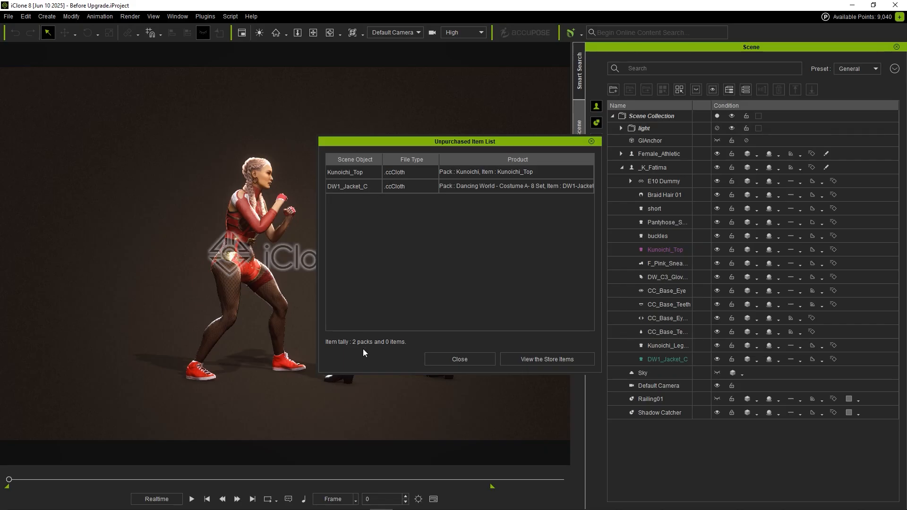
pyautogui.moveTo(511, 363)
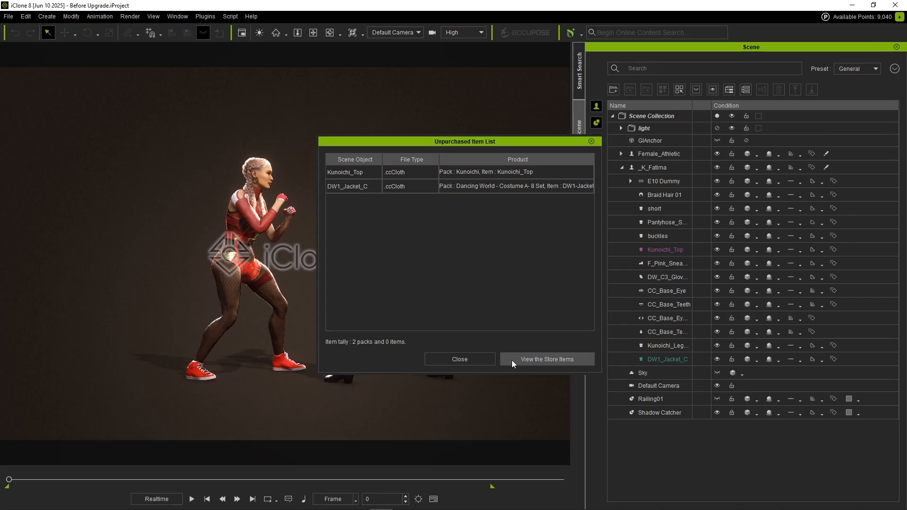
pyautogui.click(546, 359)
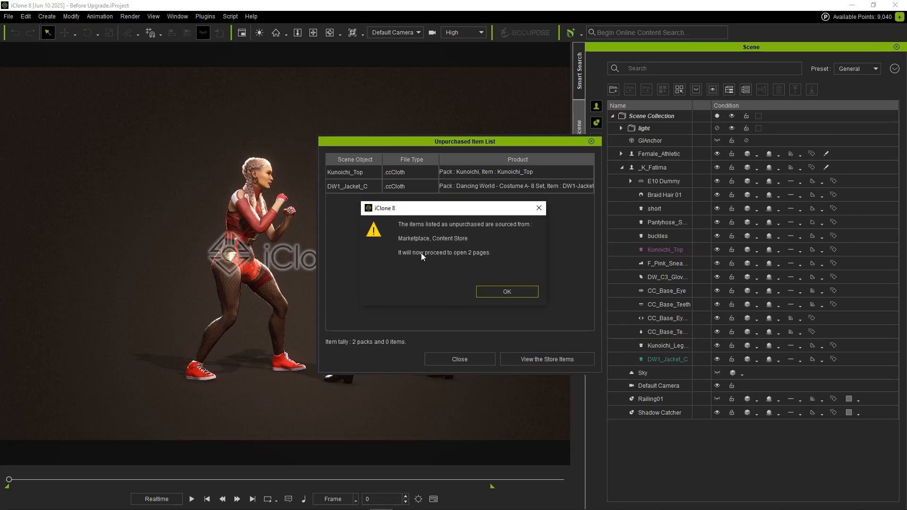
pyautogui.moveTo(479, 263)
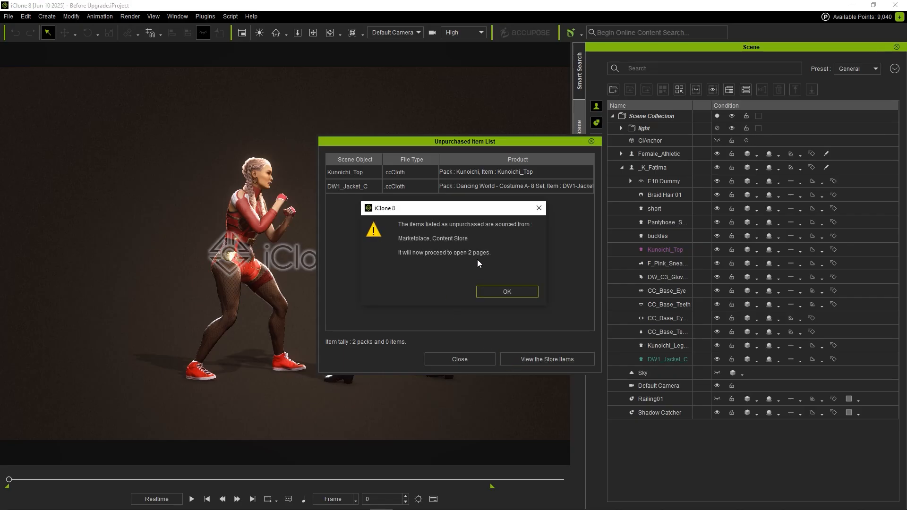
pyautogui.click(506, 291)
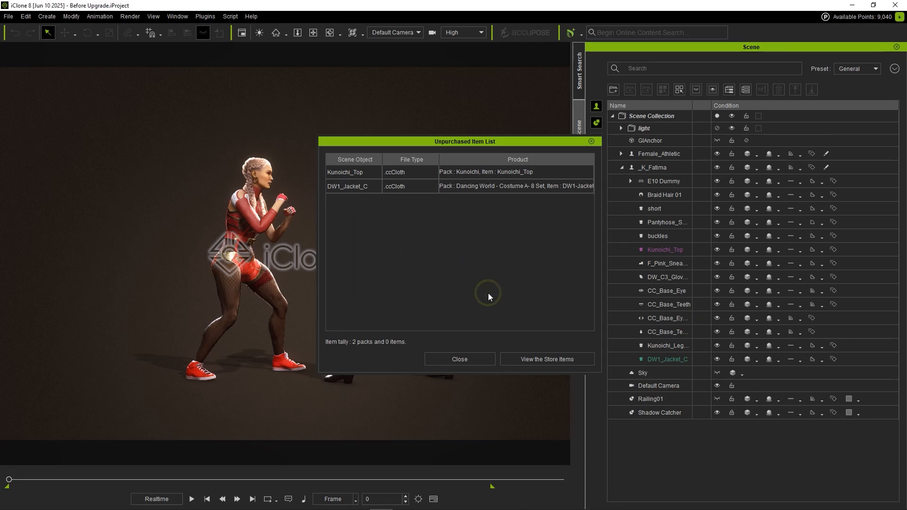
pyautogui.click(546, 359)
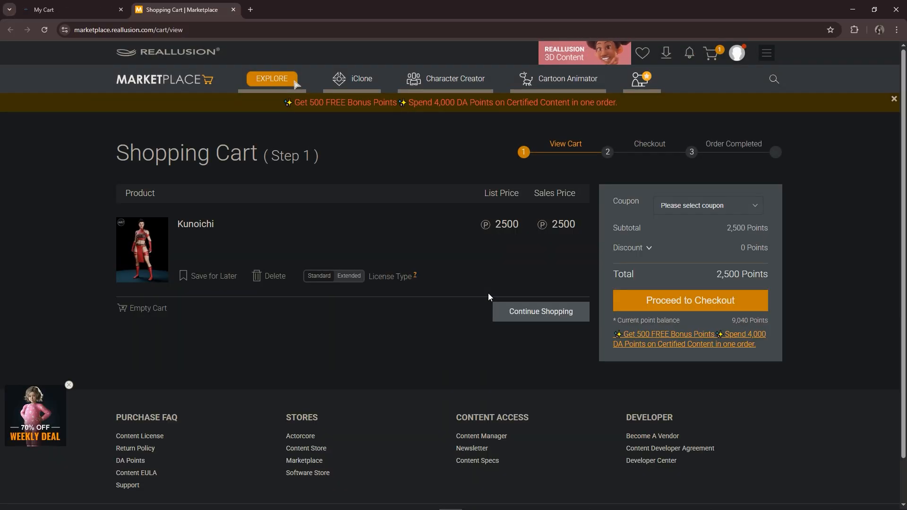
# Check the Marketplace cart for Kunoichi, then view the Dancing World Standard License cart ($22.40)
pyautogui.scroll(-3)
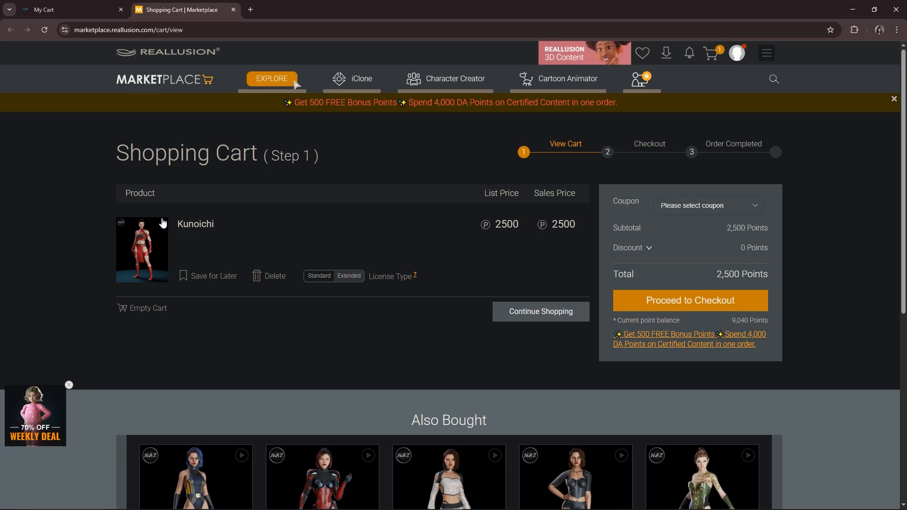
pyautogui.moveTo(203, 253)
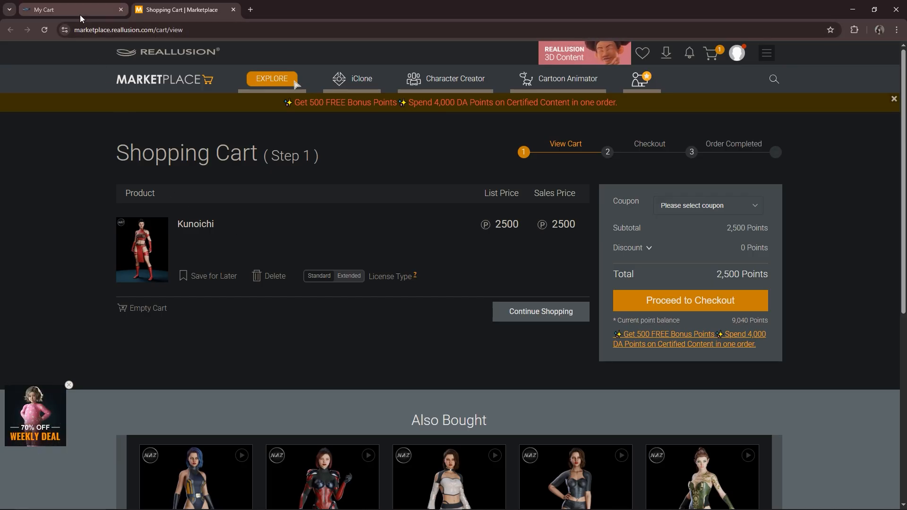
pyautogui.click(64, 10)
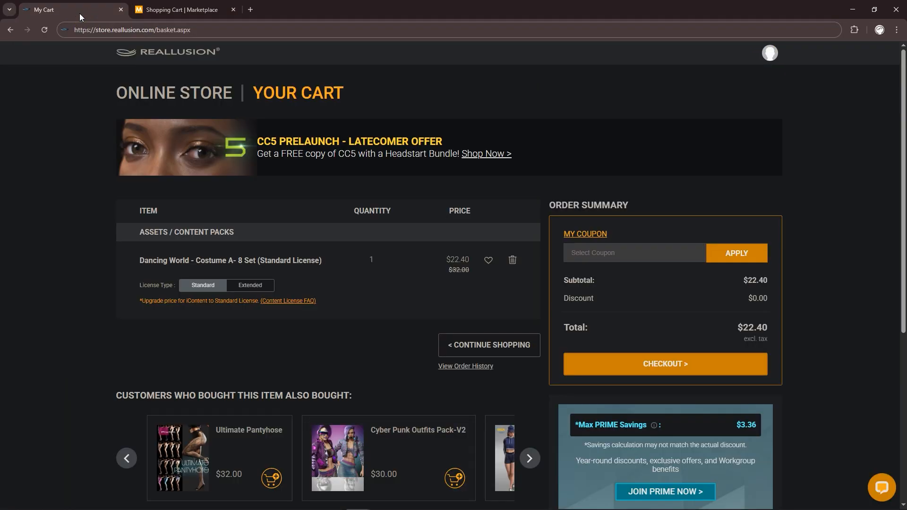
pyautogui.moveTo(312, 274)
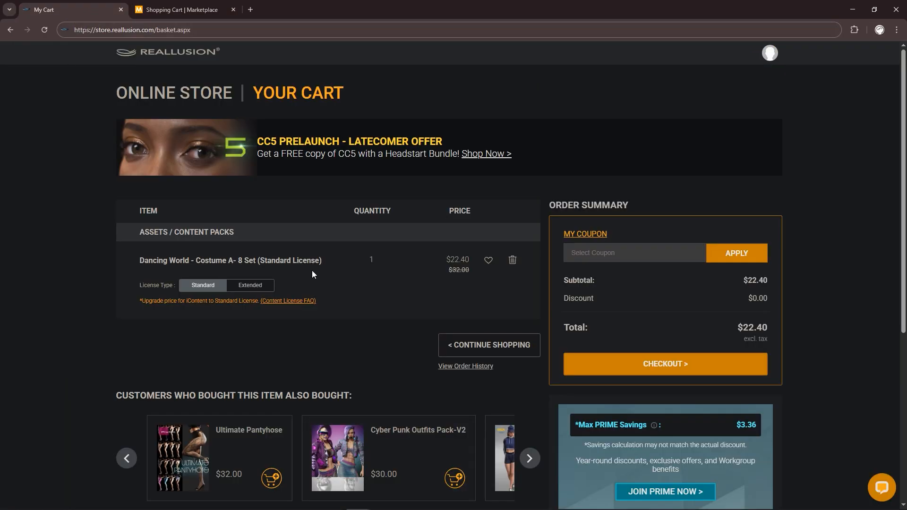
pyautogui.moveTo(171, 315)
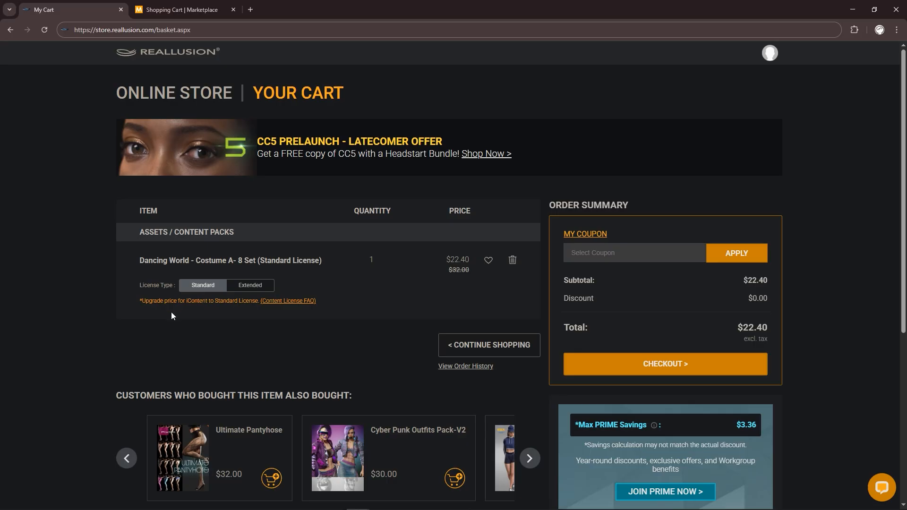
pyautogui.moveTo(435, 286)
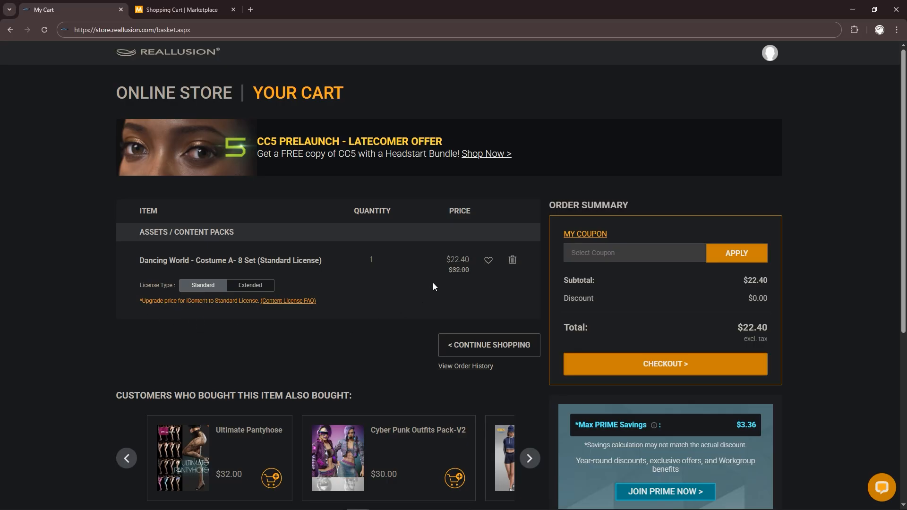
pyautogui.moveTo(483, 294)
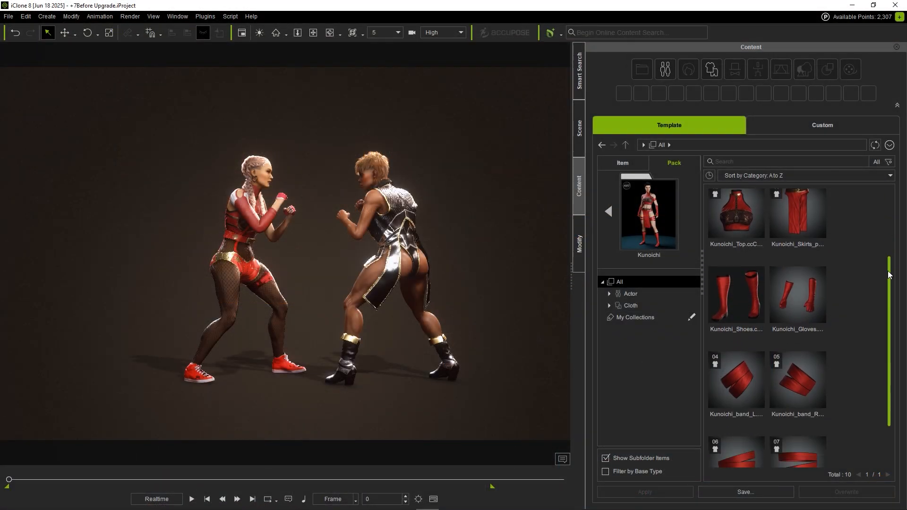
# Open the purchased Dancing World pack and select Kunoichi_Top in the Scene list
pyautogui.scroll(-3)
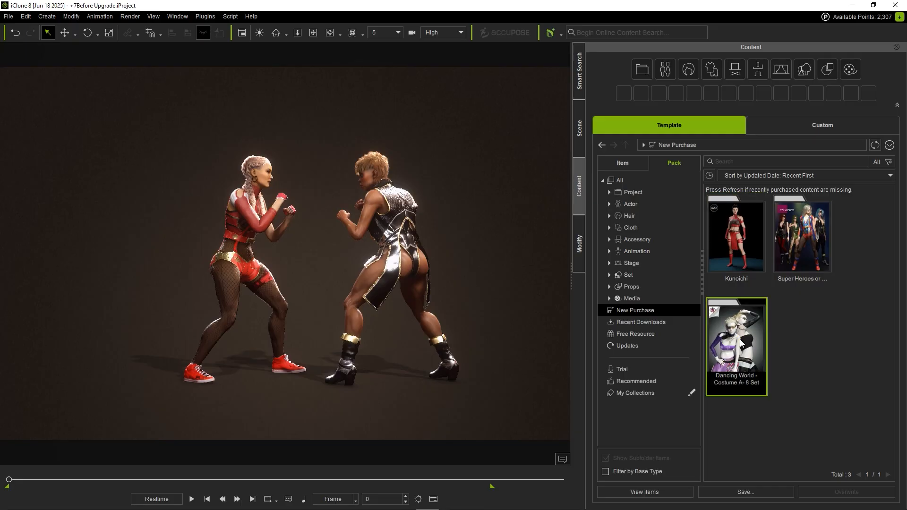
pyautogui.doubleClick(736, 346)
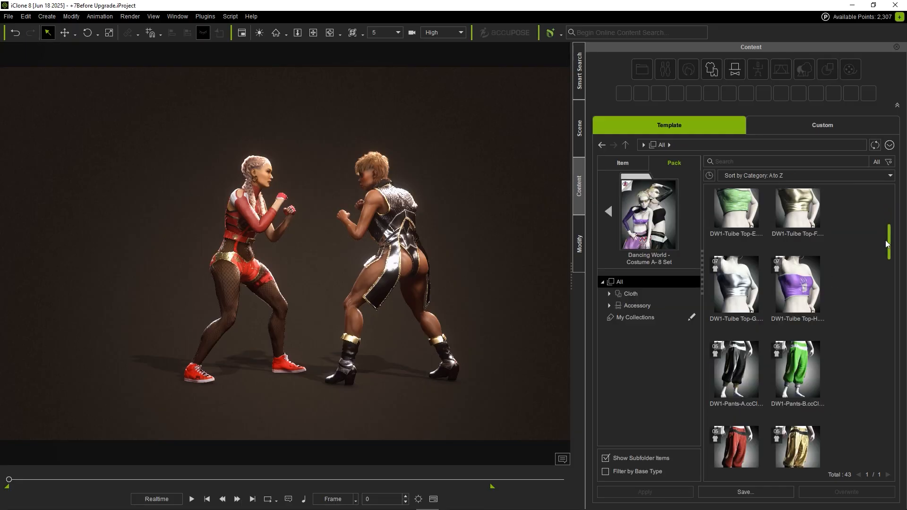
pyautogui.click(578, 123)
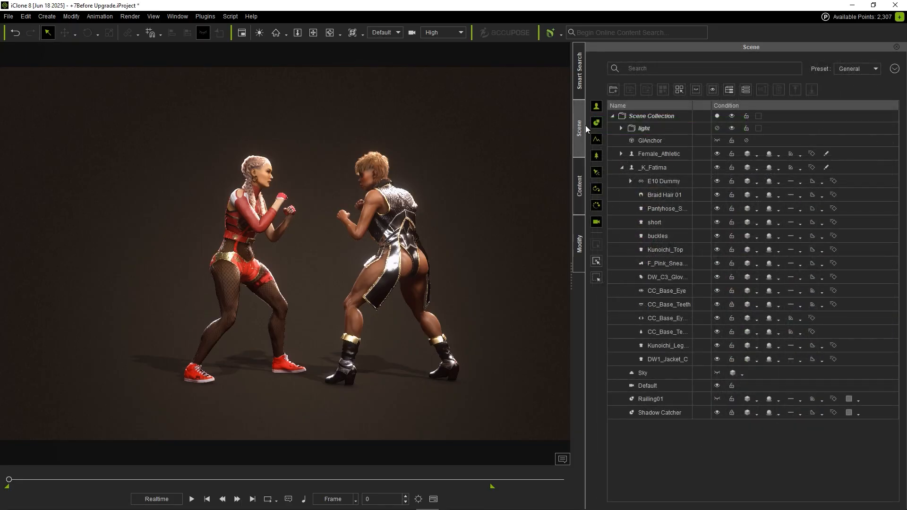
pyautogui.click(665, 250)
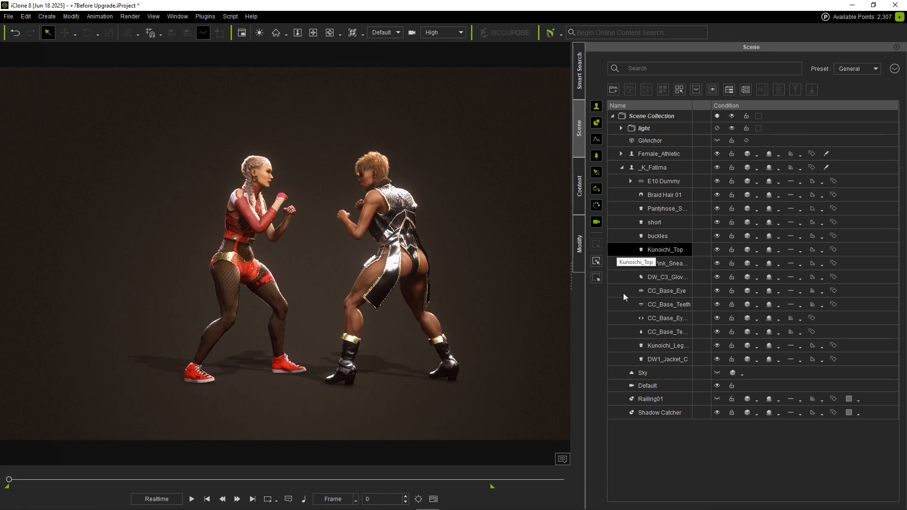
pyautogui.click(667, 358)
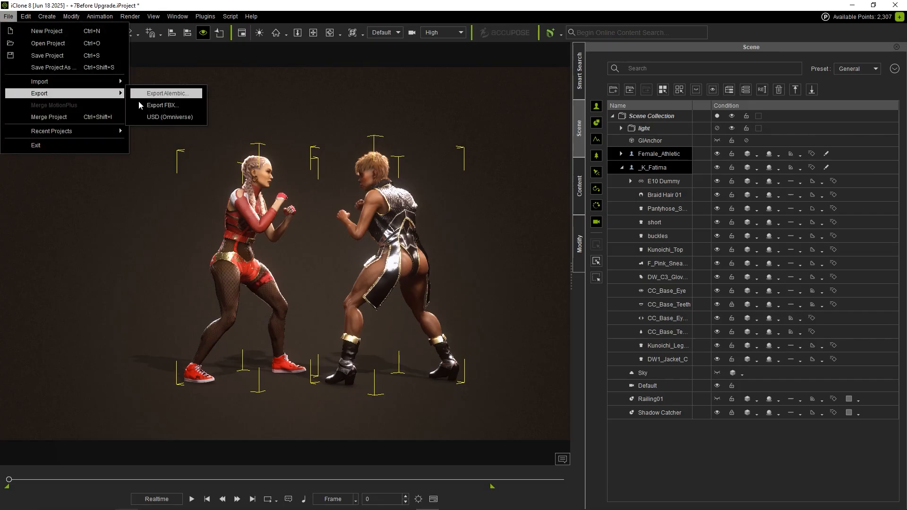
# Export the scene to FBX with the Blender target preset and embedded textures
pyautogui.click(163, 105)
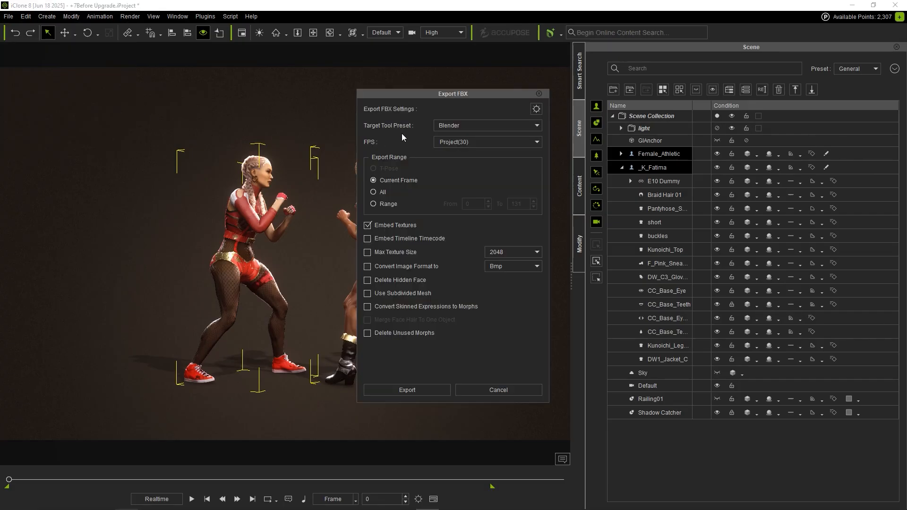
pyautogui.click(534, 126)
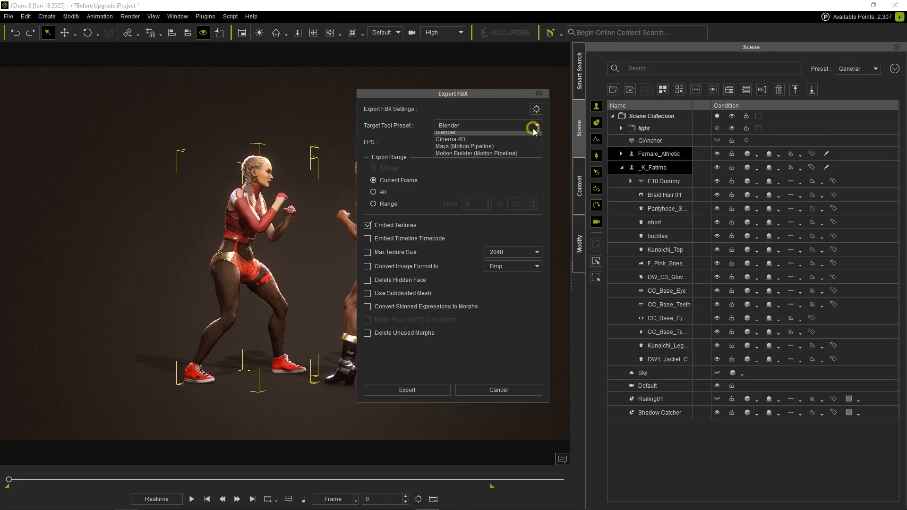
pyautogui.click(448, 125)
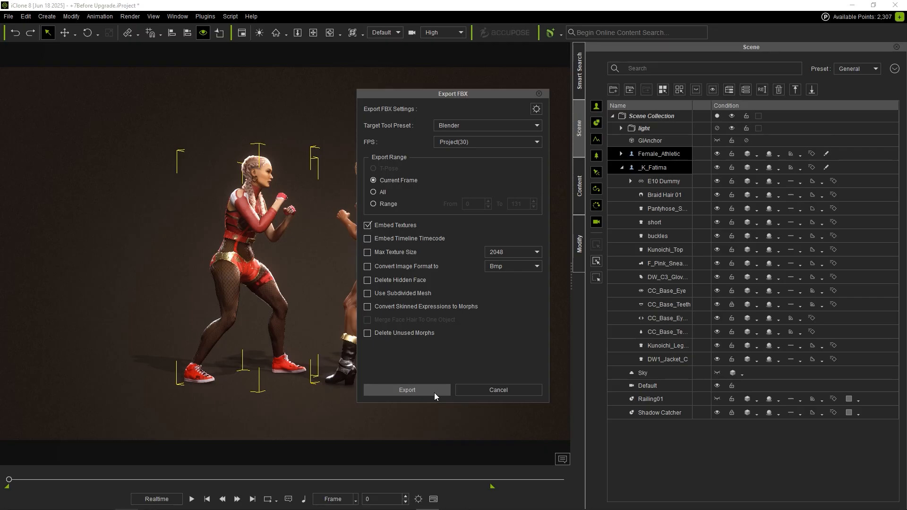
pyautogui.click(406, 389)
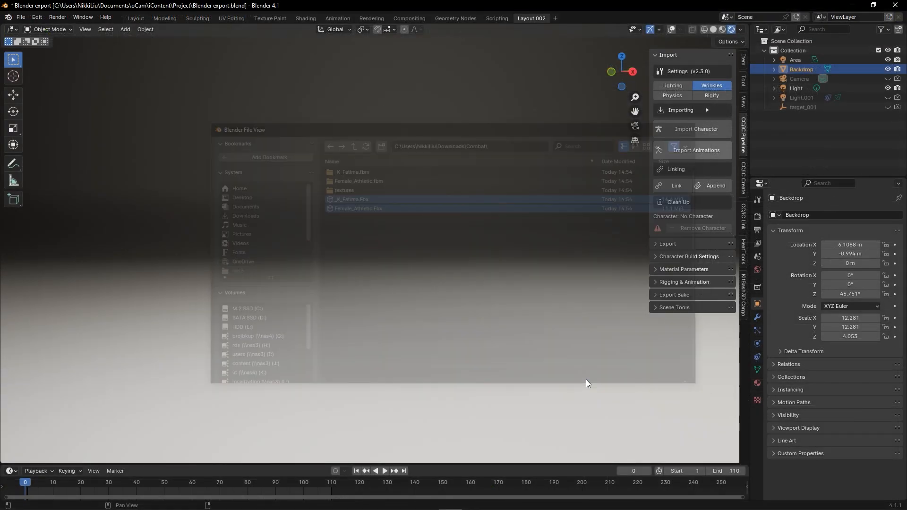